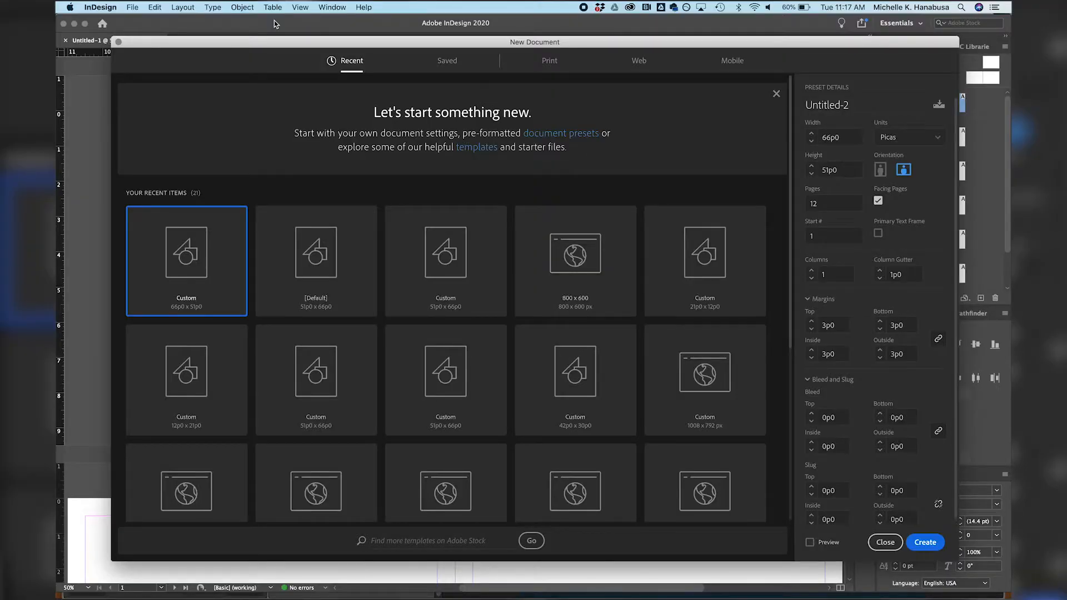
mouse_move(416, 34)
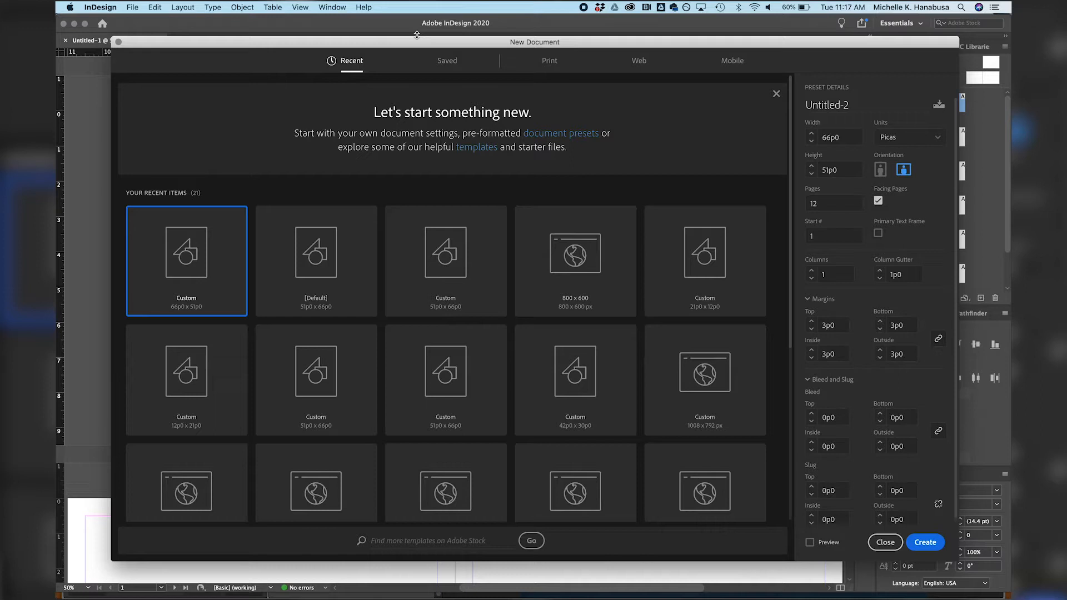
mouse_move(914, 142)
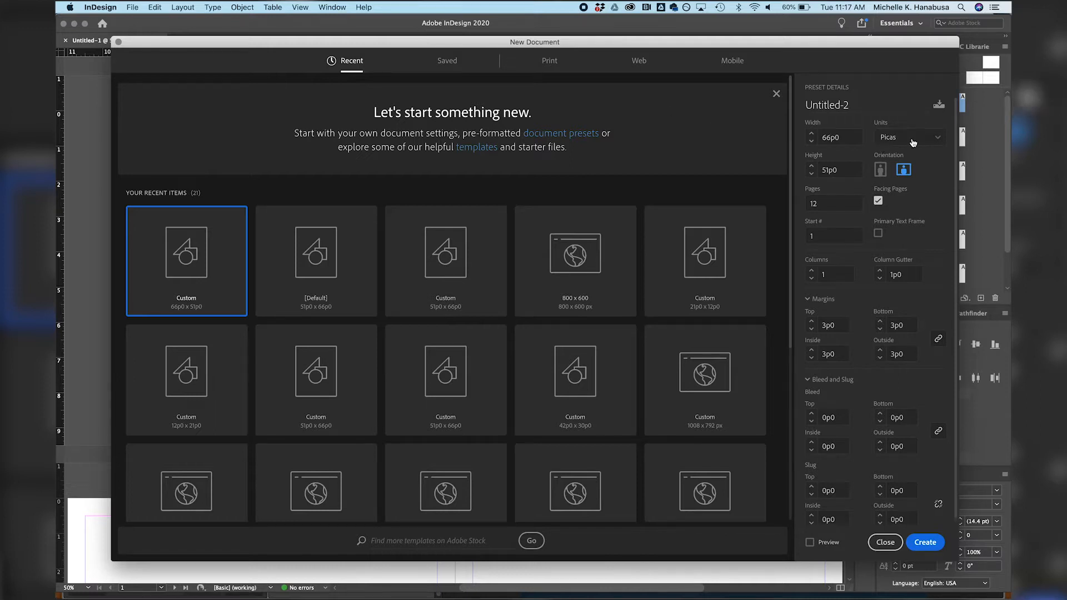
Switch the new document's measurement units to inches and review the width and height fields.
click(911, 138)
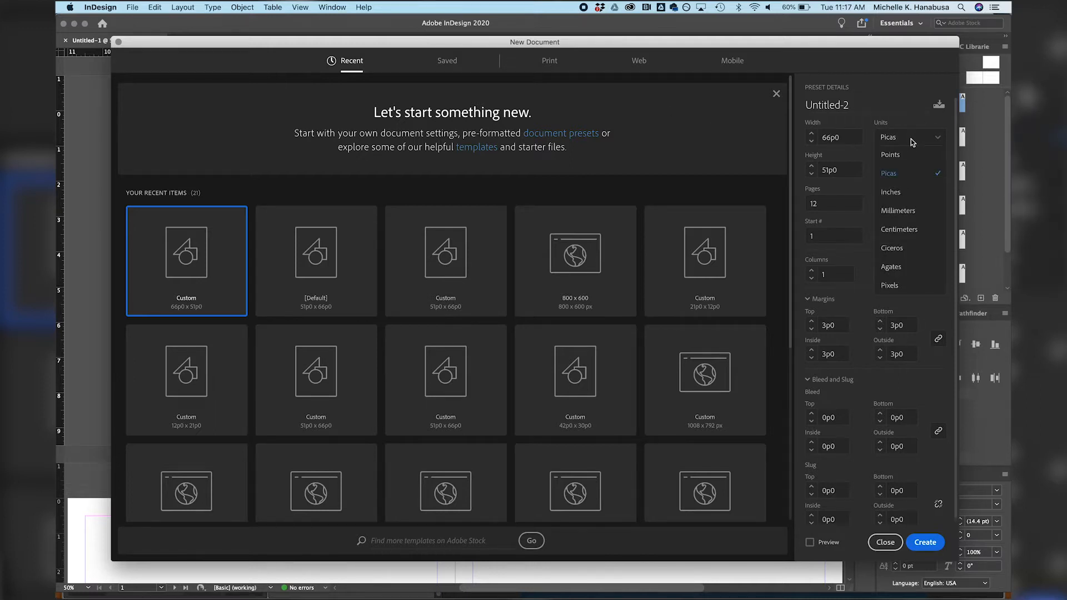
click(890, 191)
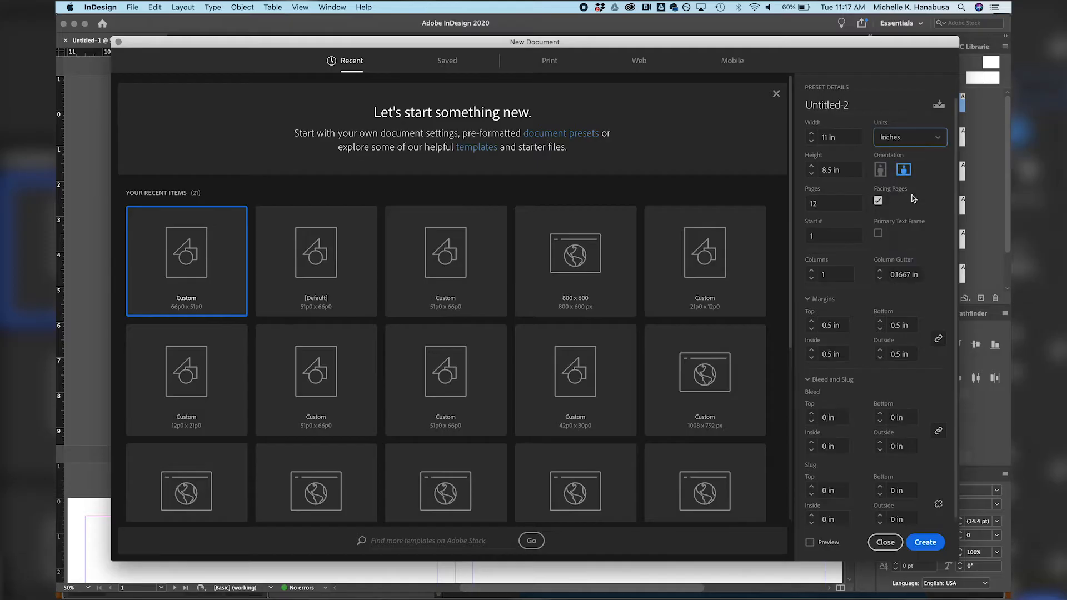
click(836, 136)
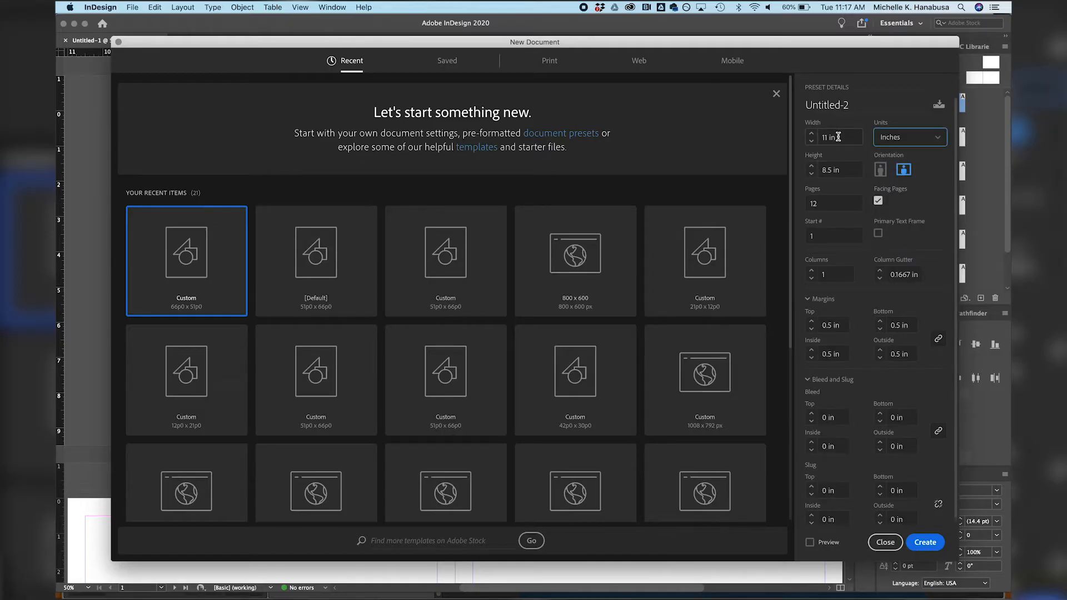
click(833, 168)
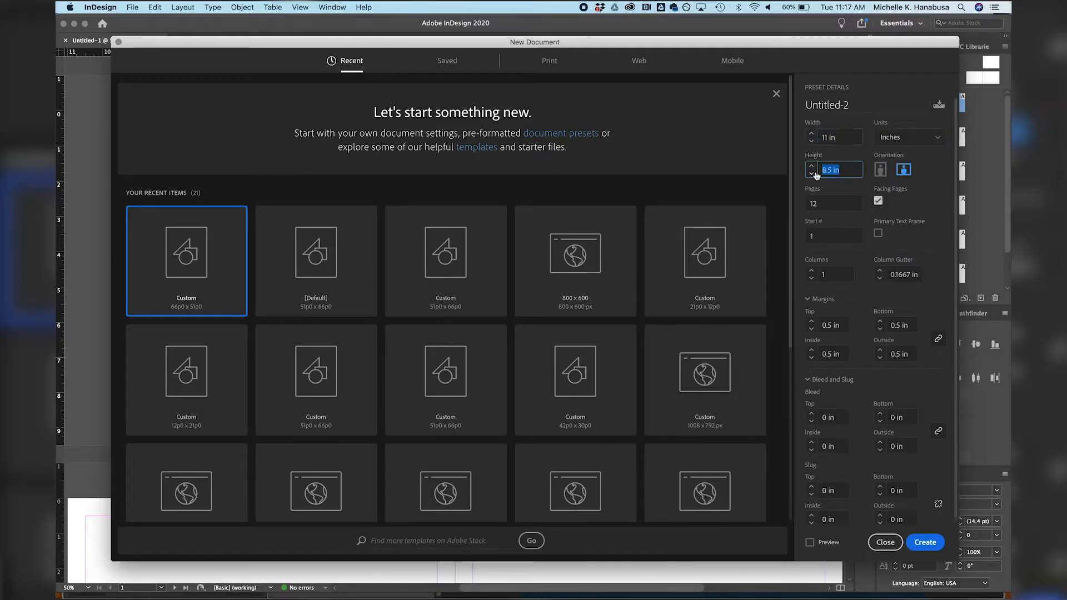
click(836, 137)
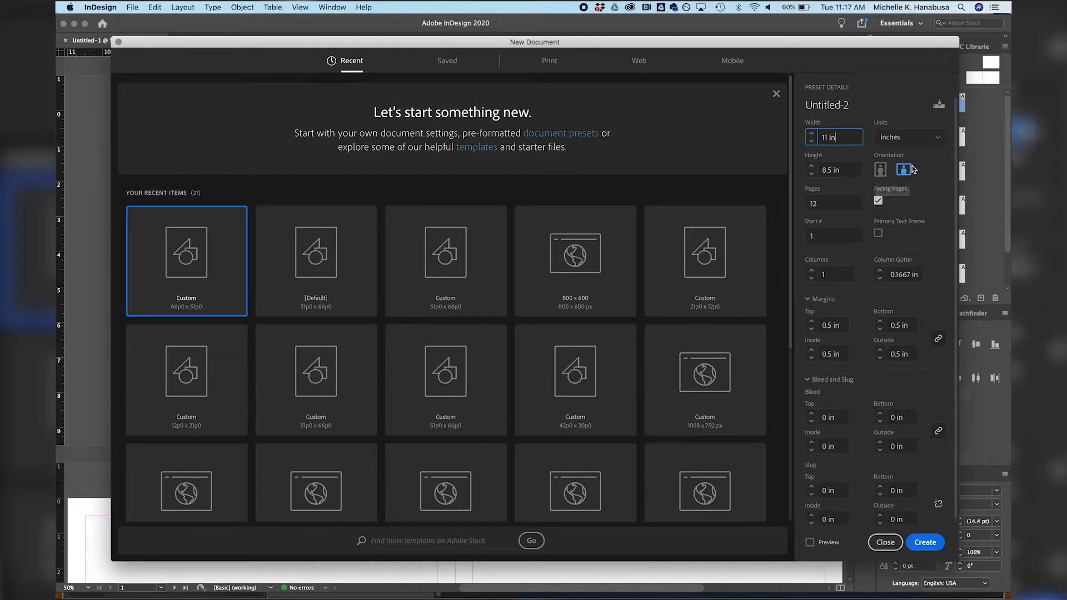
Set portrait orientation and enter a page width of 5.5 inches.
click(881, 169)
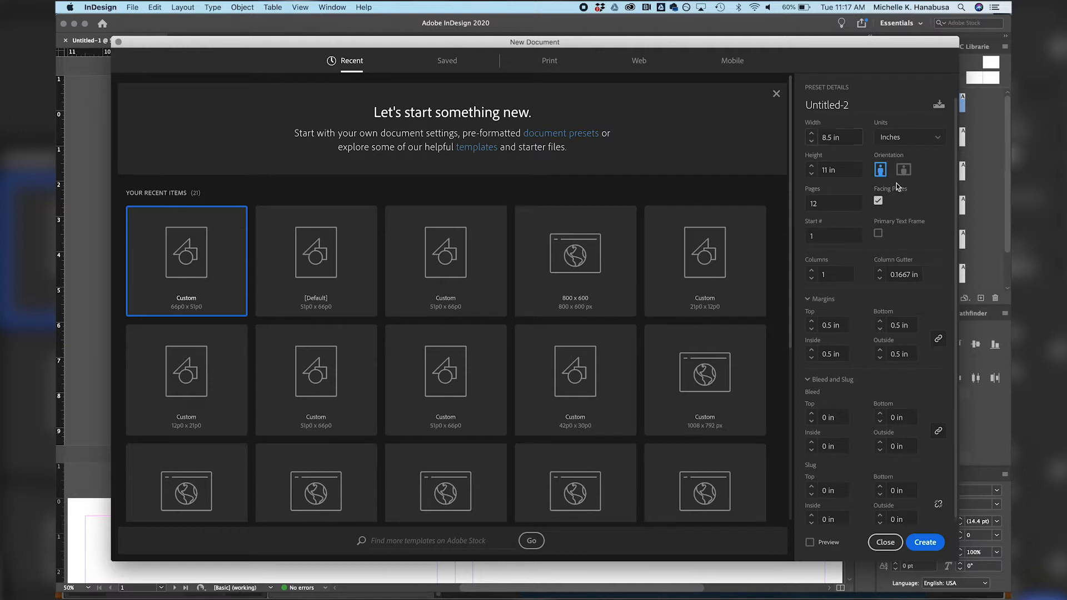
mouse_move(898, 183)
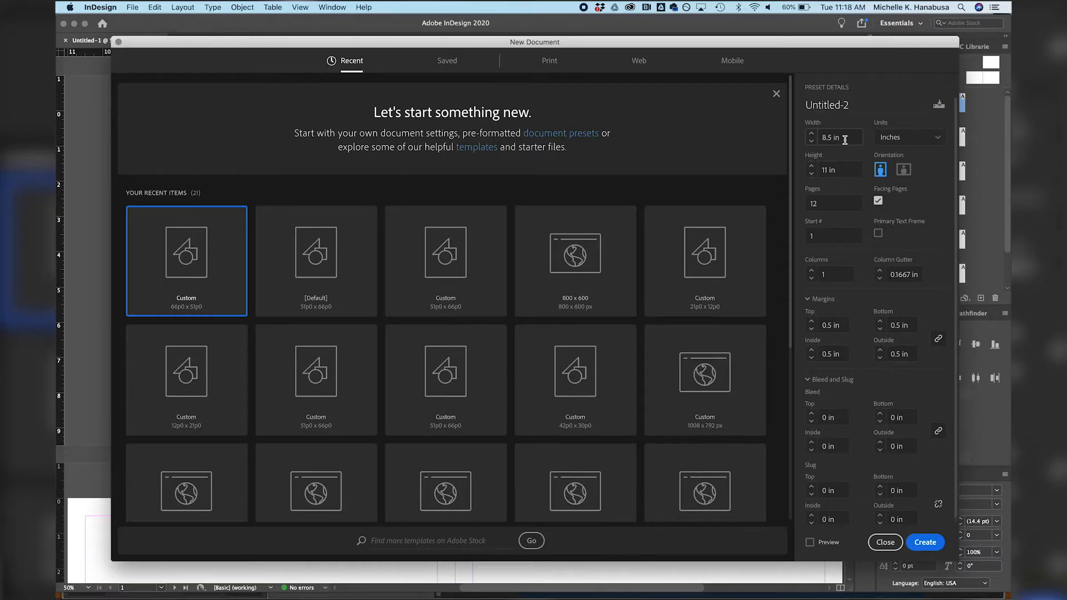
mouse_move(845, 150)
text(8.5)
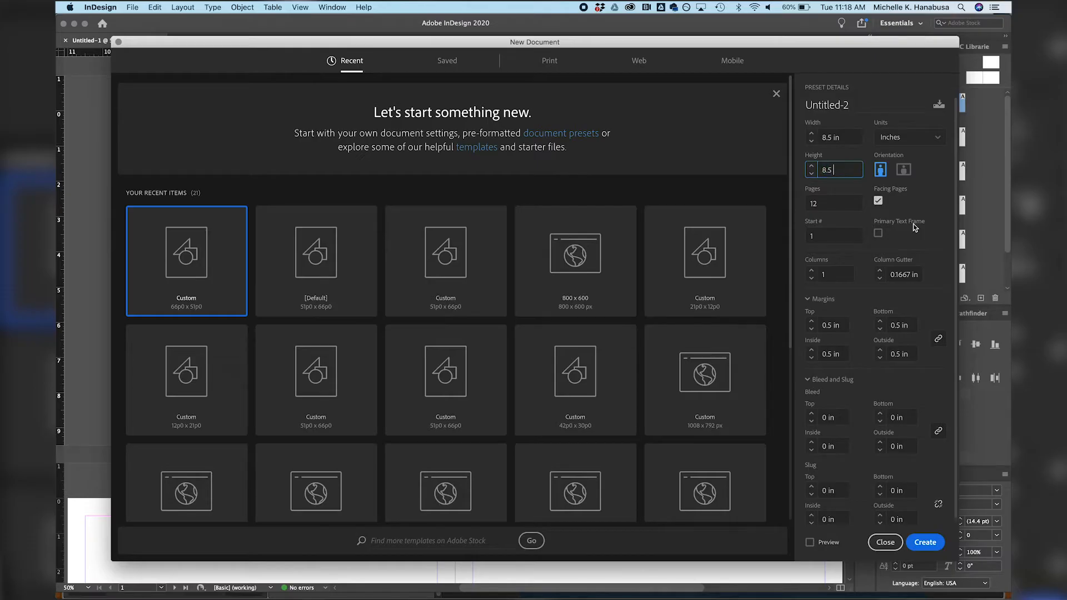
click(837, 137)
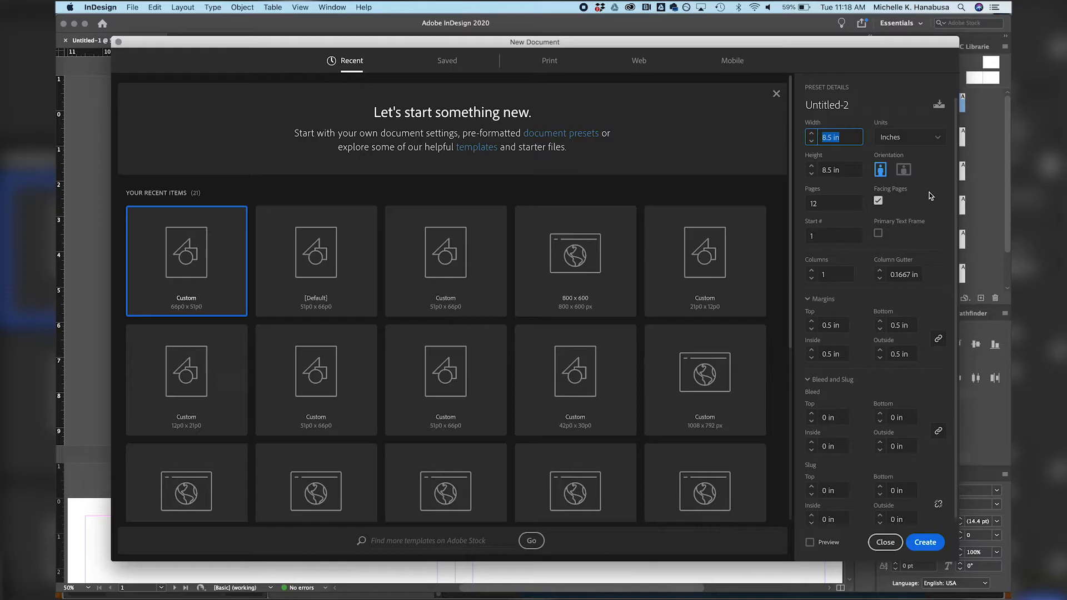
text(5.5 inch)
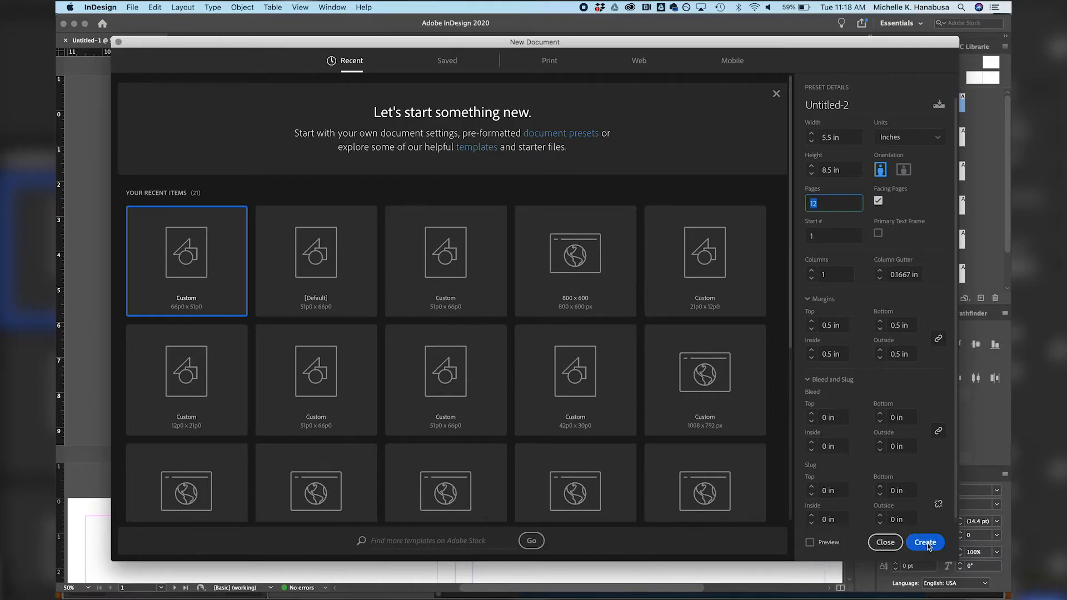
Create the document and check the pages 2–3 spread and page 7 in the Pages panel.
click(925, 542)
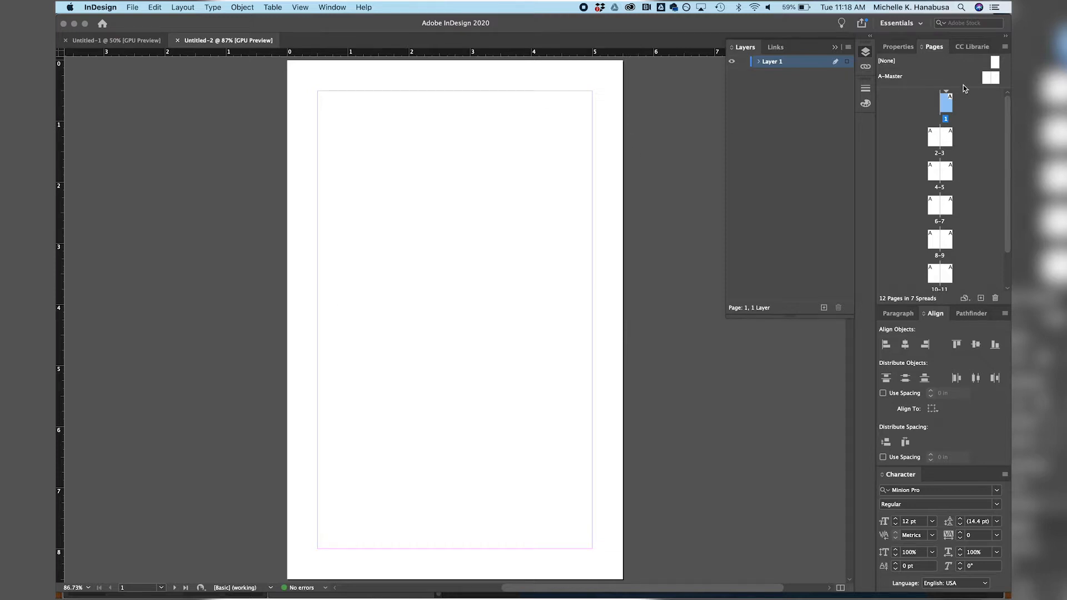
mouse_move(909, 69)
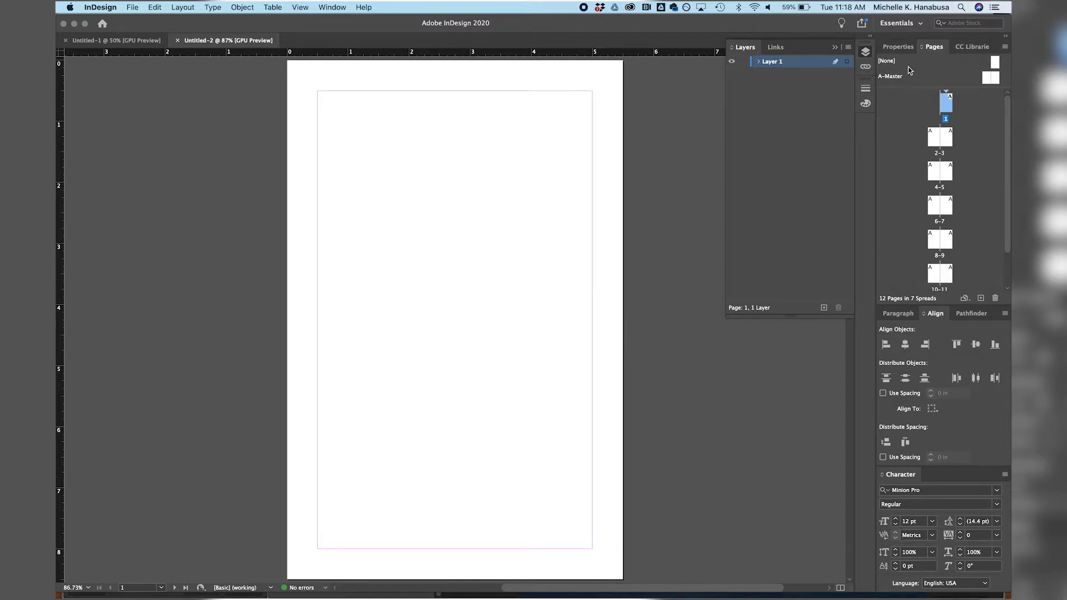
scroll(down, 3)
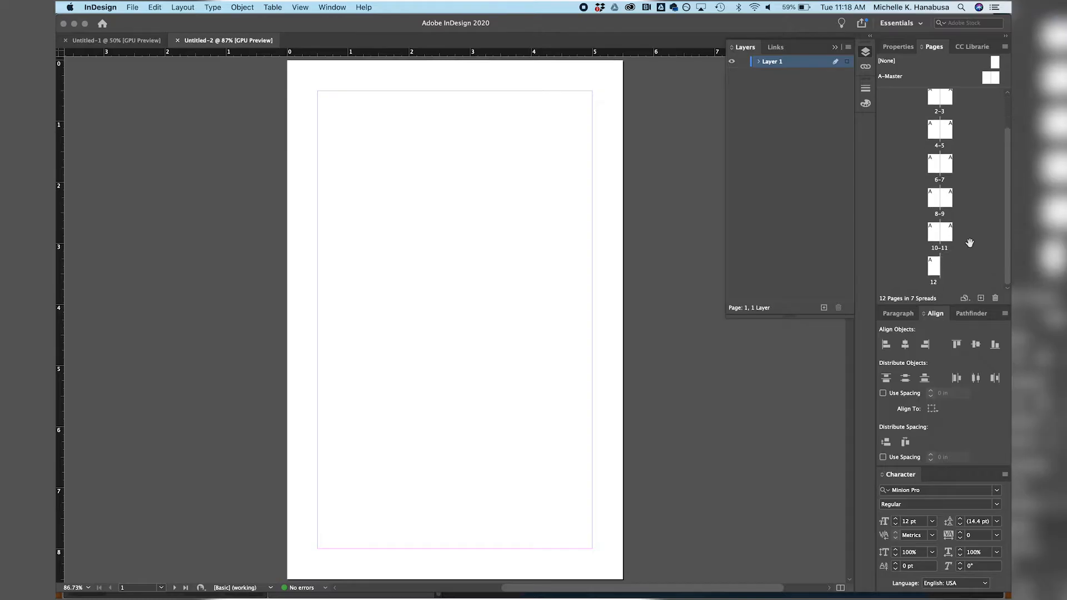
click(934, 267)
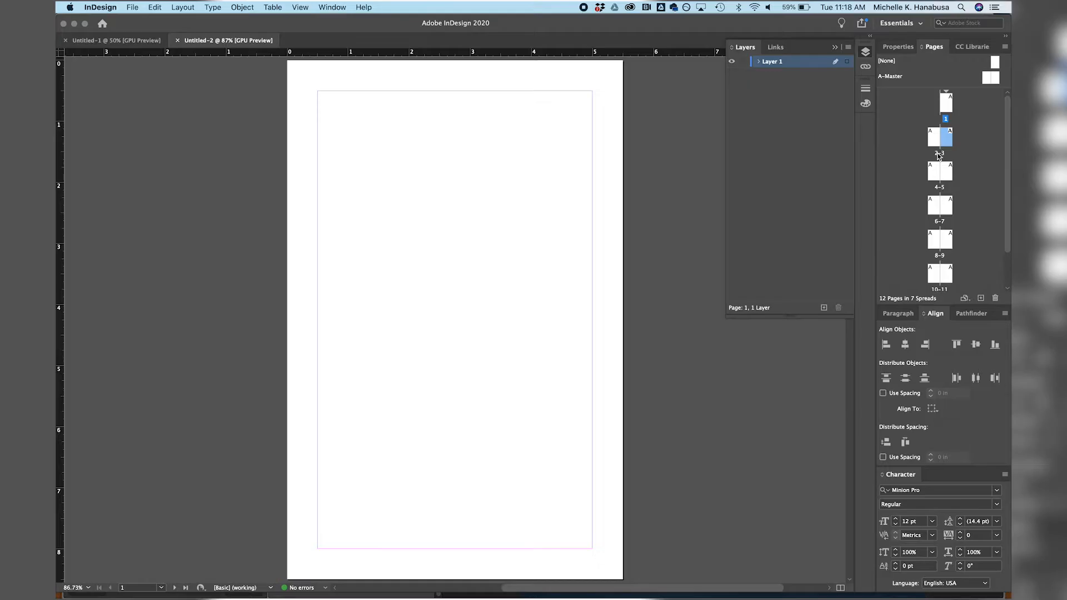
click(949, 204)
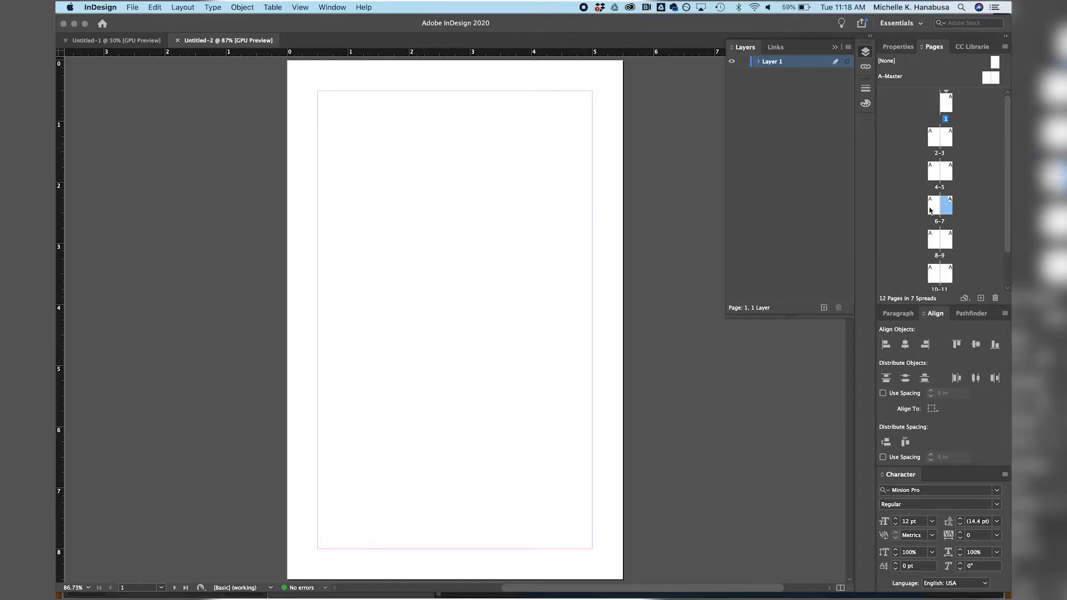
click(131, 7)
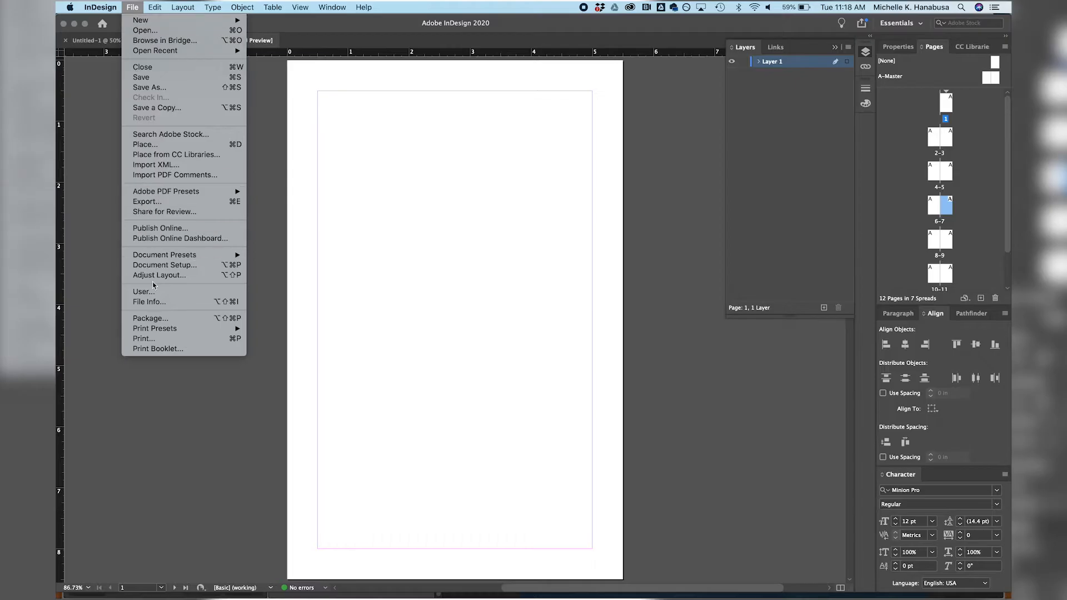
mouse_move(160, 265)
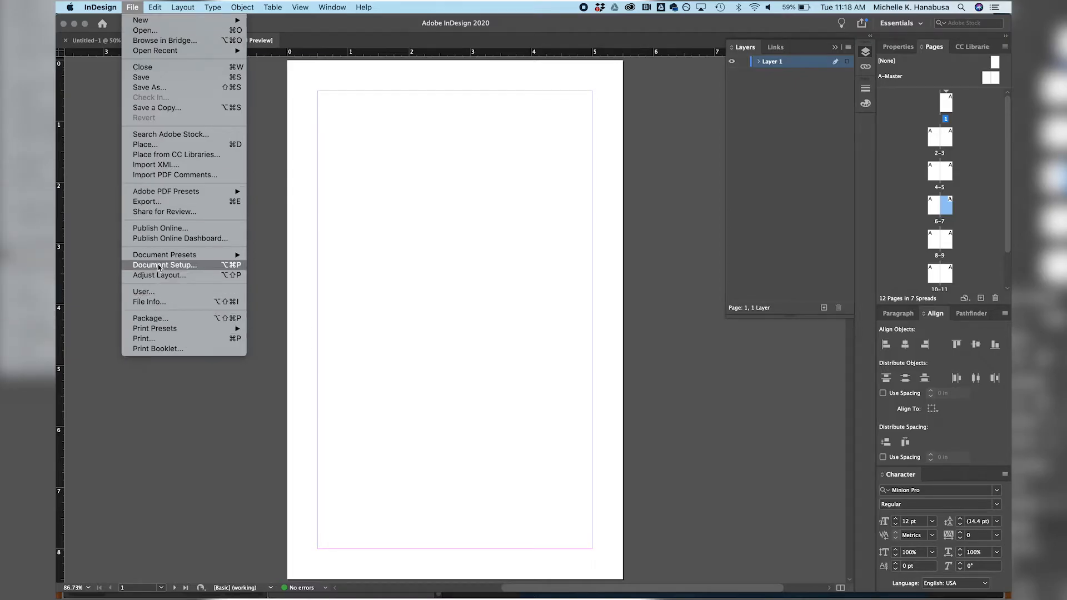
In Document Setup, set a 0.25-inch bleed on all four sides and apply it.
click(164, 264)
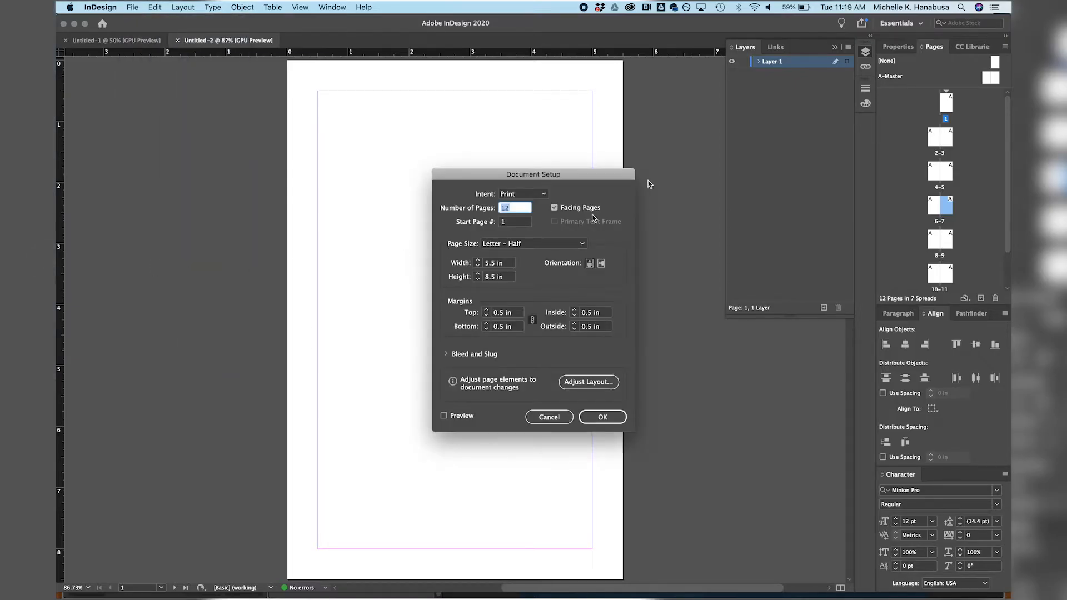
drag(532, 175, 431, 156)
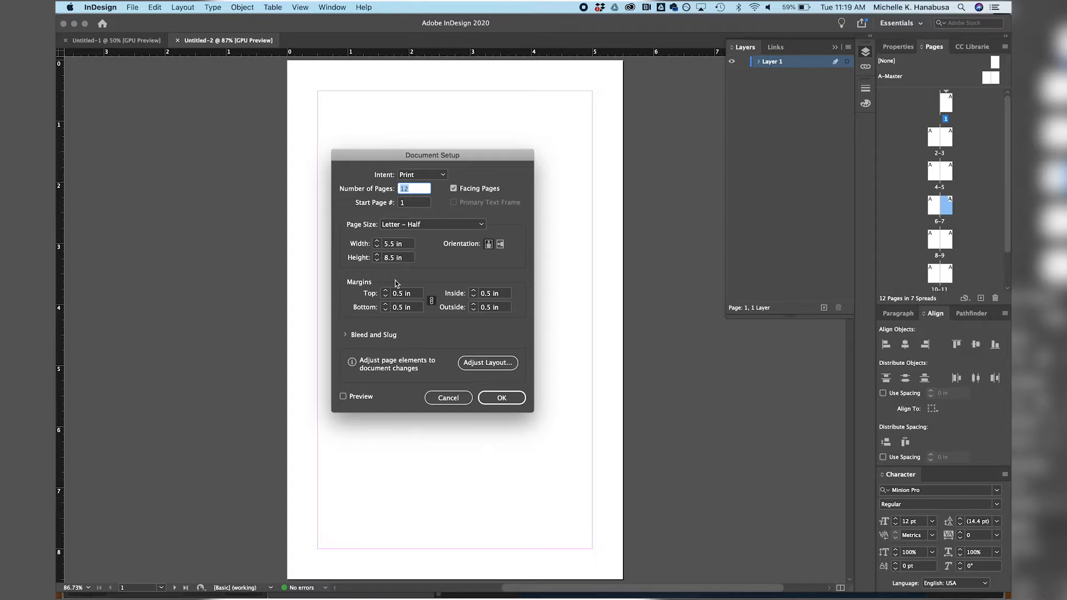
click(346, 334)
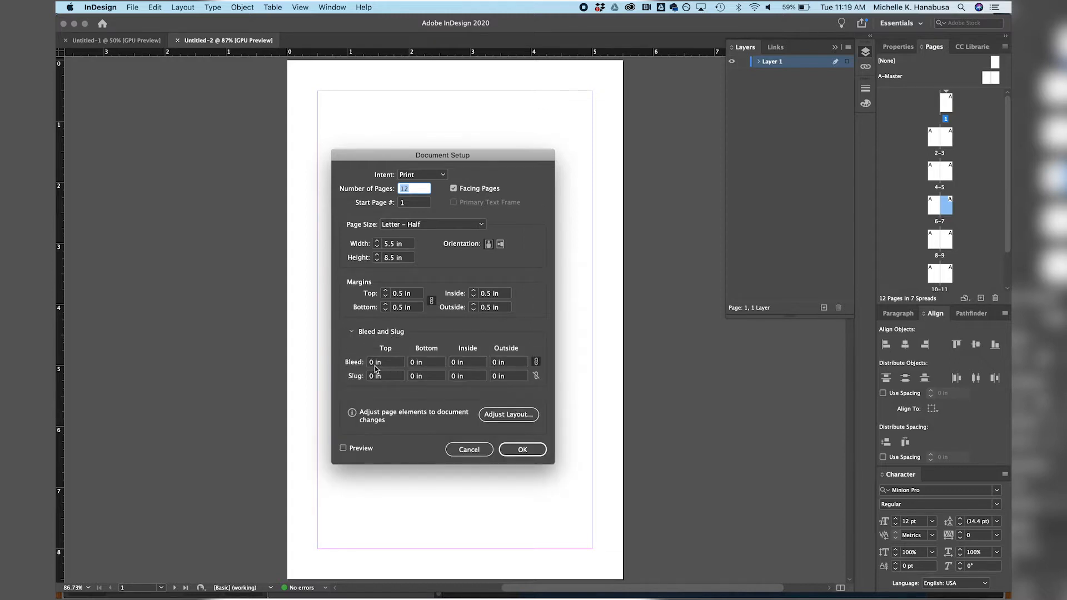
click(384, 363)
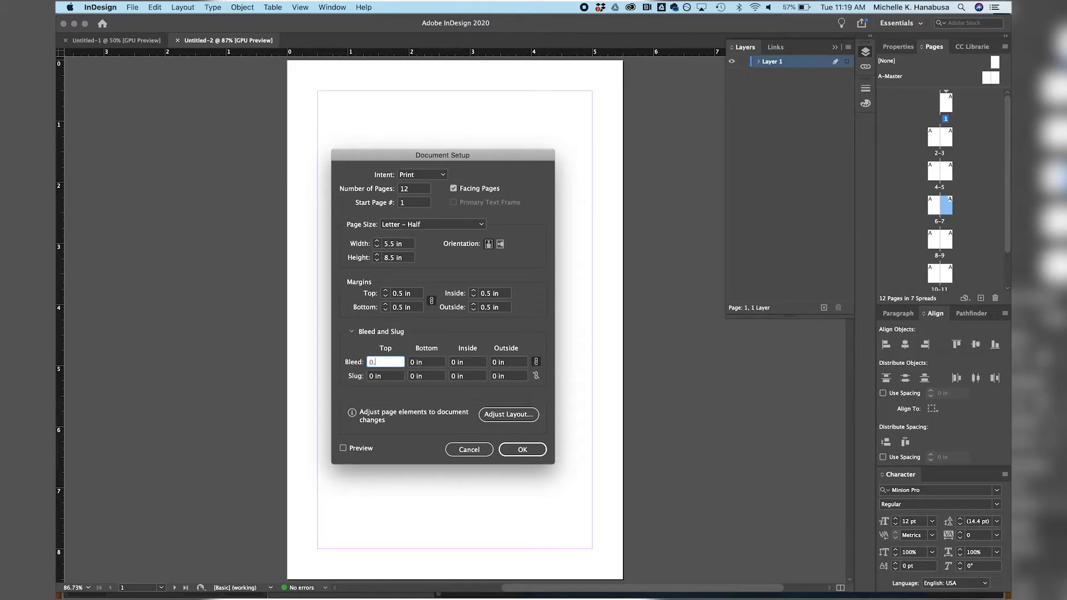
text(0.25 in)
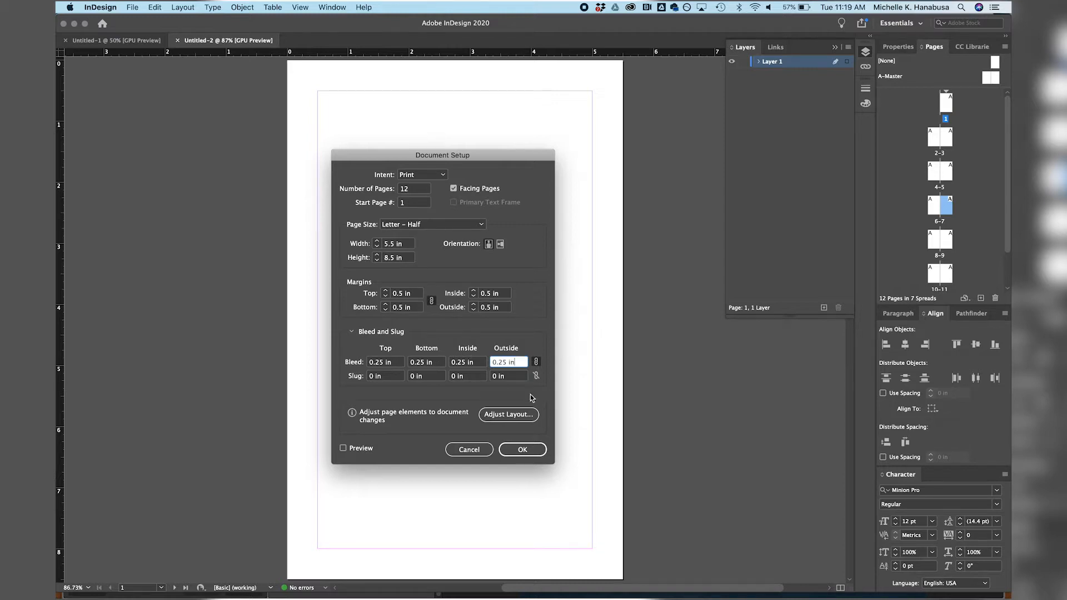
click(523, 449)
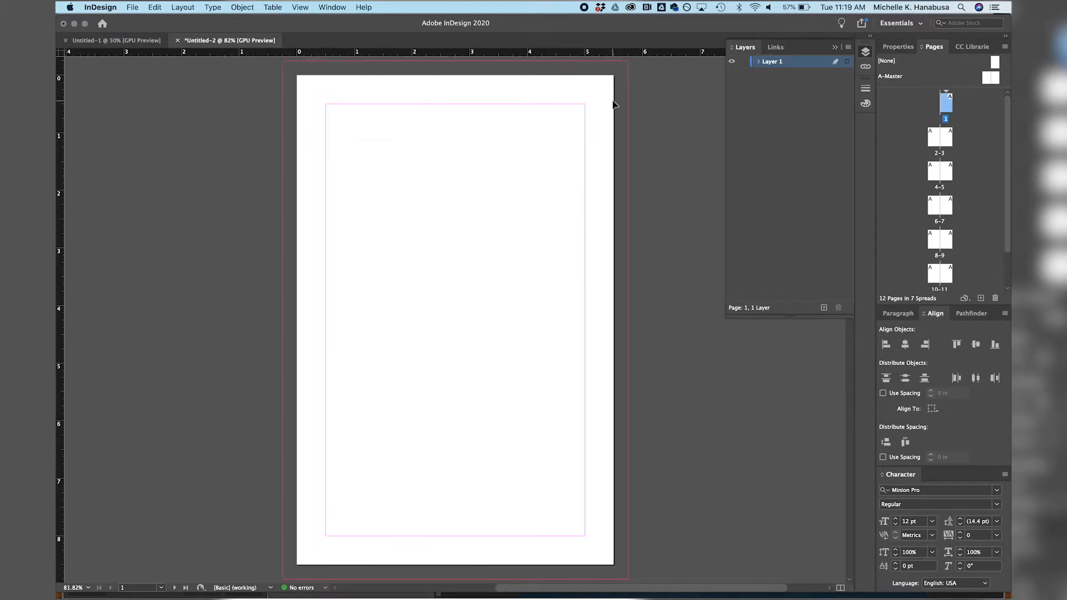
mouse_move(289, 147)
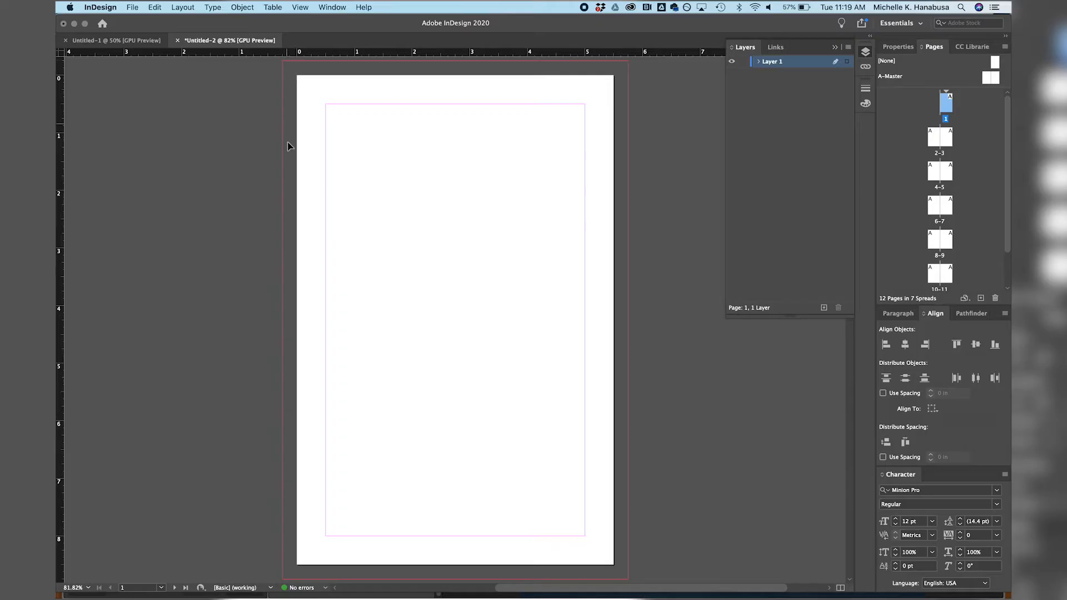
mouse_move(605, 576)
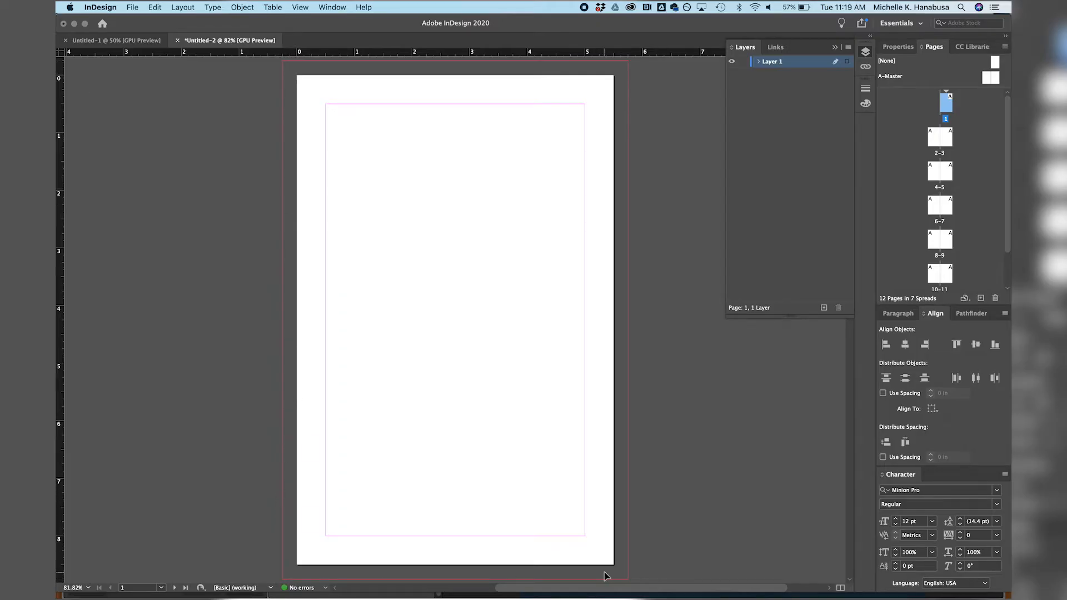
mouse_move(326, 111)
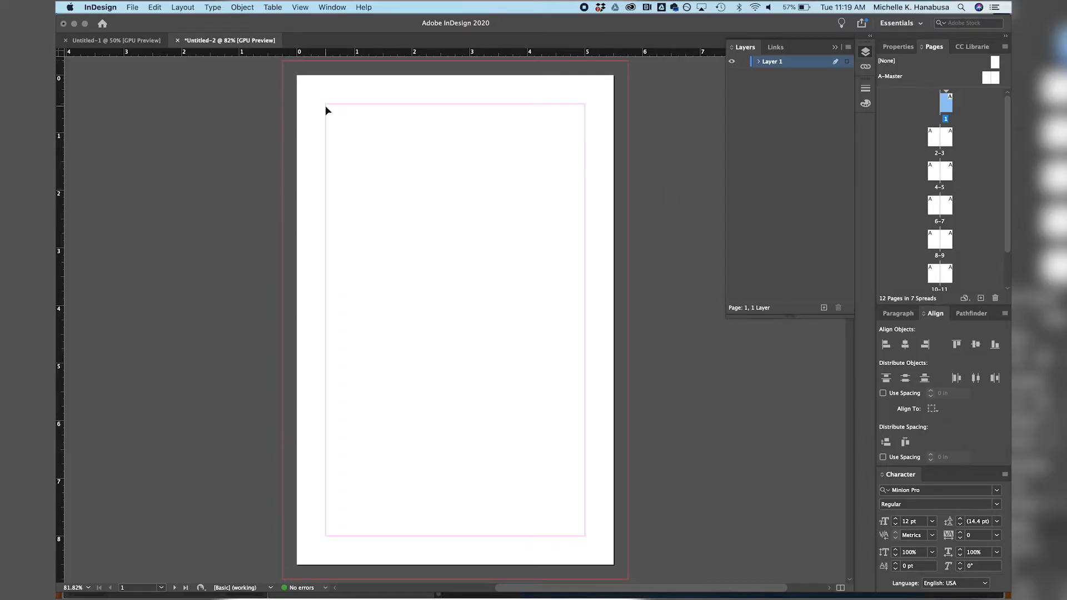
Open ASIA_Zine_FNL.indd and acknowledge the 30 missing links warning.
click(131, 6)
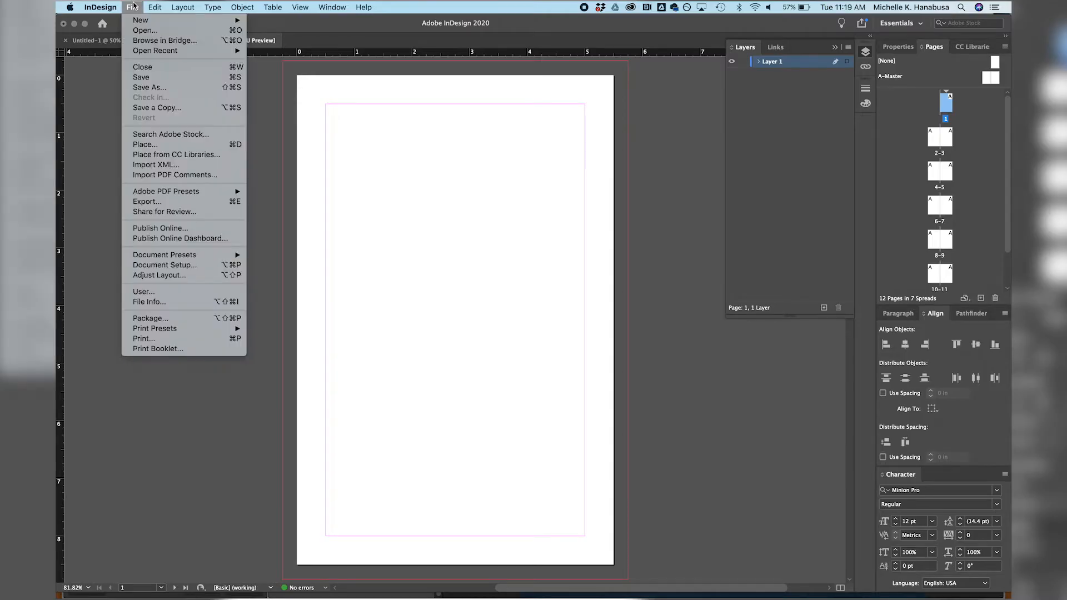
click(139, 20)
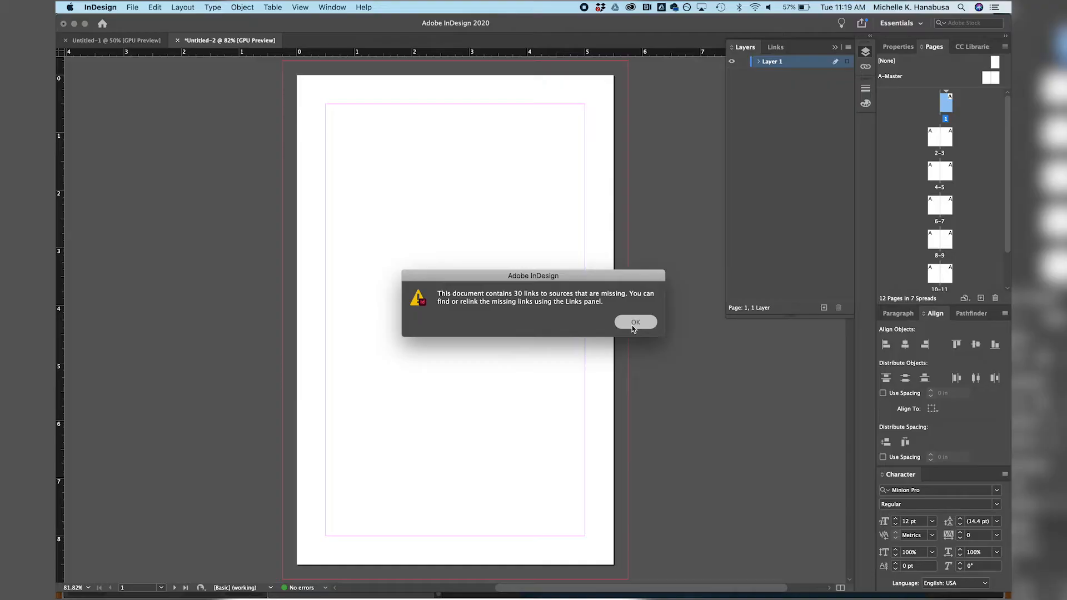
click(635, 322)
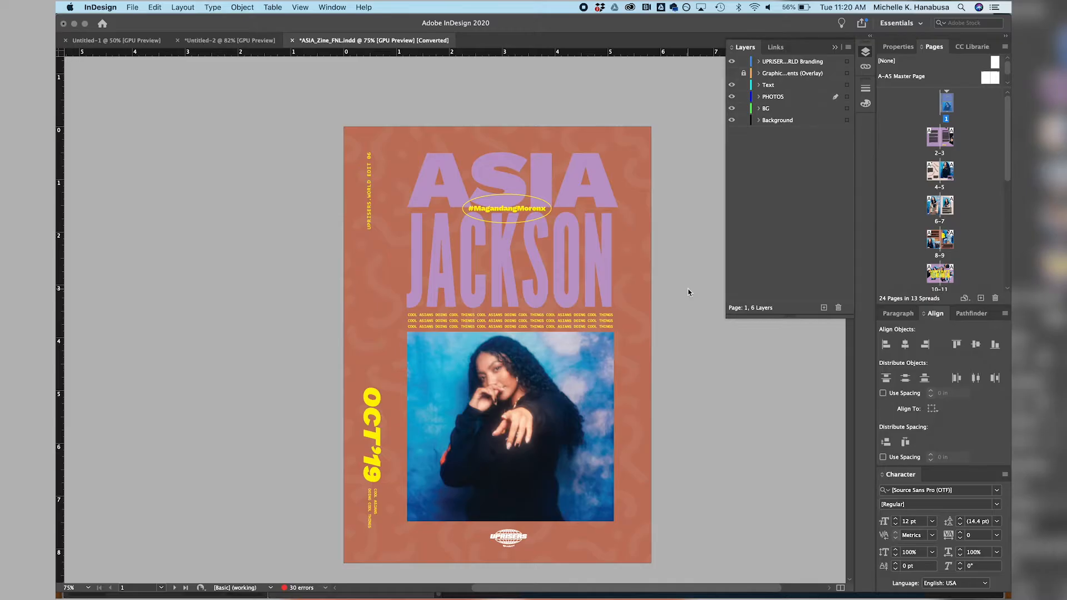
mouse_move(314, 253)
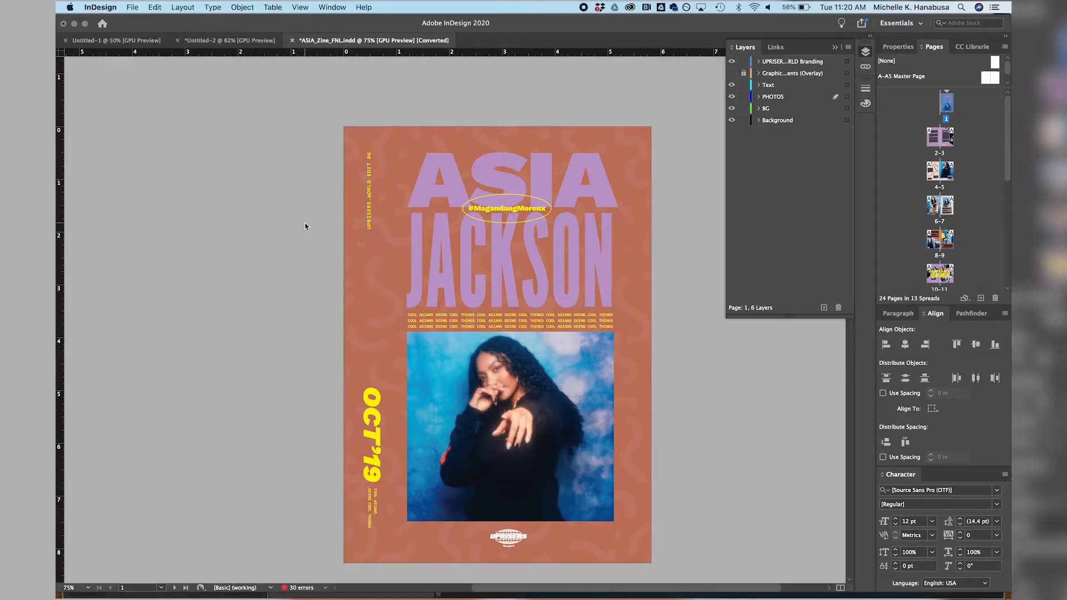
mouse_move(329, 129)
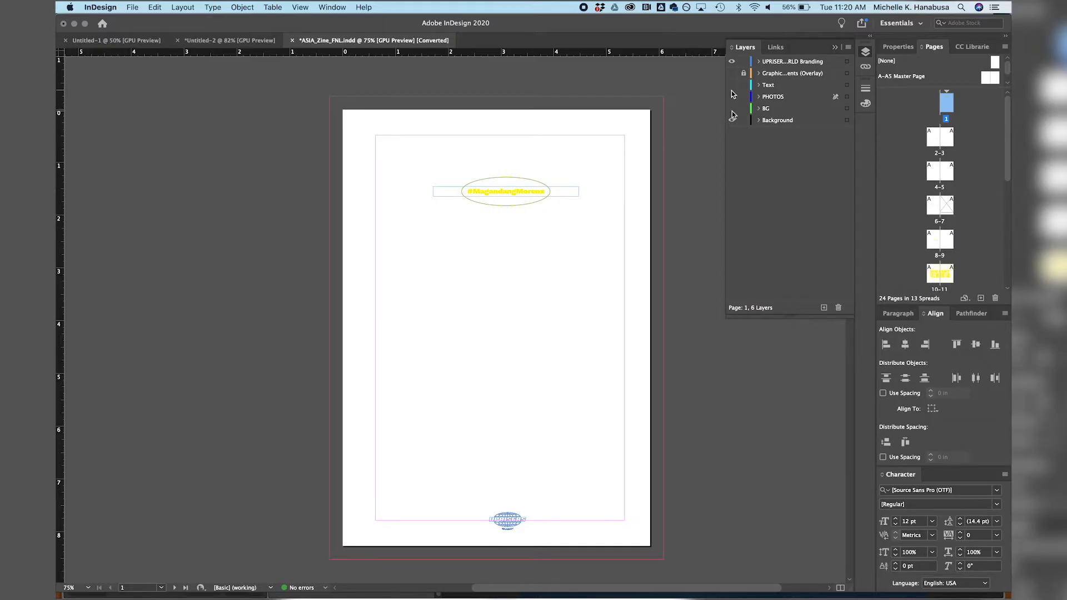
mouse_move(731, 115)
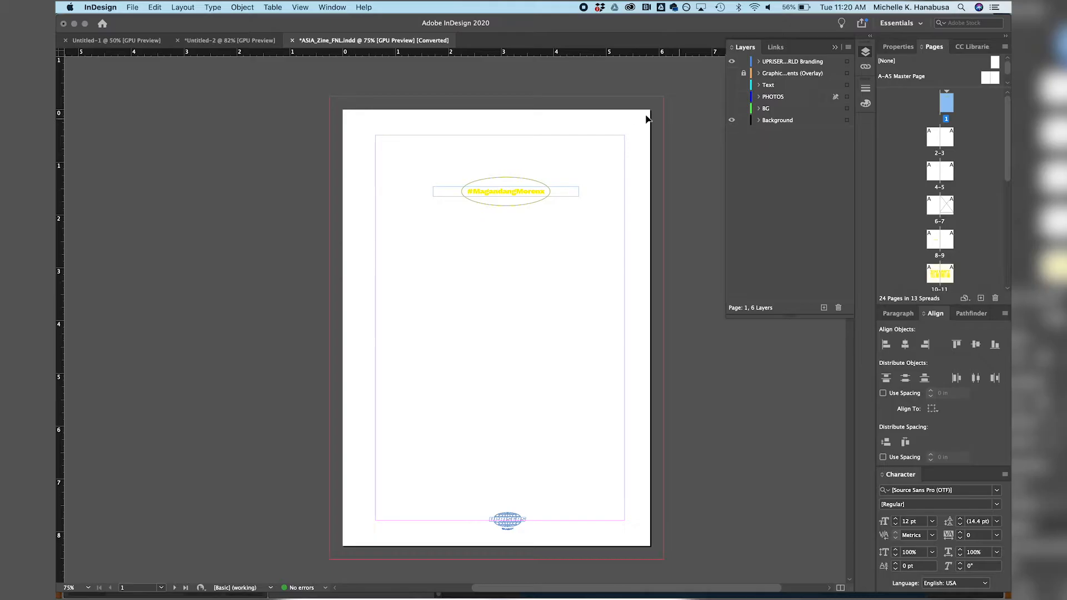
mouse_move(687, 215)
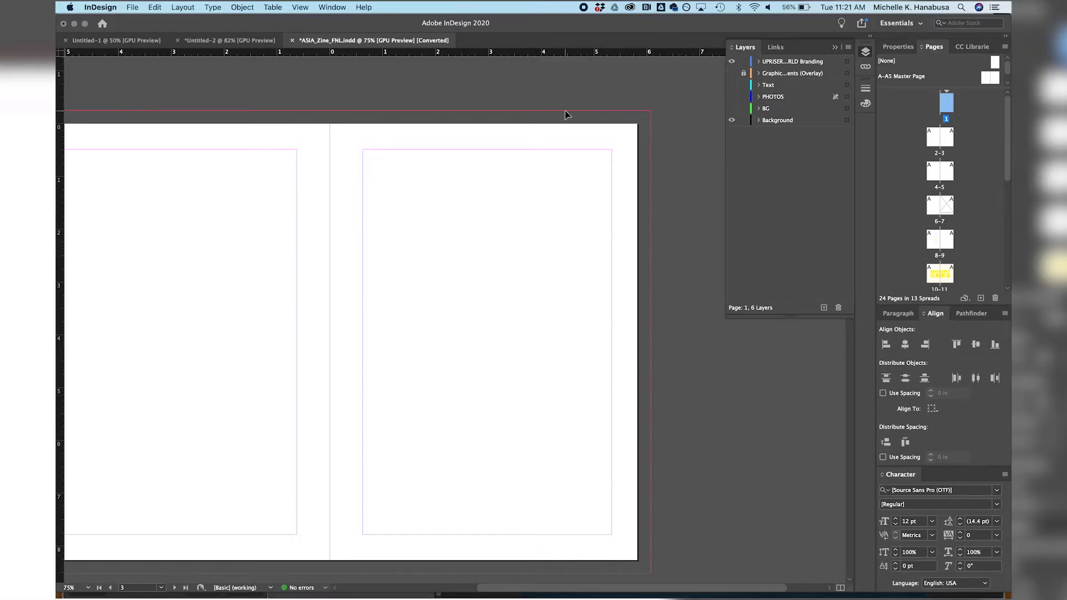
mouse_move(653, 116)
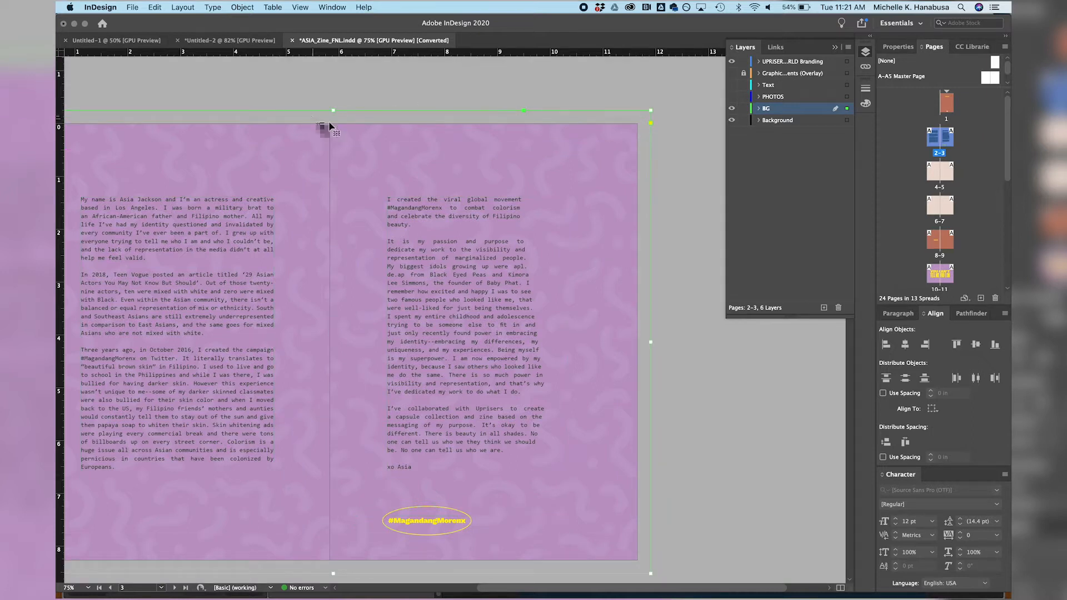
mouse_move(356, 121)
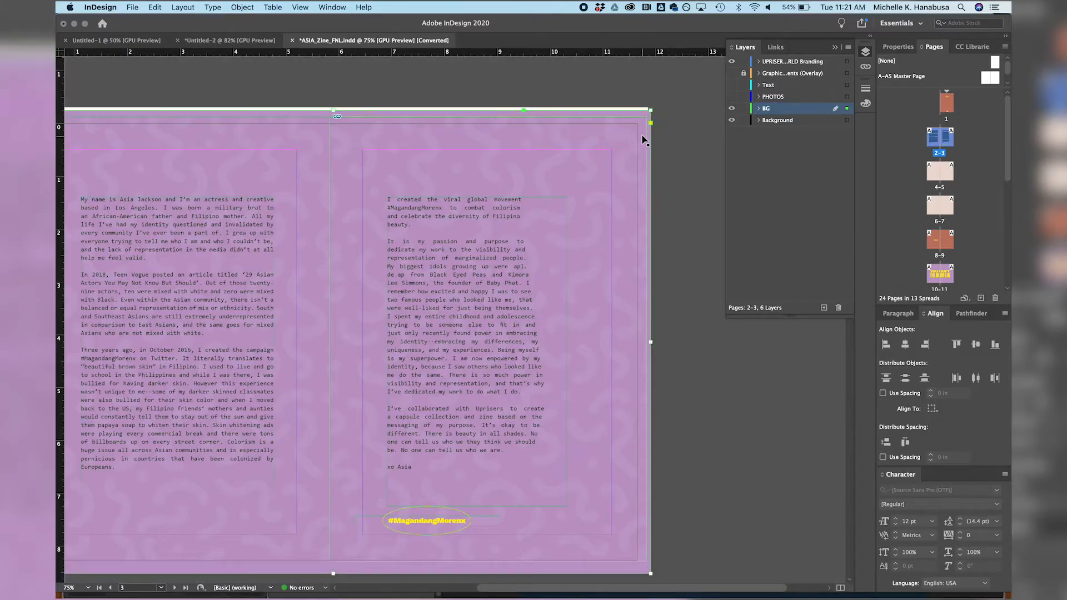
mouse_move(624, 513)
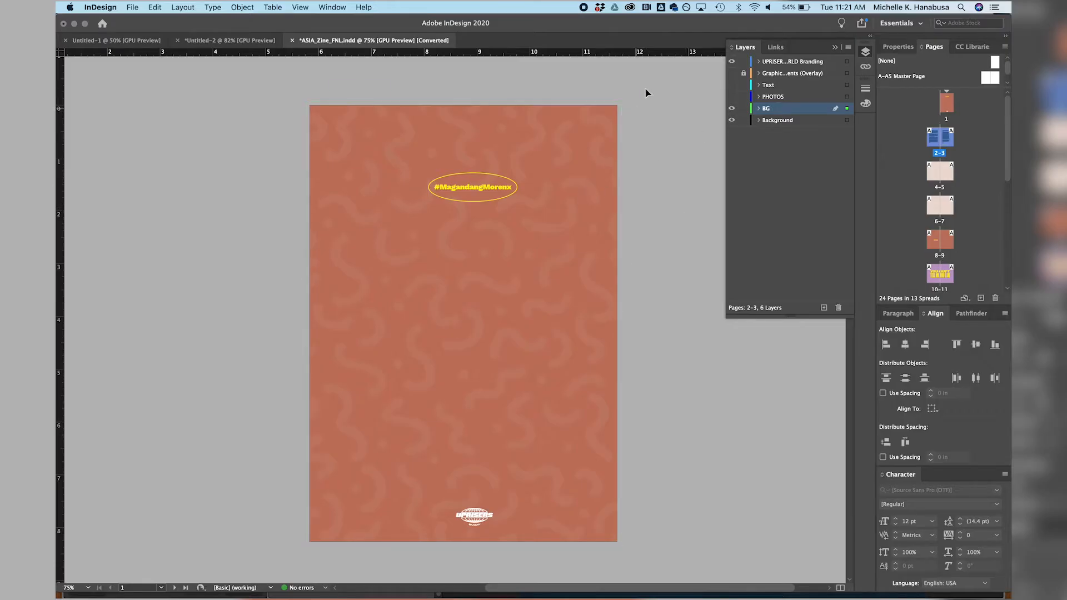
Make the PHOTOS and Text layers visible again in the Layers panel.
click(462, 323)
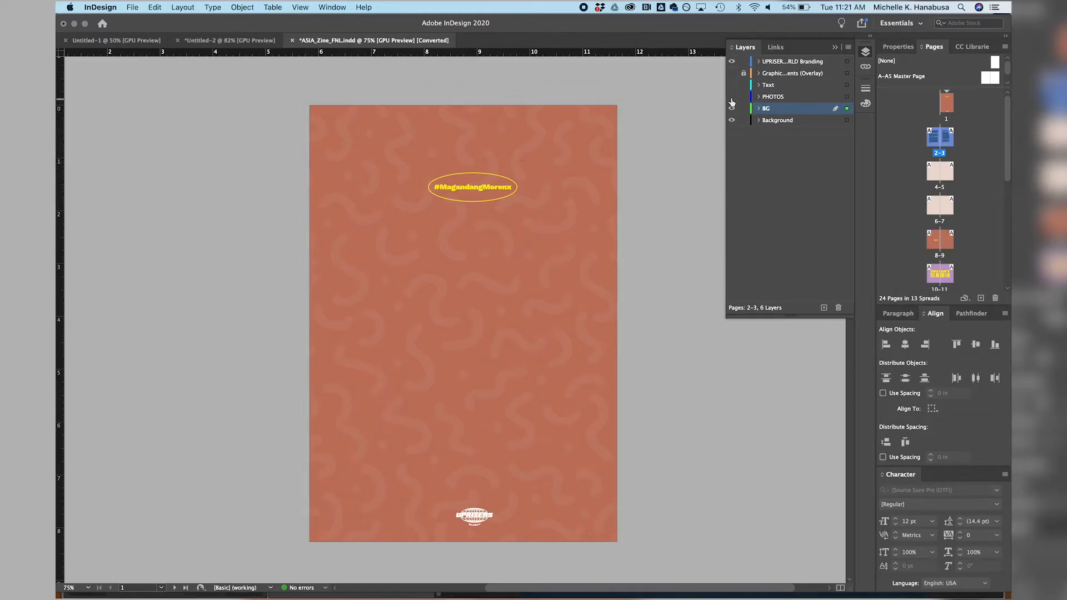
click(731, 95)
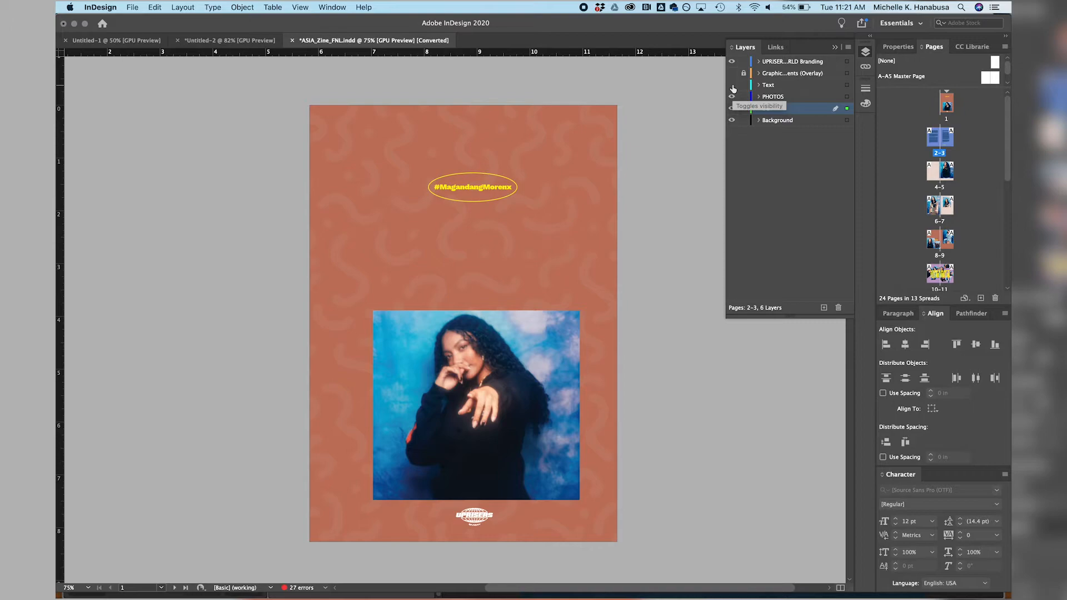
click(732, 85)
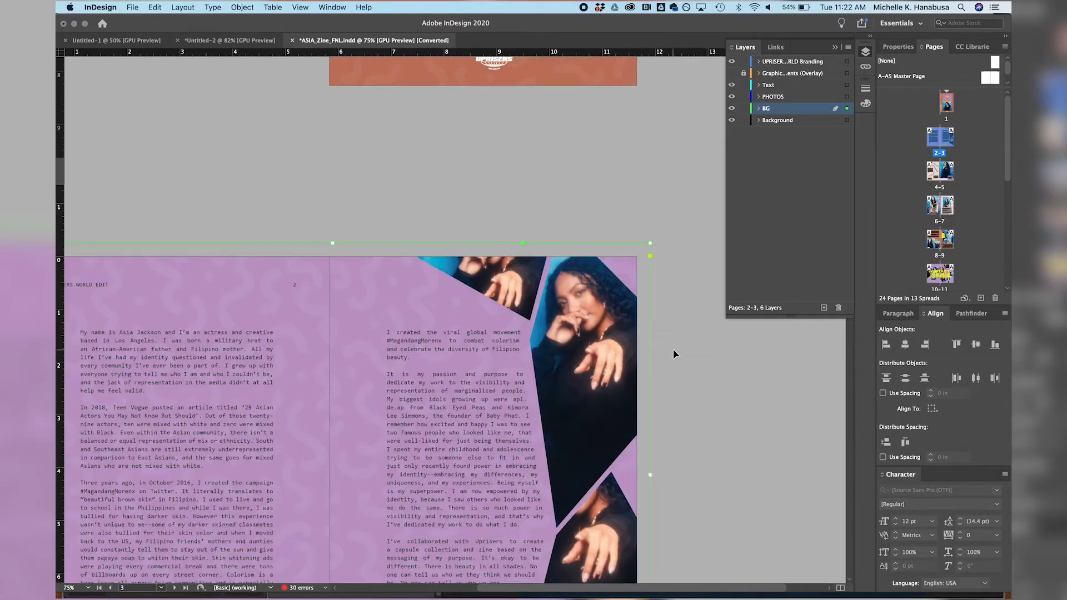
Scroll down to the Megan Batoon spread on pages 6–7.
scroll(down, 3)
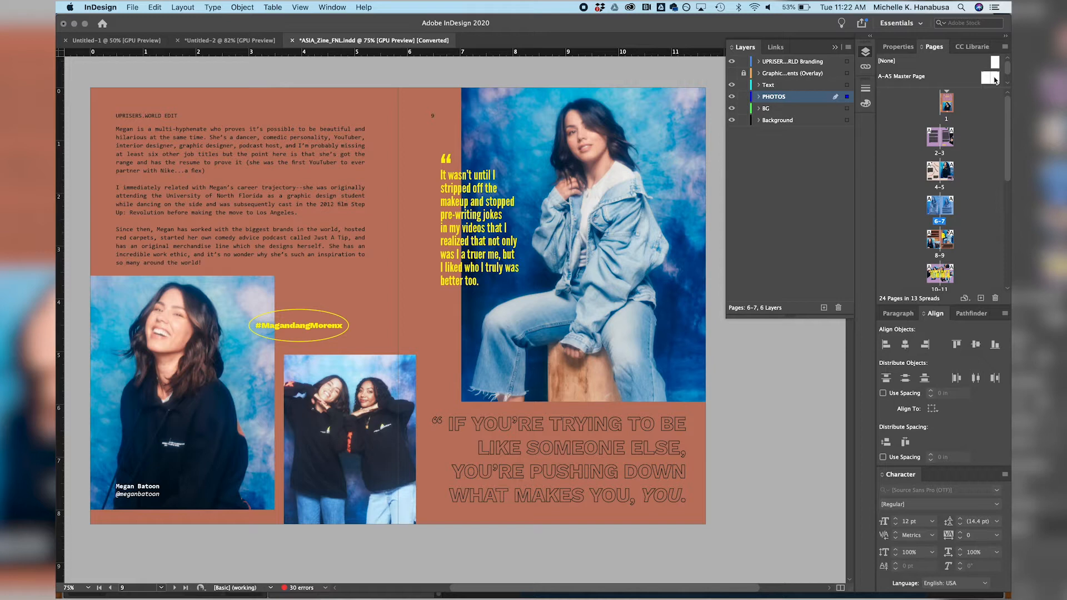
mouse_move(973, 69)
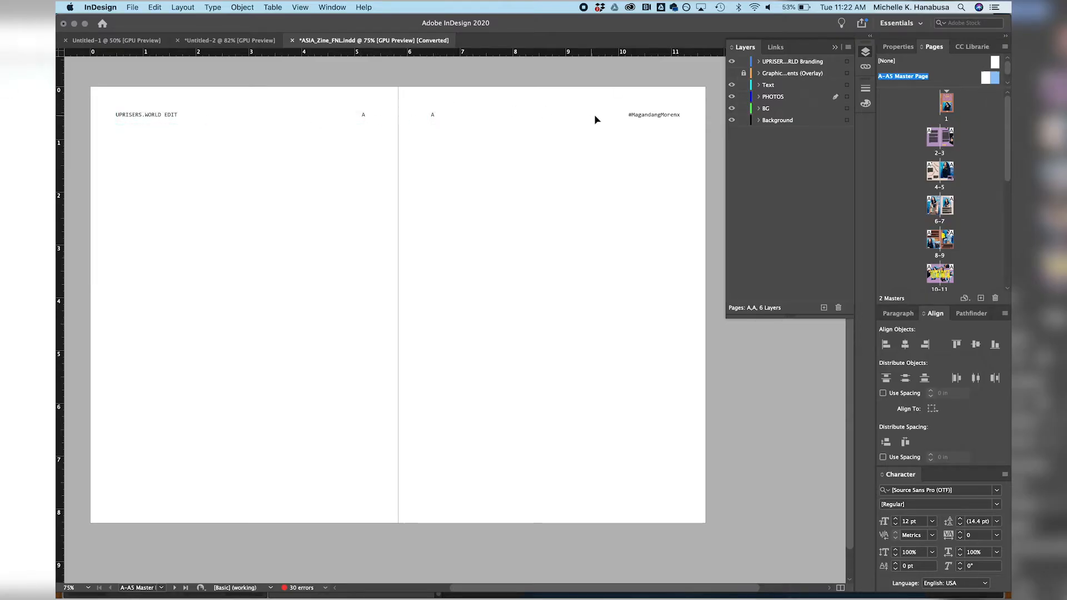
mouse_move(689, 89)
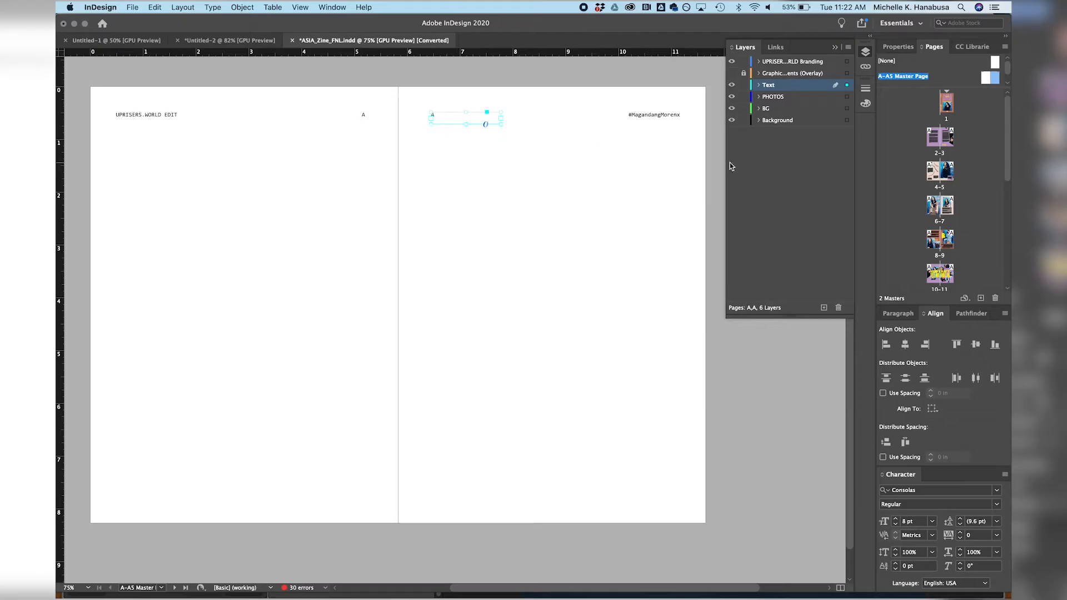
mouse_move(945, 175)
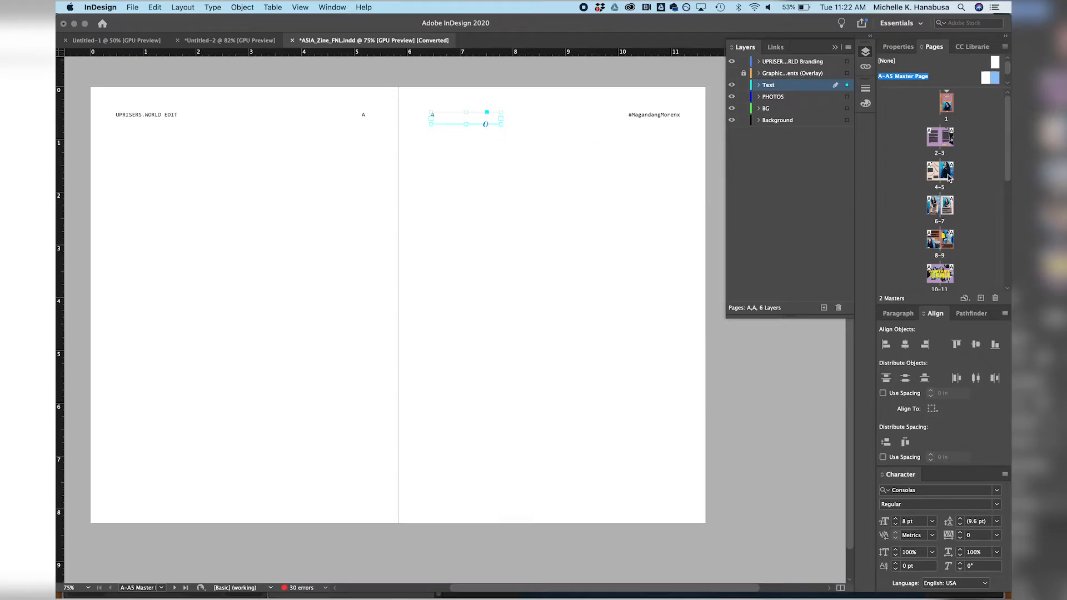
mouse_move(947, 283)
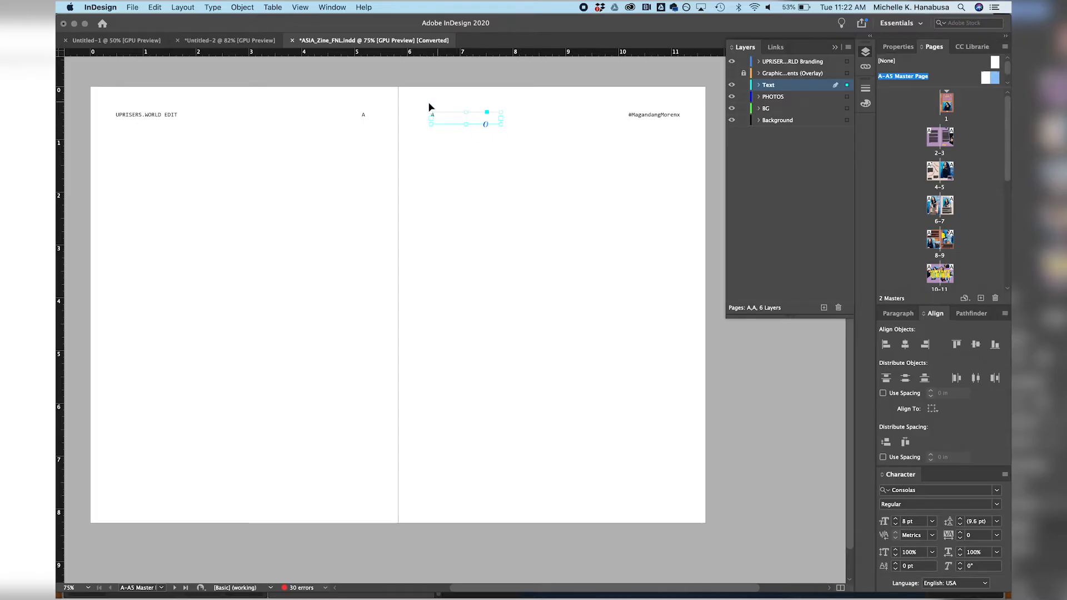
mouse_move(467, 142)
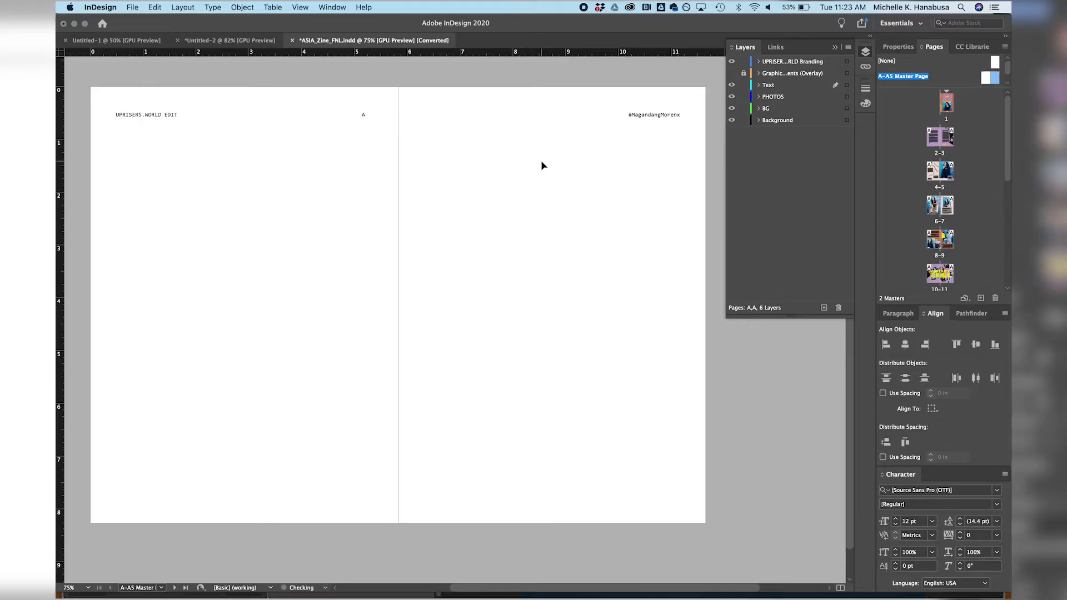
Switch to the Essentials Classic workspace and draw a text frame at the top of the right master page.
click(338, 7)
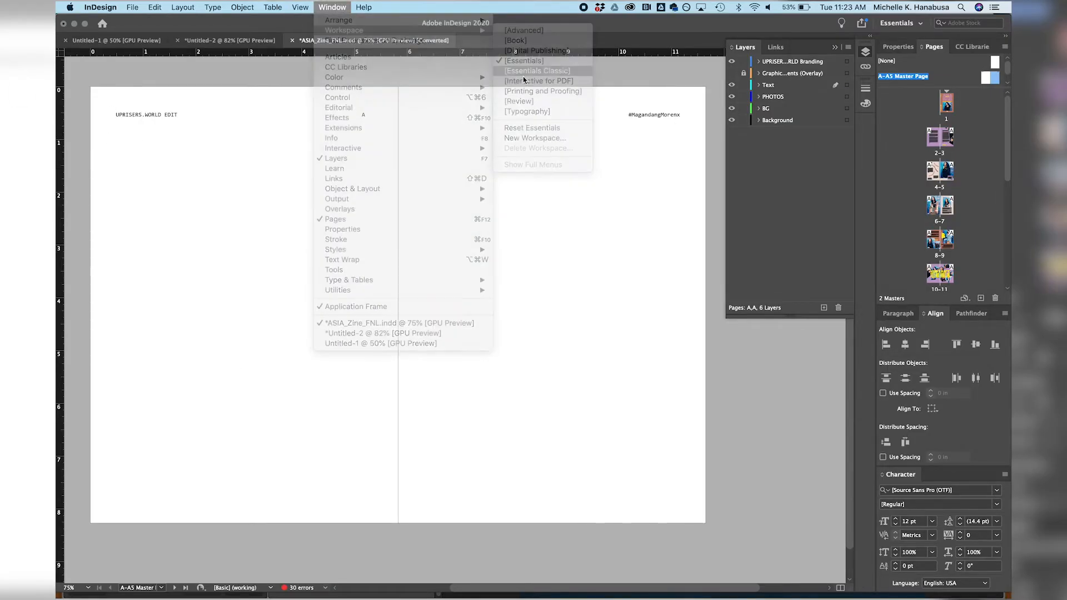
click(538, 71)
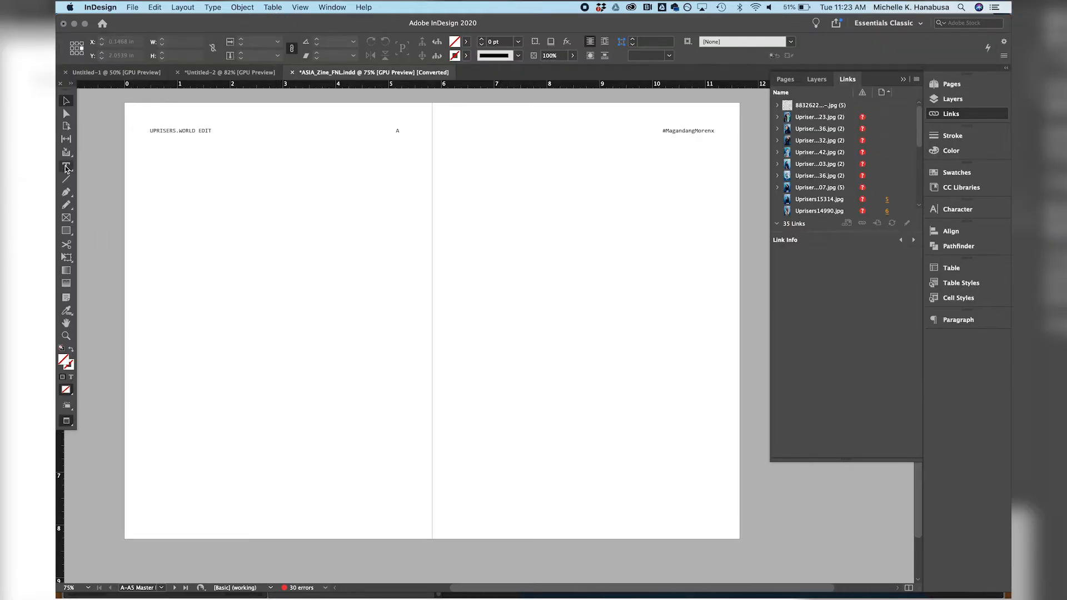
drag(453, 131, 550, 144)
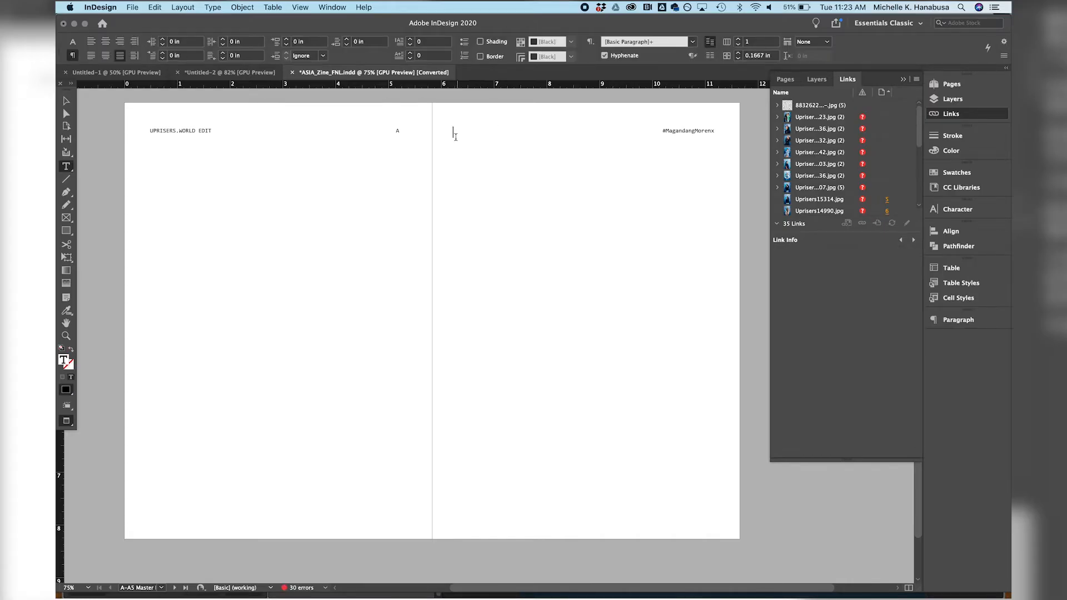
click(211, 6)
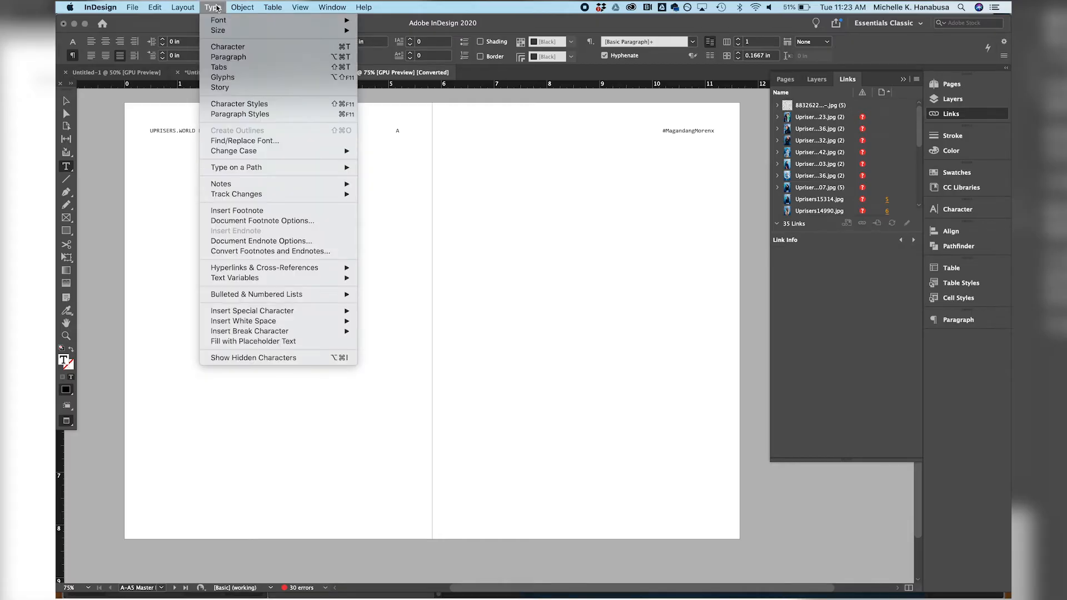
mouse_move(394, 320)
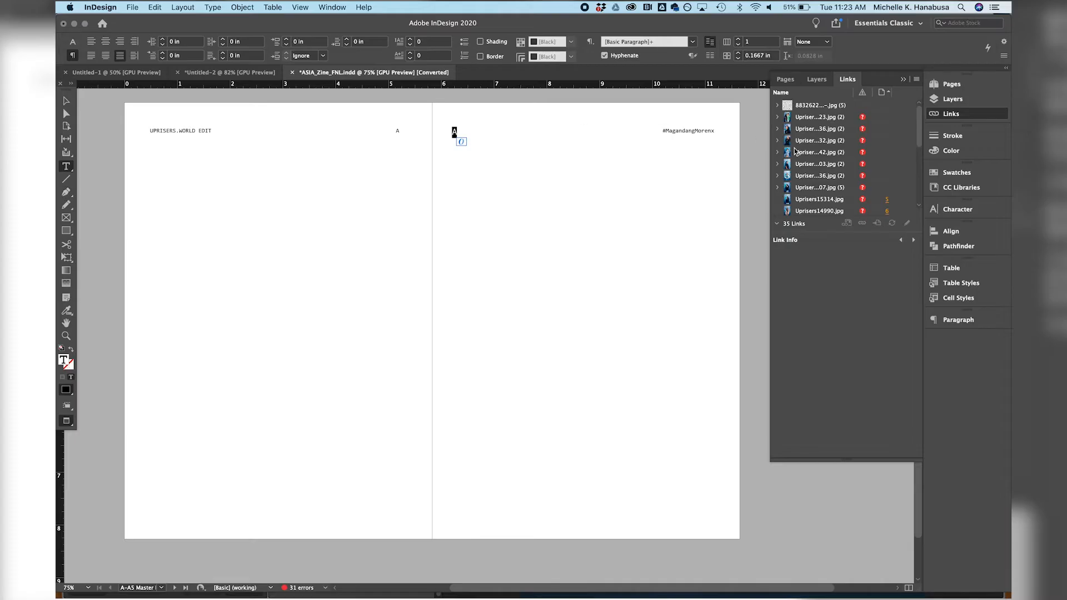
Format the page-number marker in Museo Sans 300 at 9 pt, then show the page thumbnails.
click(951, 232)
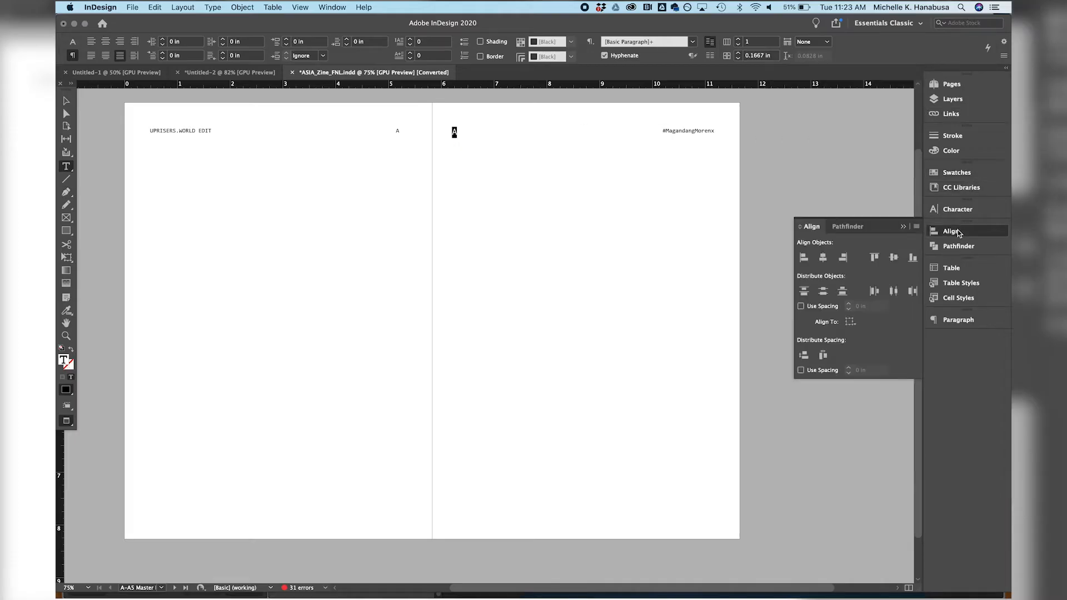
click(958, 209)
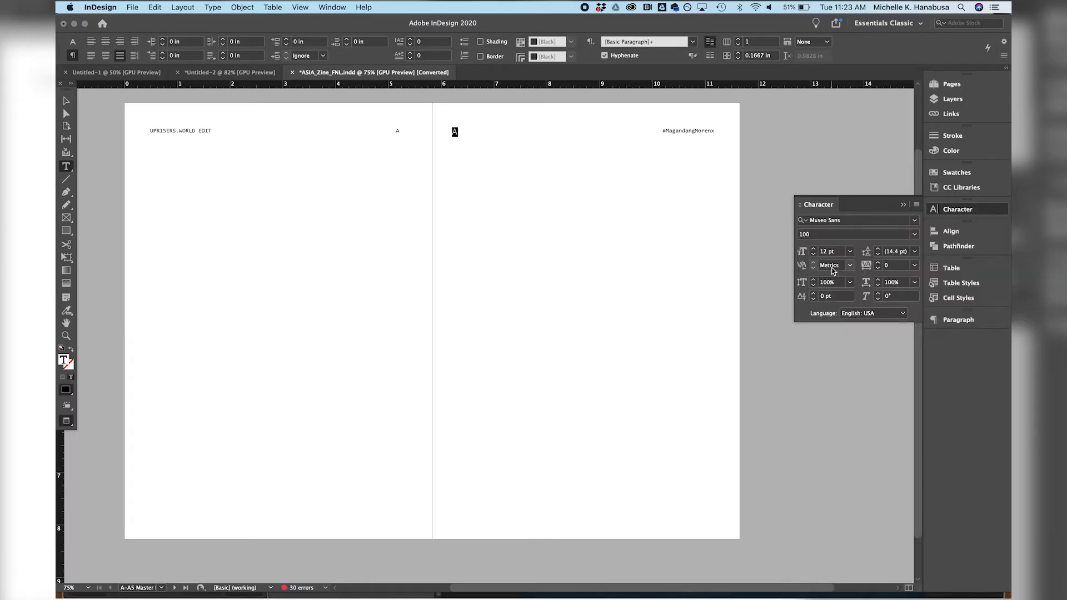
click(814, 255)
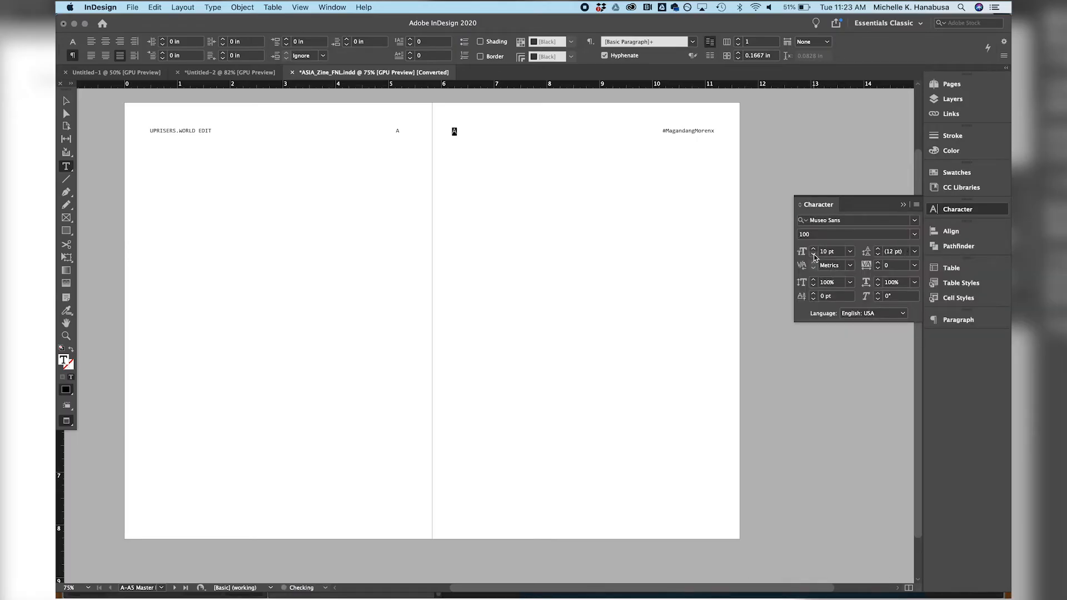
click(814, 253)
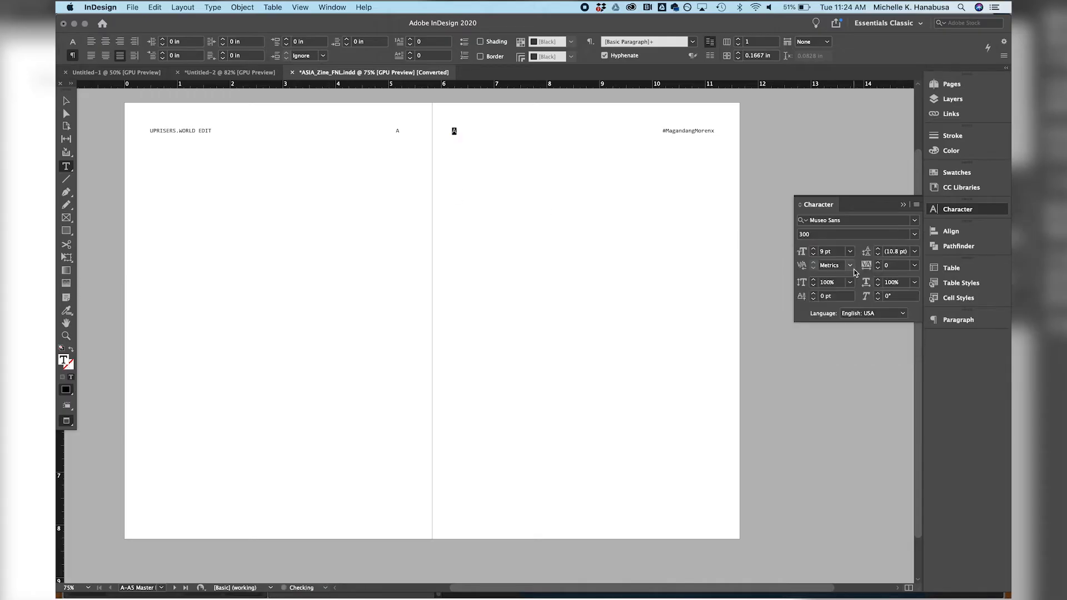
click(454, 131)
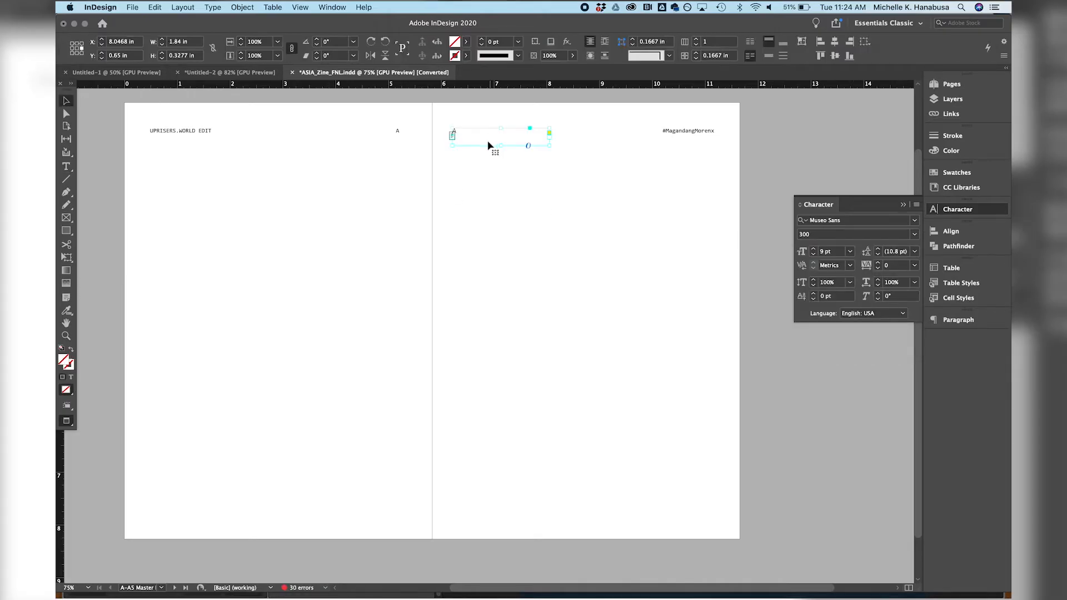
click(952, 99)
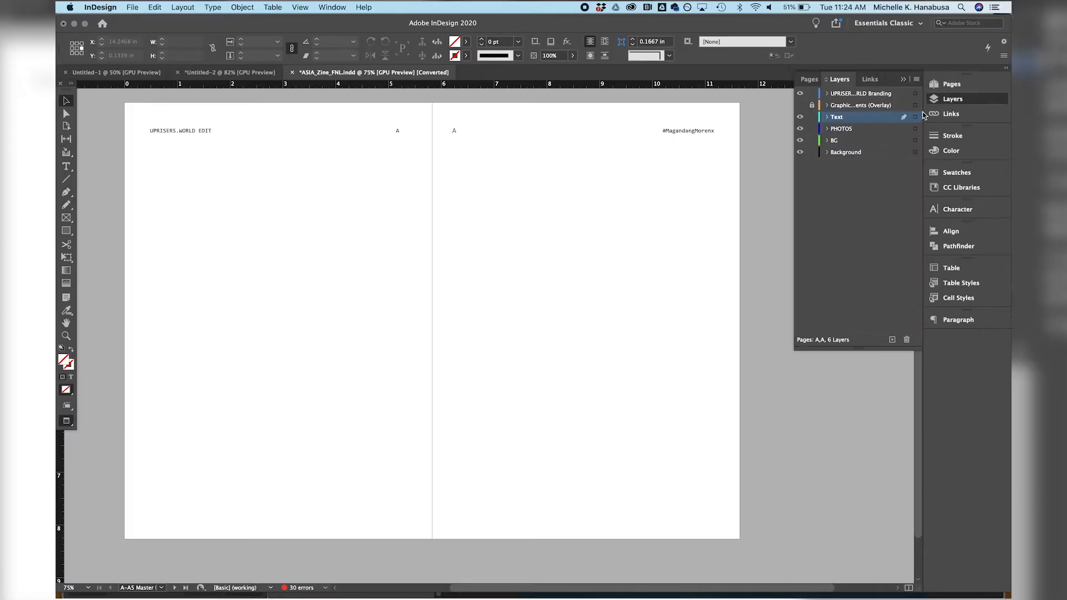
click(809, 79)
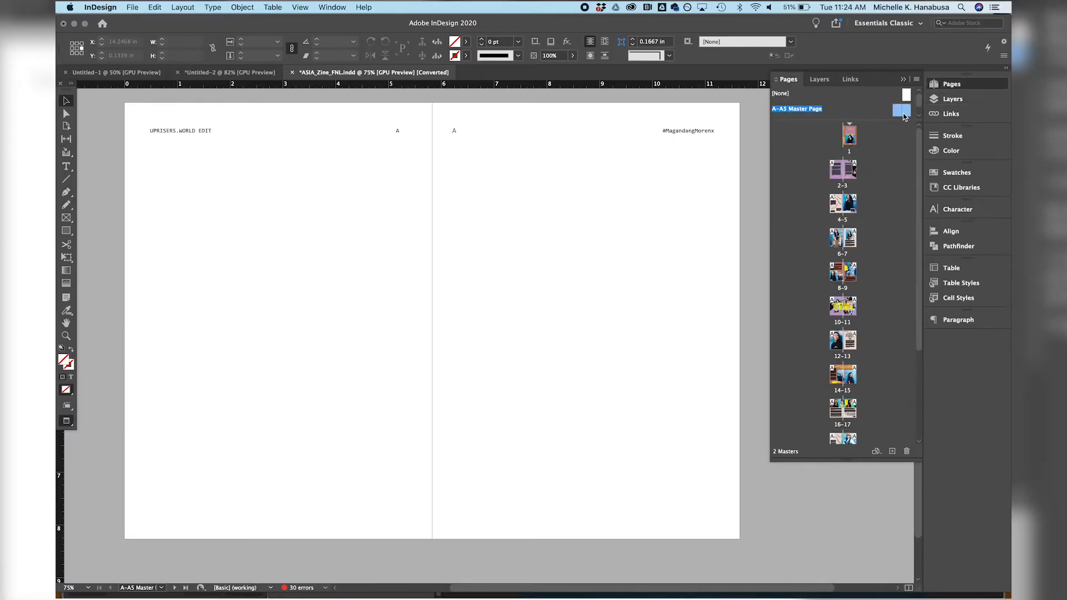
mouse_move(877, 109)
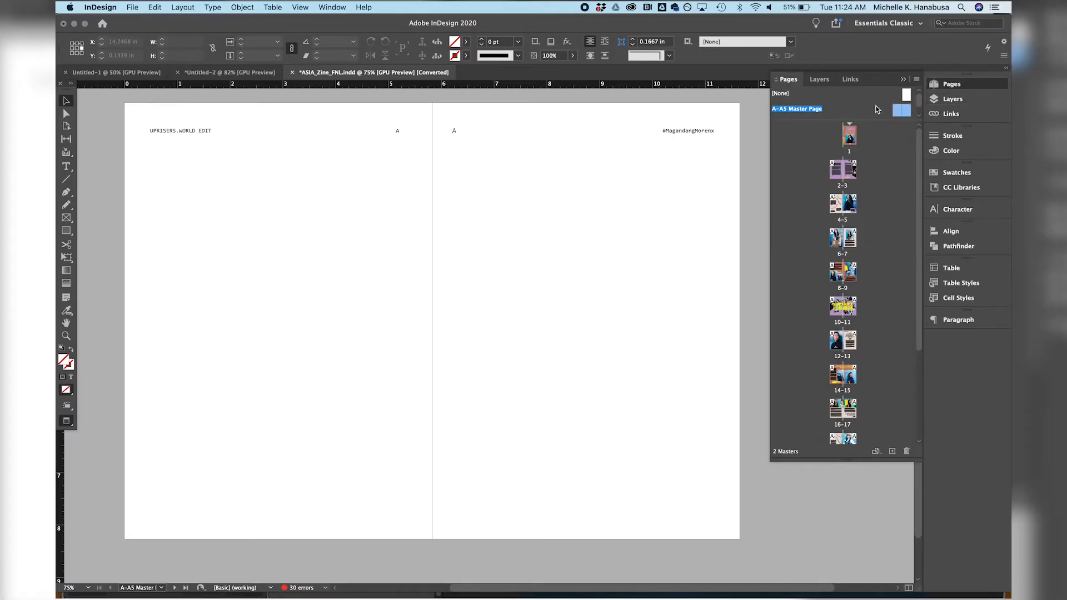
mouse_move(900, 133)
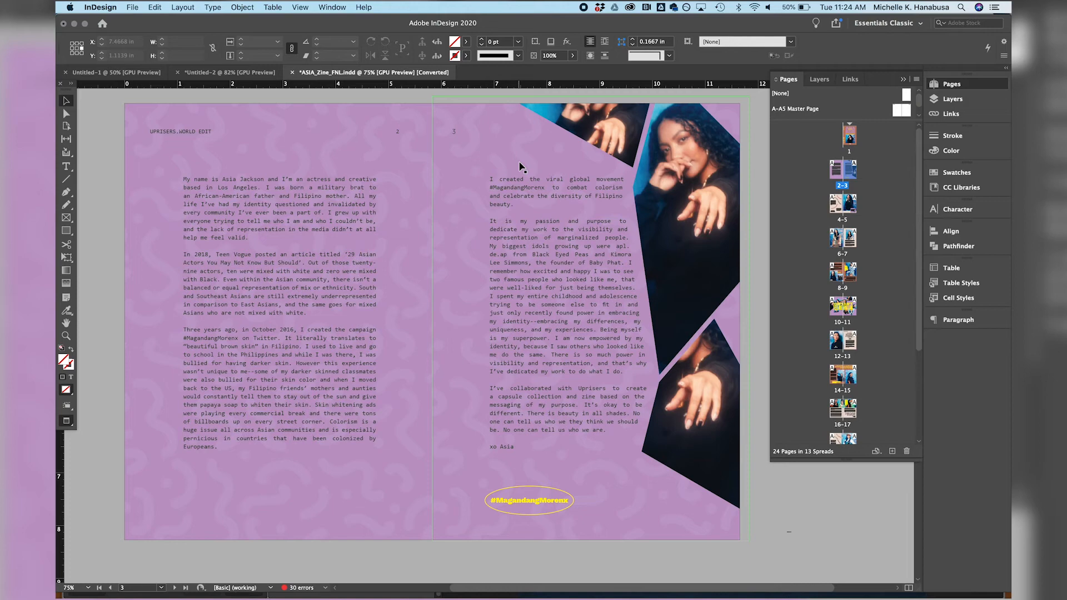
mouse_move(454, 149)
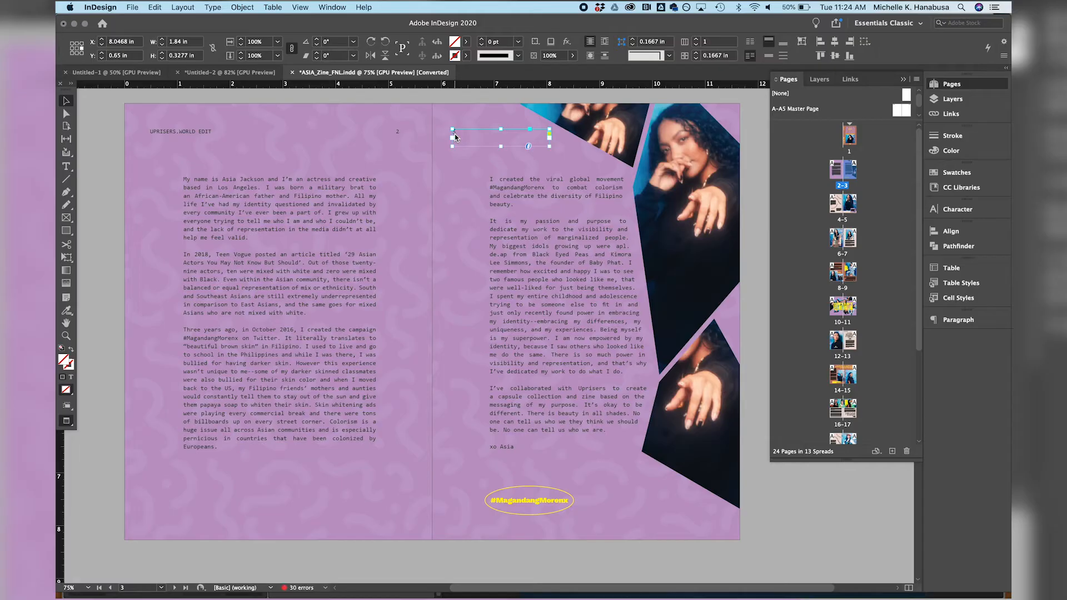
click(487, 198)
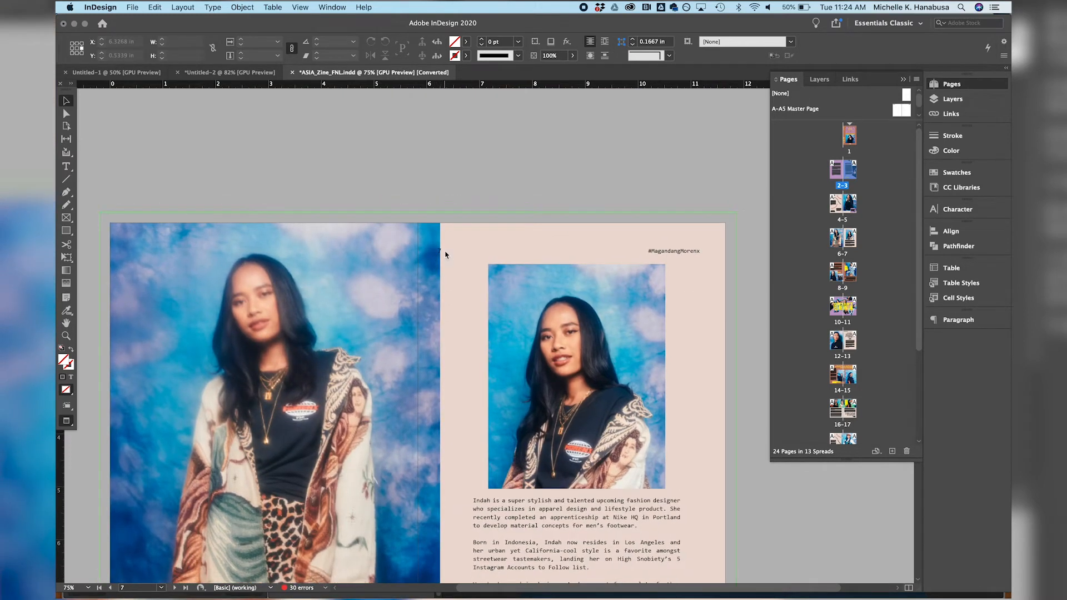
Scroll past spread 8–9 to the final page 24 with the letter to Mommy.
click(486, 249)
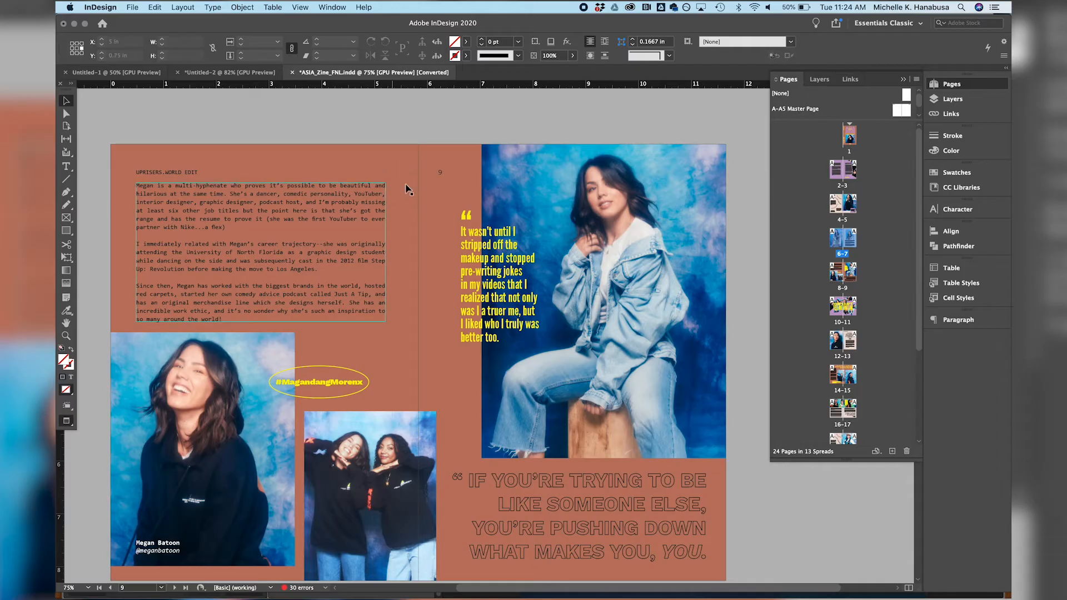
scroll(down, 3)
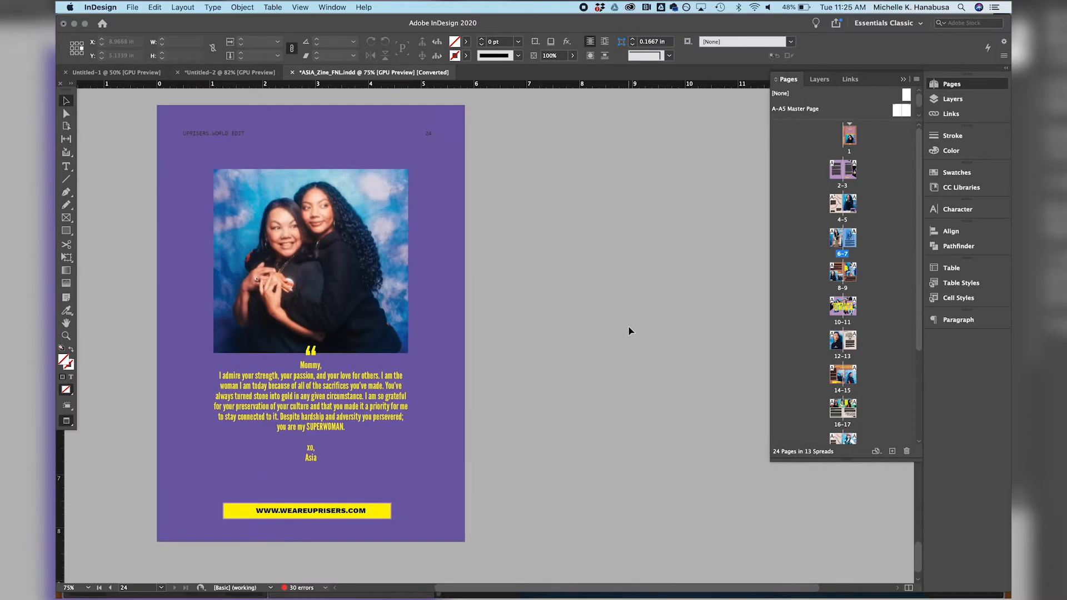
click(133, 7)
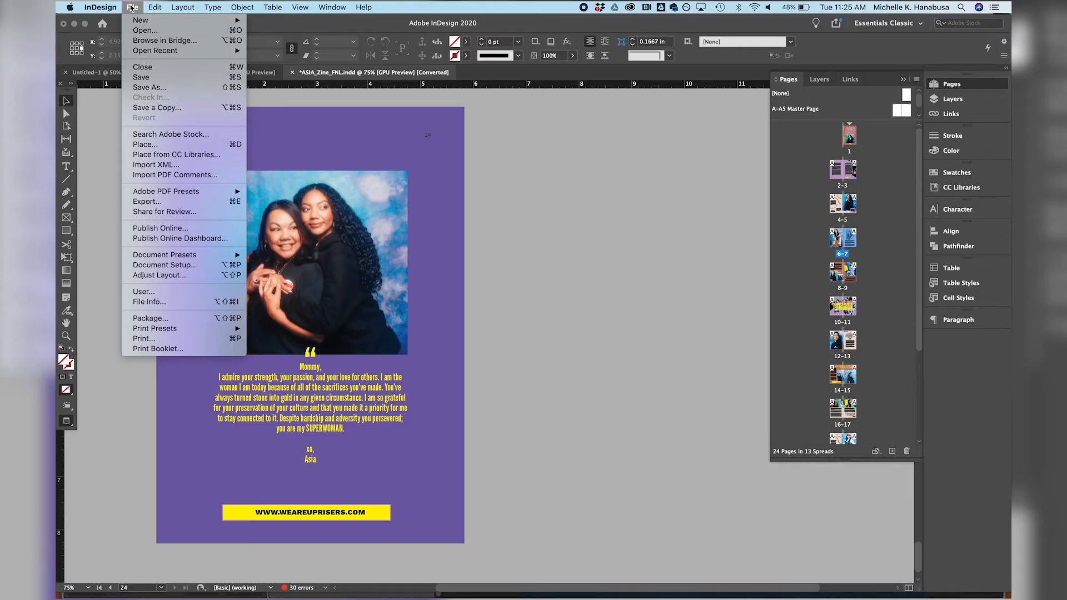
mouse_move(163, 255)
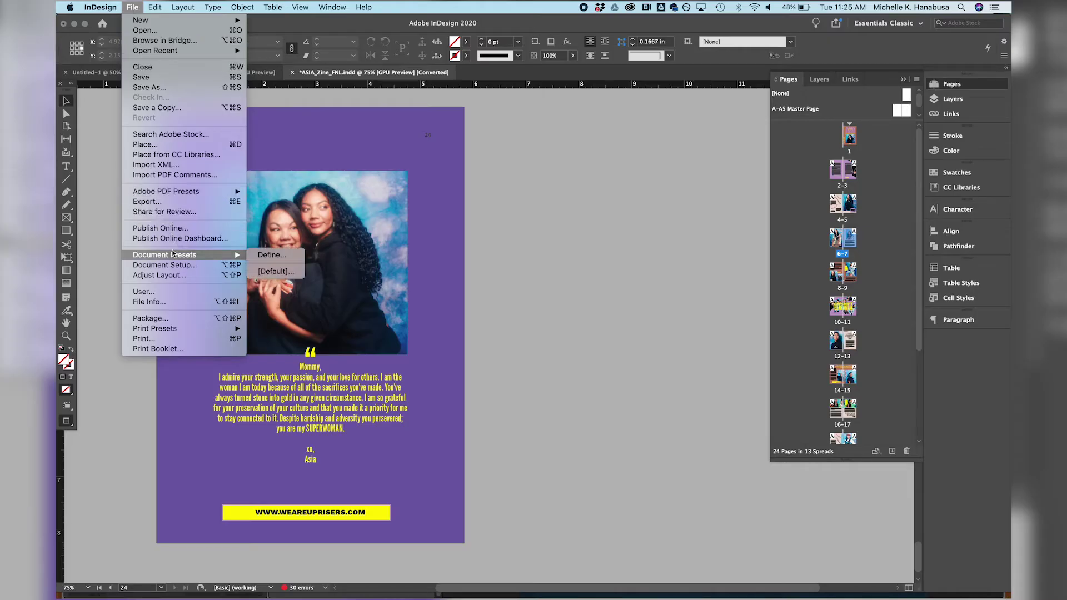
mouse_move(167, 89)
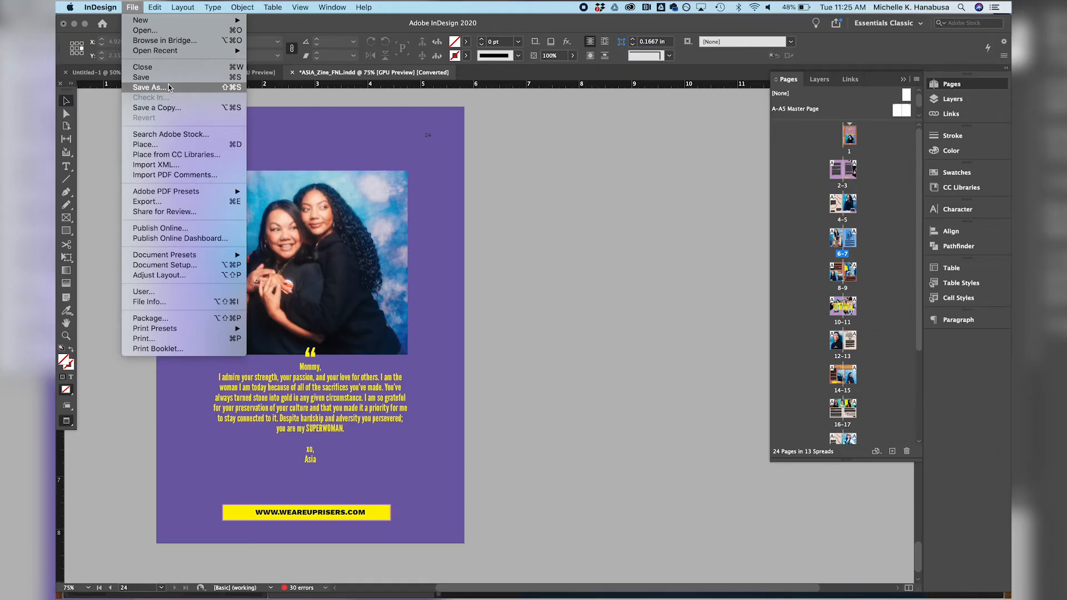
mouse_move(154, 91)
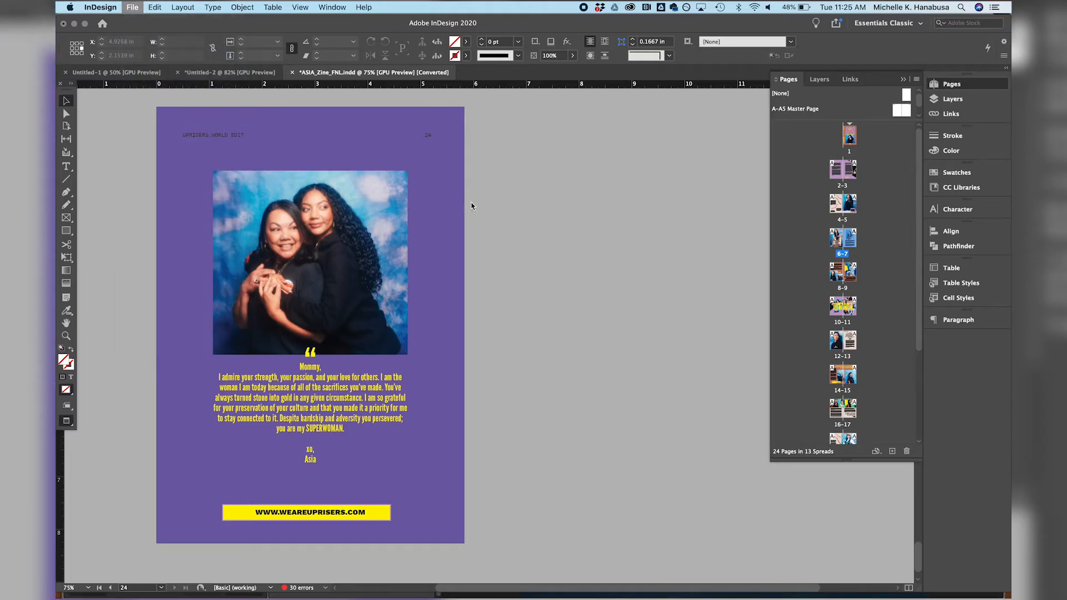
Export as Adobe PDF (Print), appending _youtube to the name, and save as ASIA_Zine_FNL_youtube.pdf.
click(131, 6)
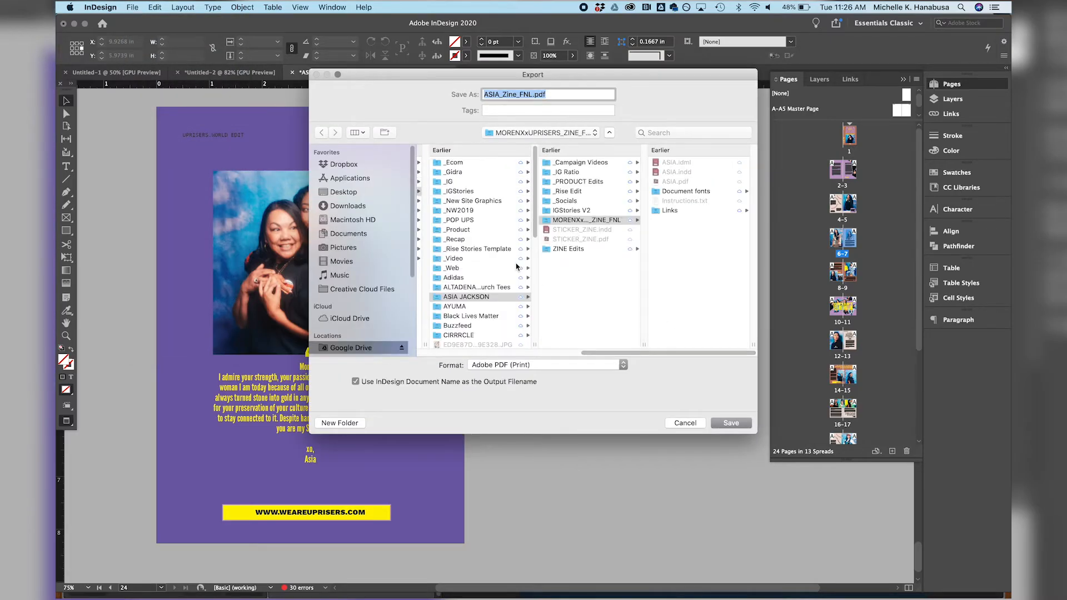
click(547, 364)
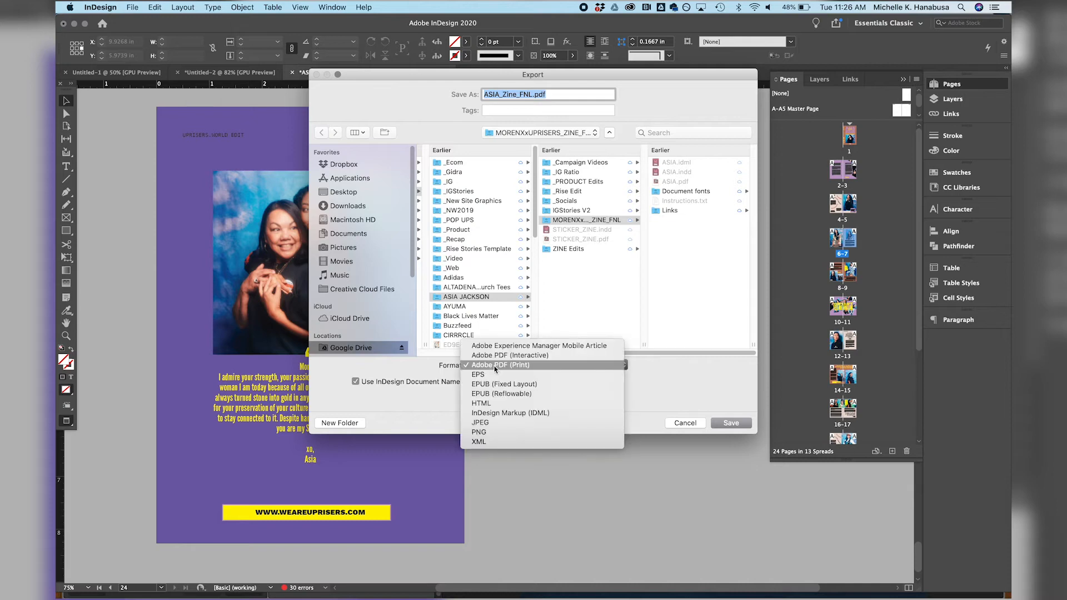
click(498, 365)
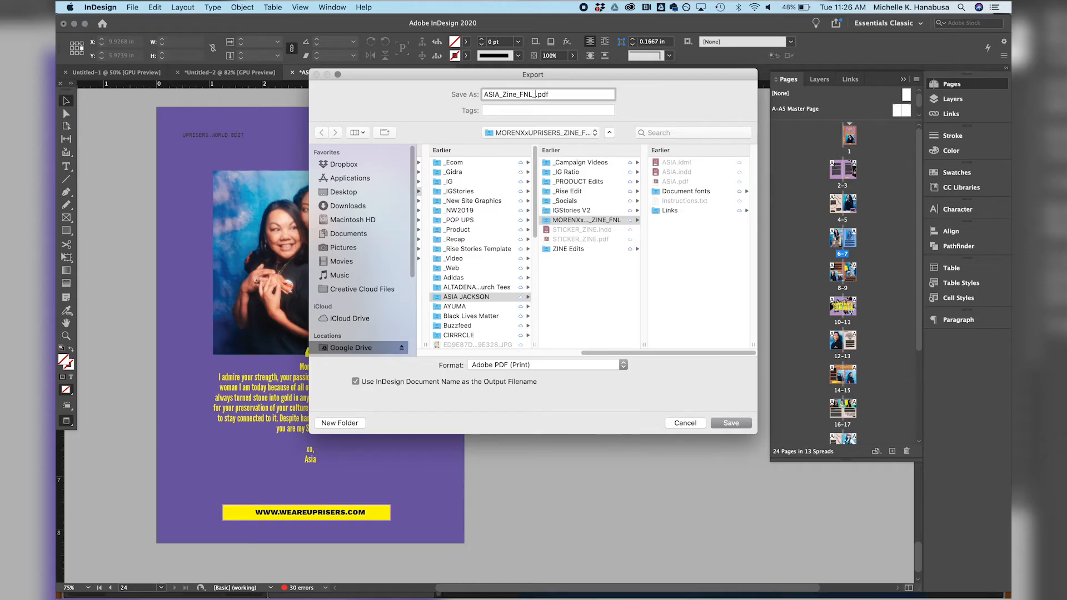
text(_youtube)
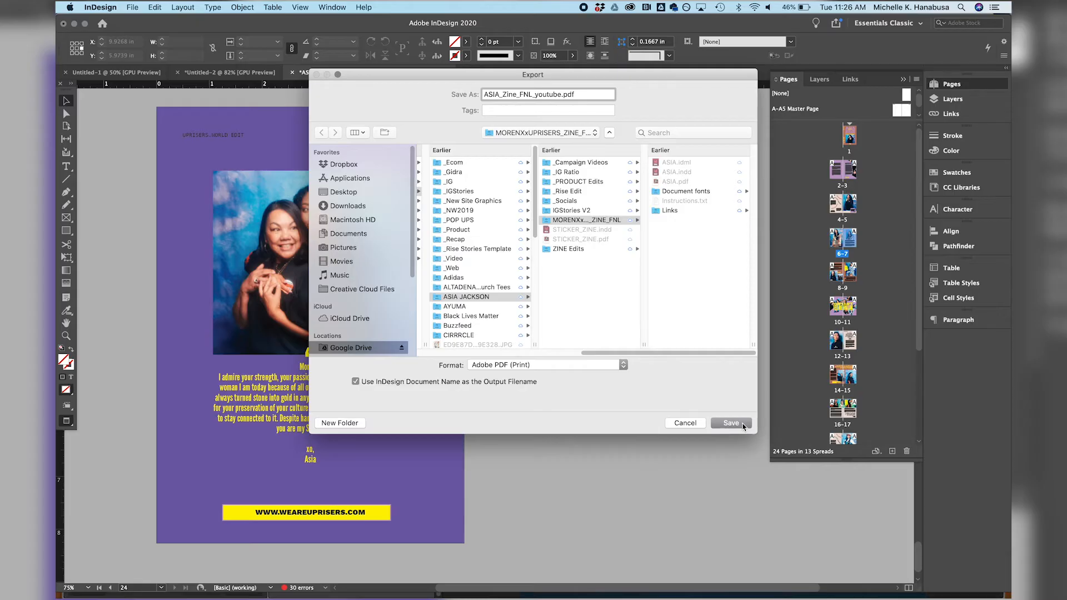
click(730, 423)
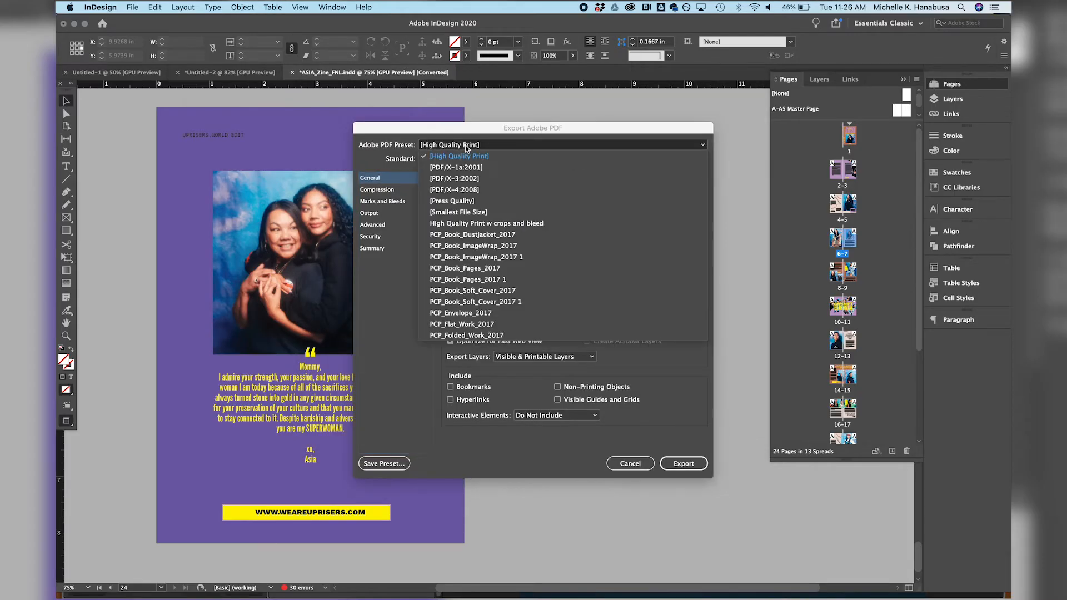
Keep High Quality Print, choose Spreads, use the document's bleed settings, and start the export.
click(458, 156)
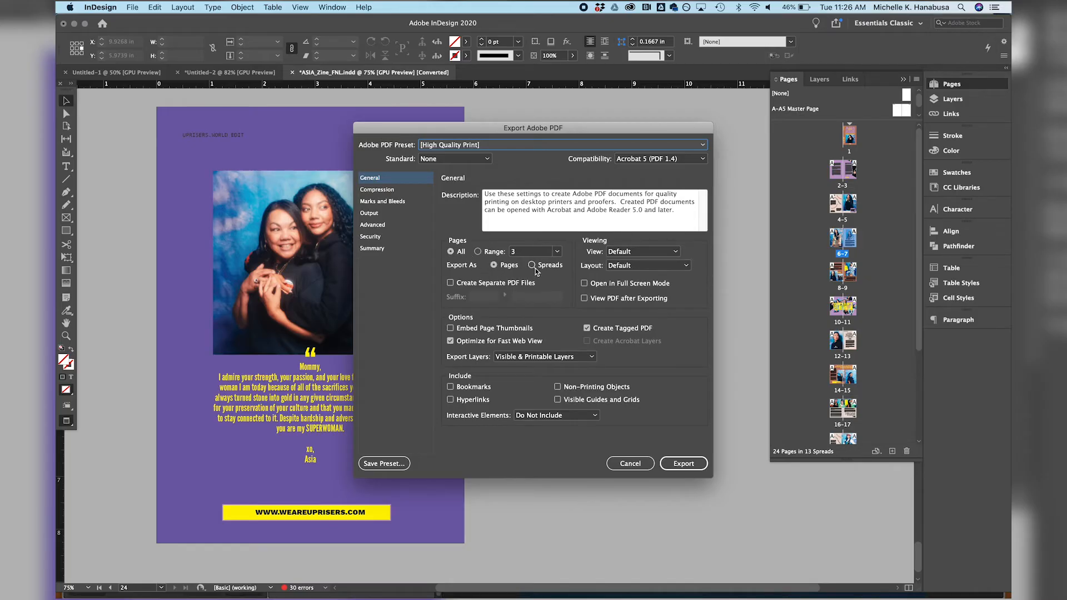
click(532, 264)
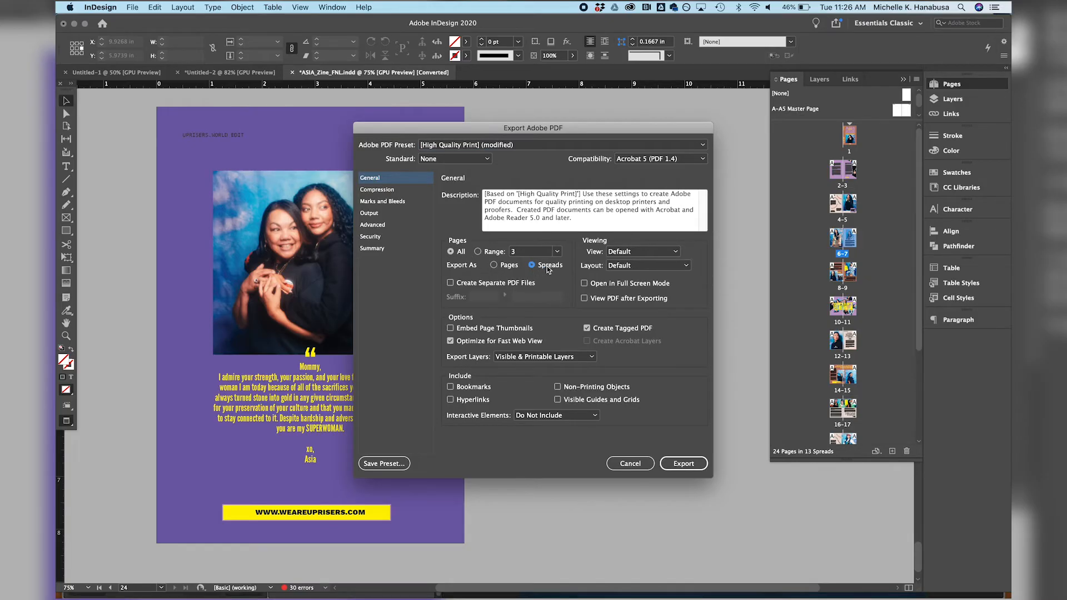
click(382, 202)
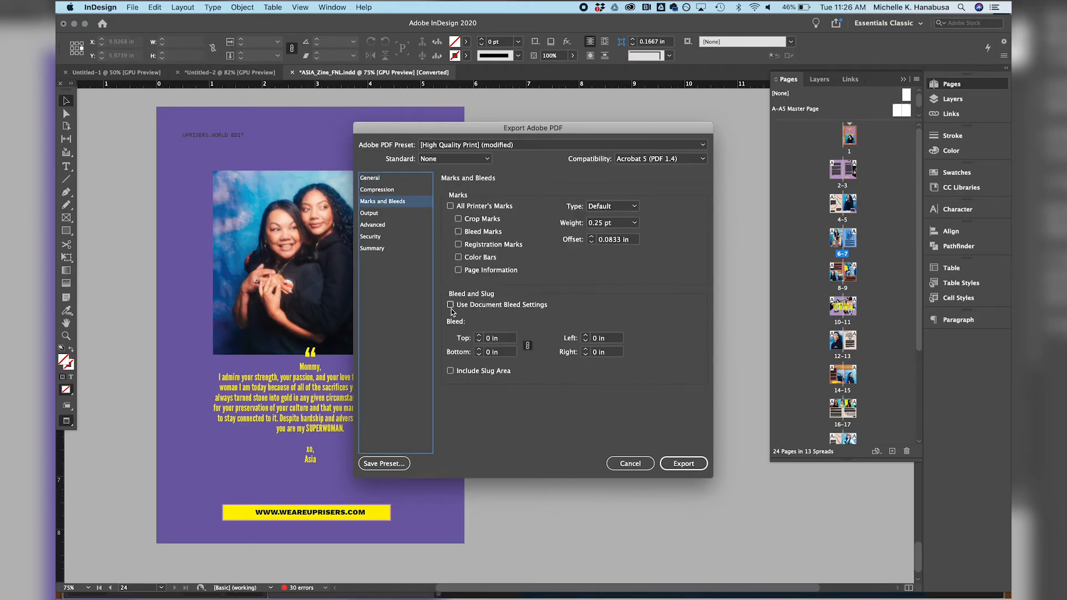
click(450, 305)
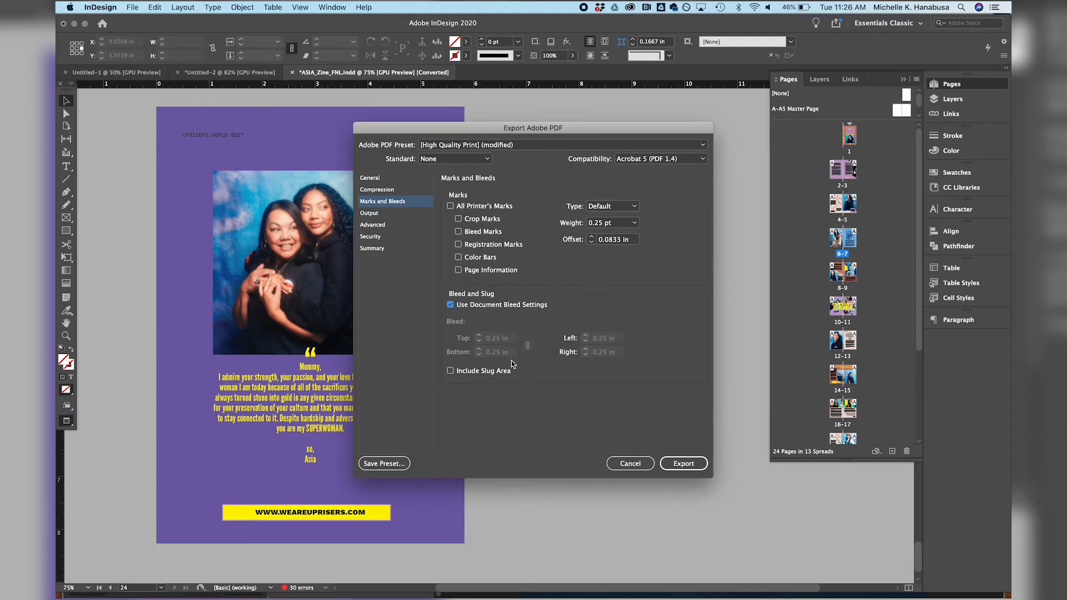
mouse_move(603, 360)
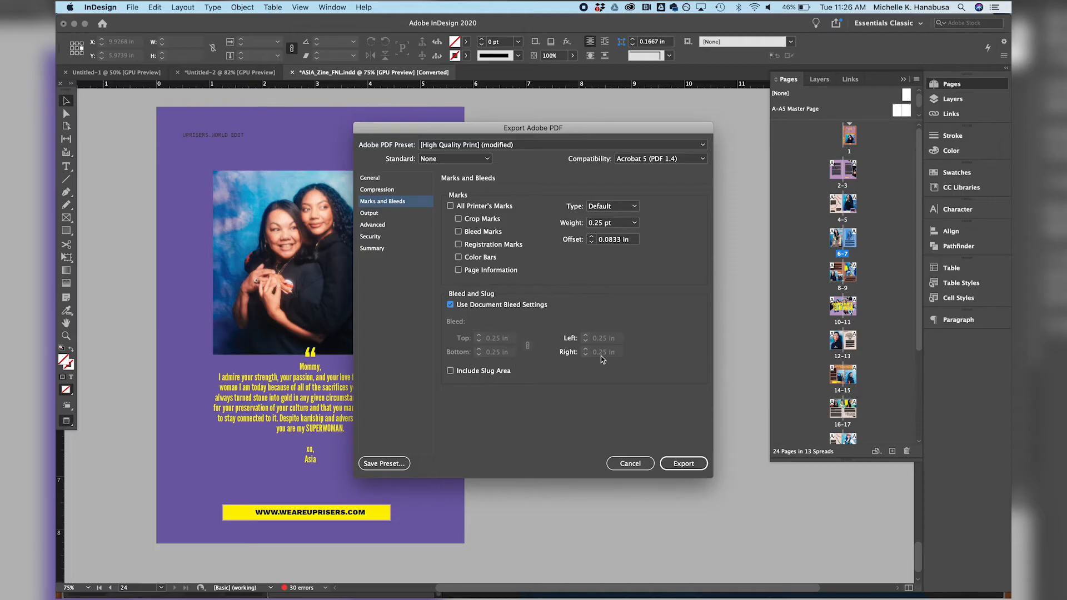
mouse_move(593, 374)
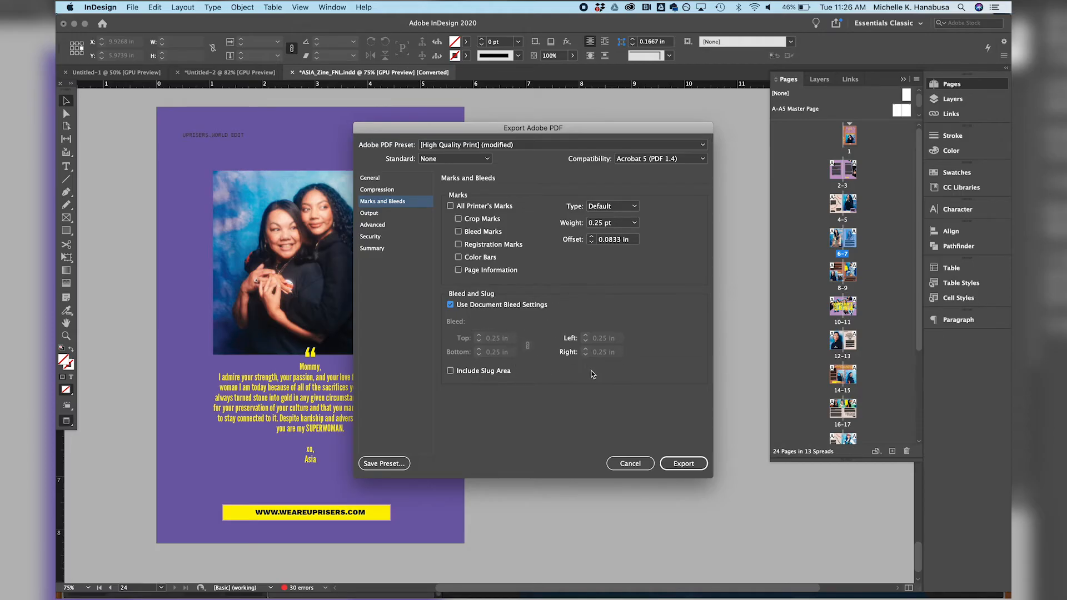
mouse_move(524, 347)
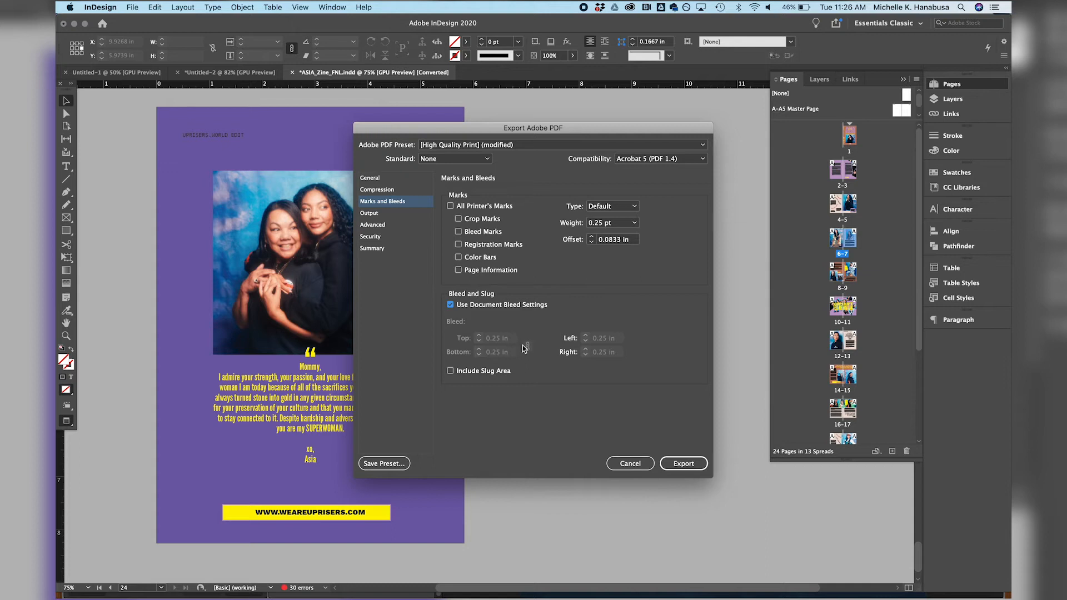
click(684, 464)
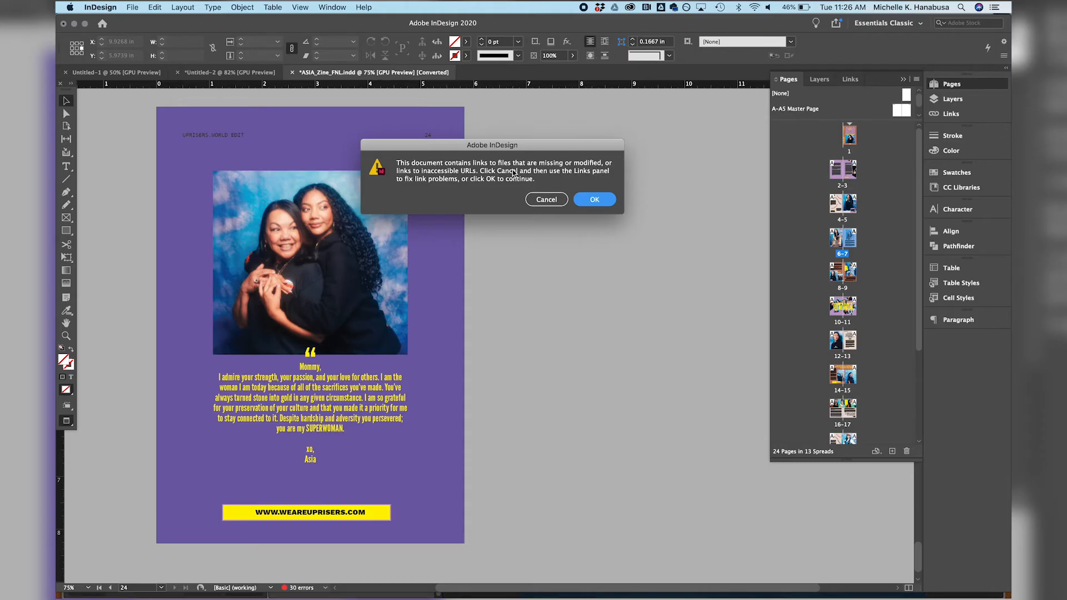
mouse_move(614, 169)
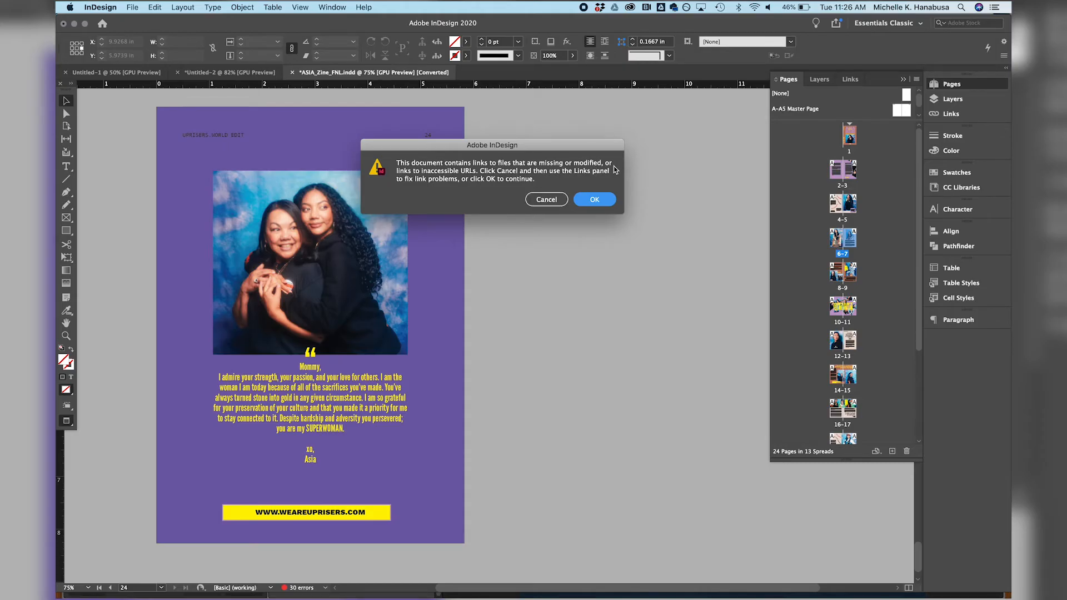
Dismiss the missing-links warning raised by the export.
click(594, 199)
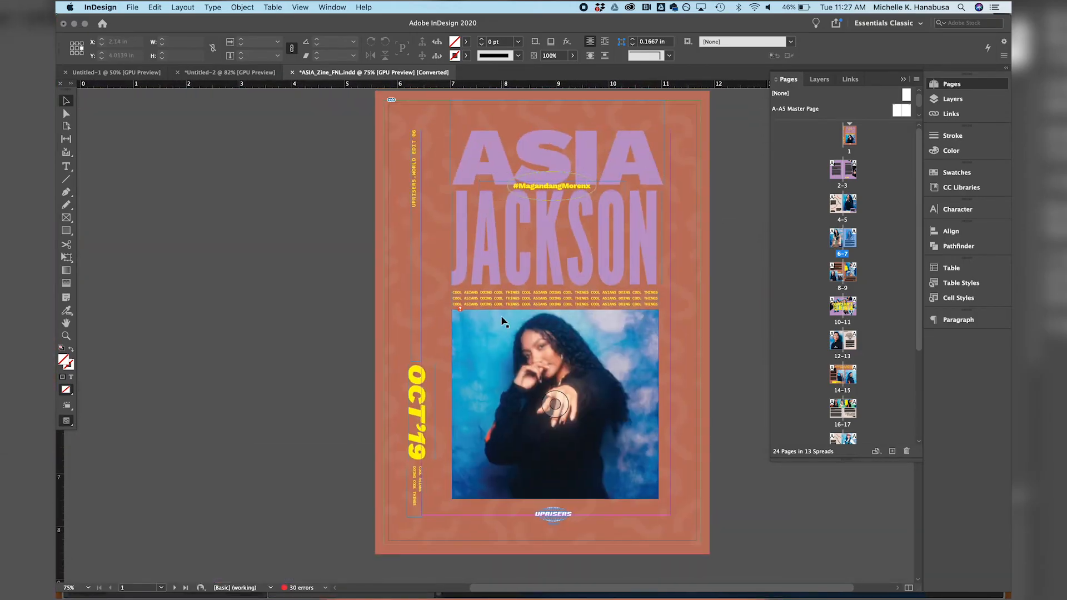
Select the cover photo and relink all instances of the missing Uprisers15307.jpg from the Links panel.
click(555, 405)
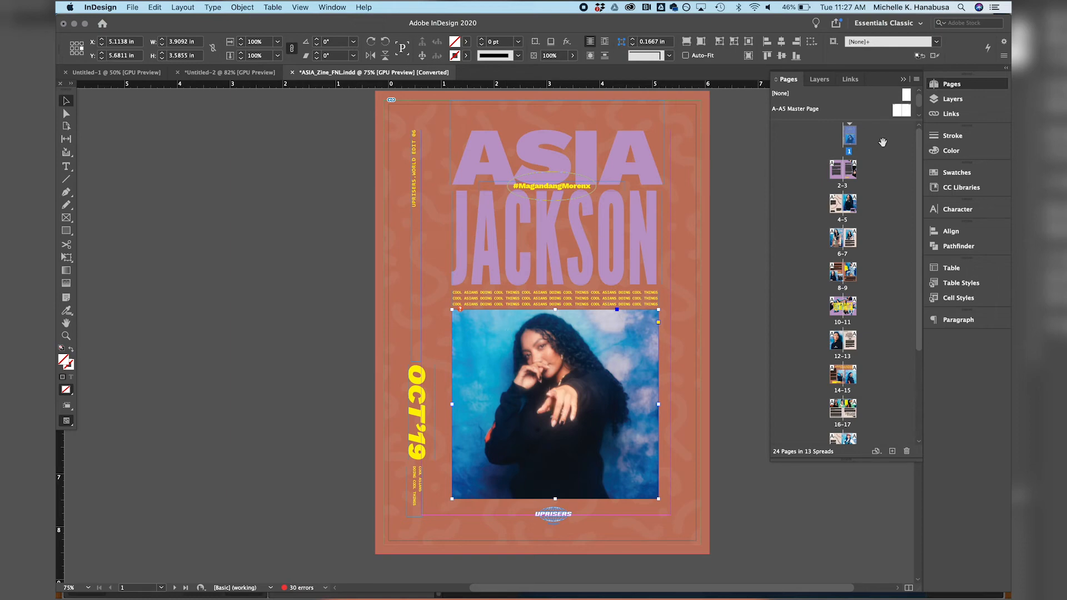
click(849, 79)
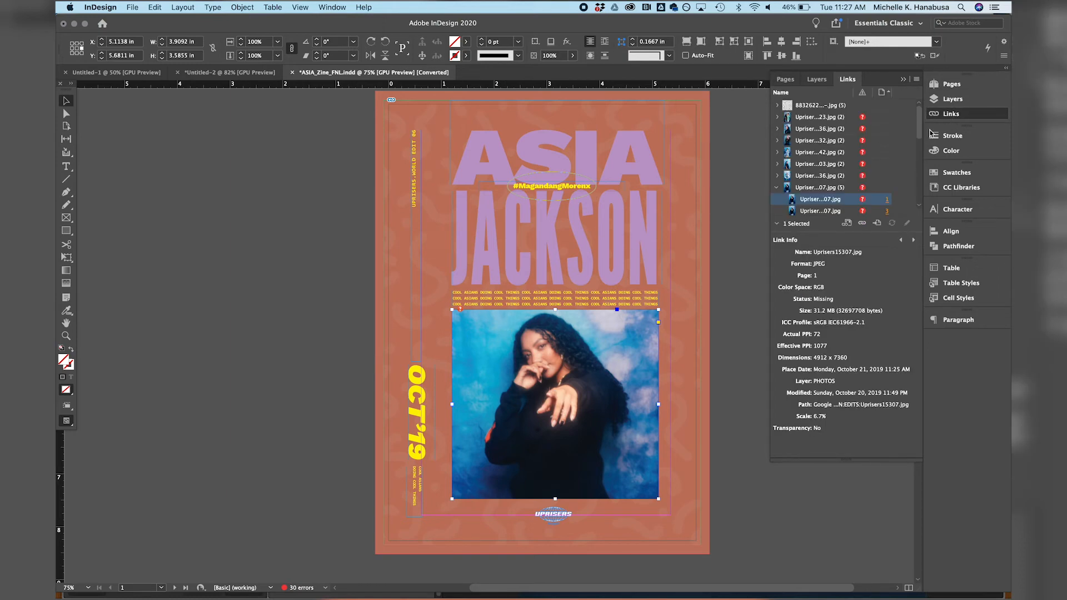
mouse_move(820, 199)
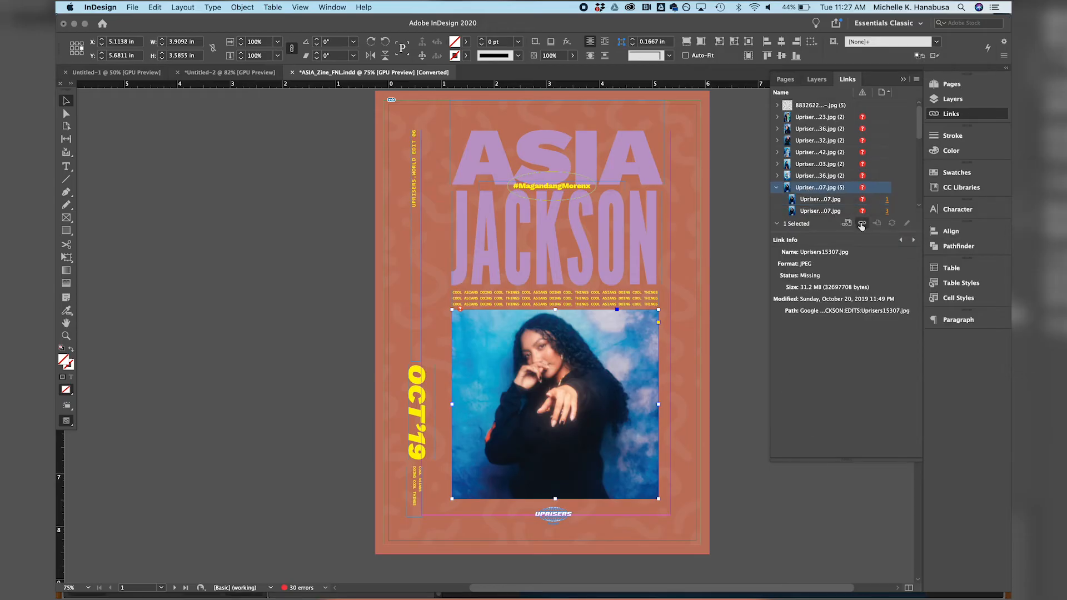
mouse_move(862, 225)
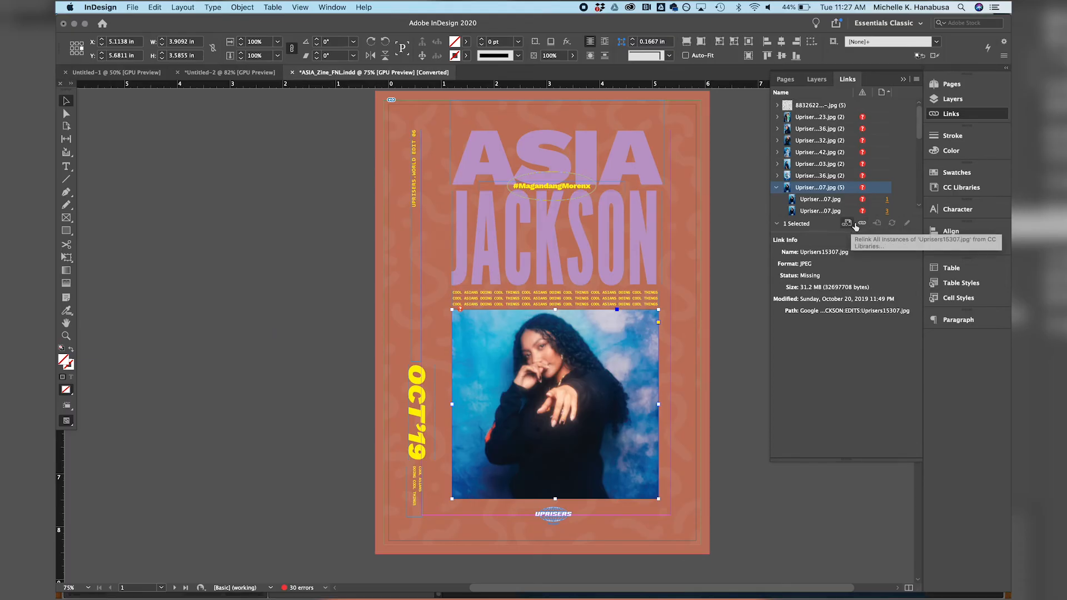
mouse_move(861, 225)
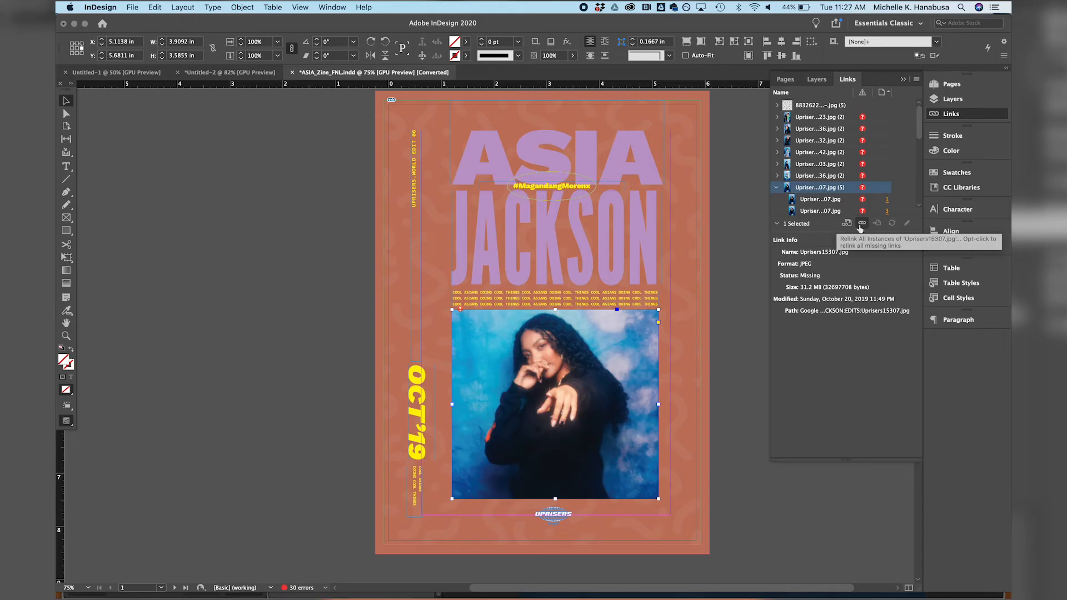
click(862, 222)
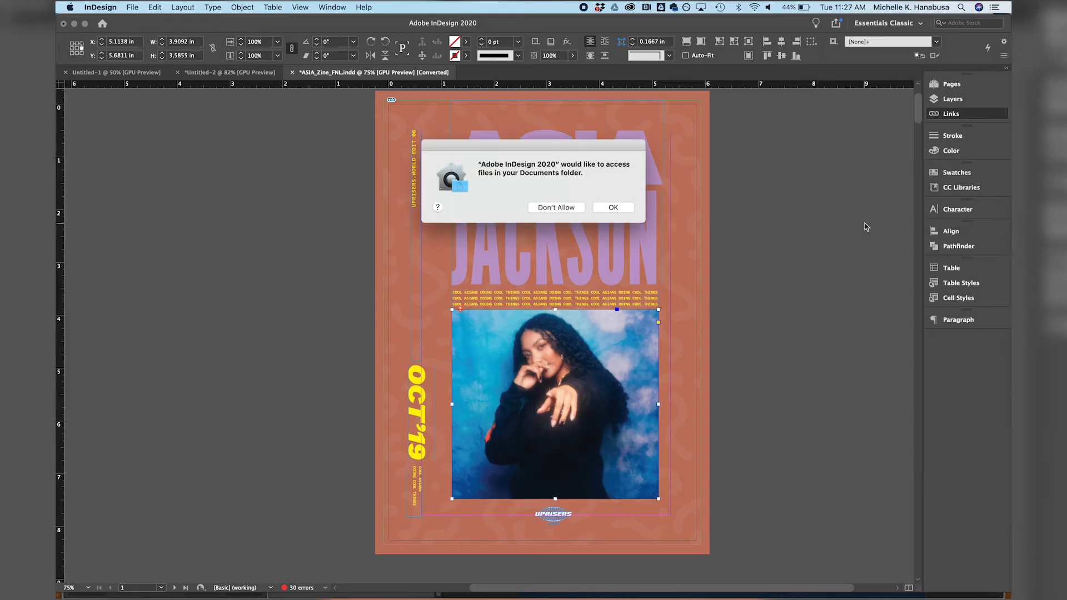
Allow Documents access and relink to Uprisers15307.jpg in the ZINE Edits folder, searching it for other missing links.
click(613, 207)
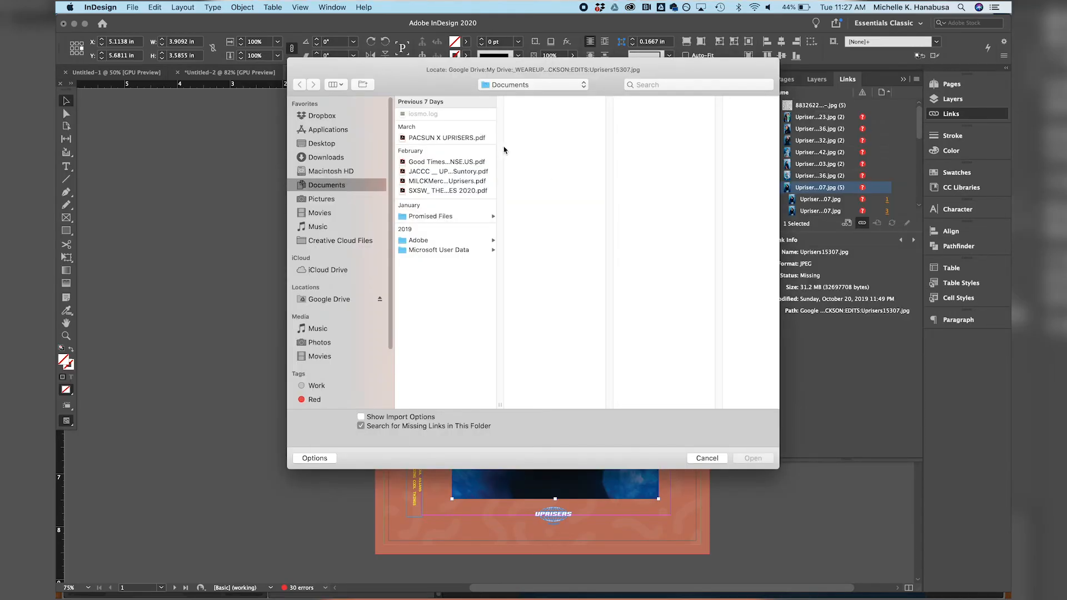
mouse_move(574, 147)
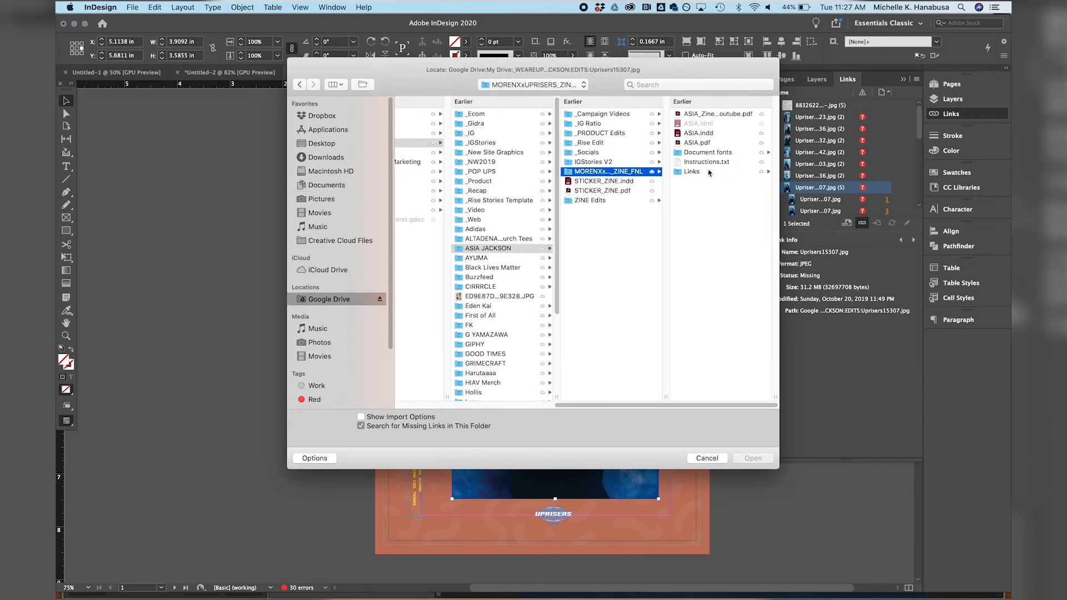
click(590, 200)
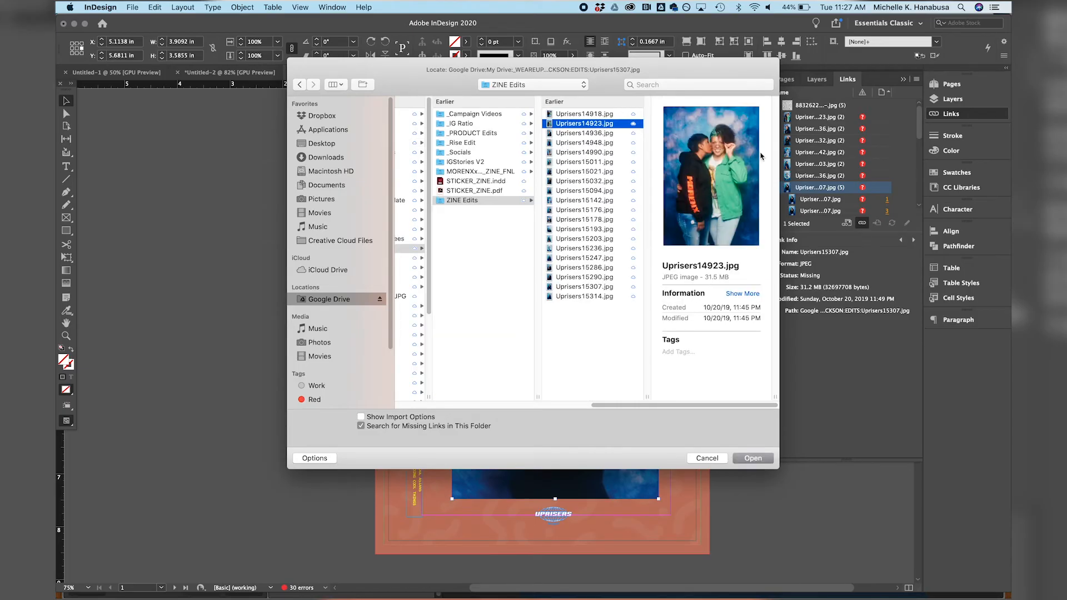
click(585, 181)
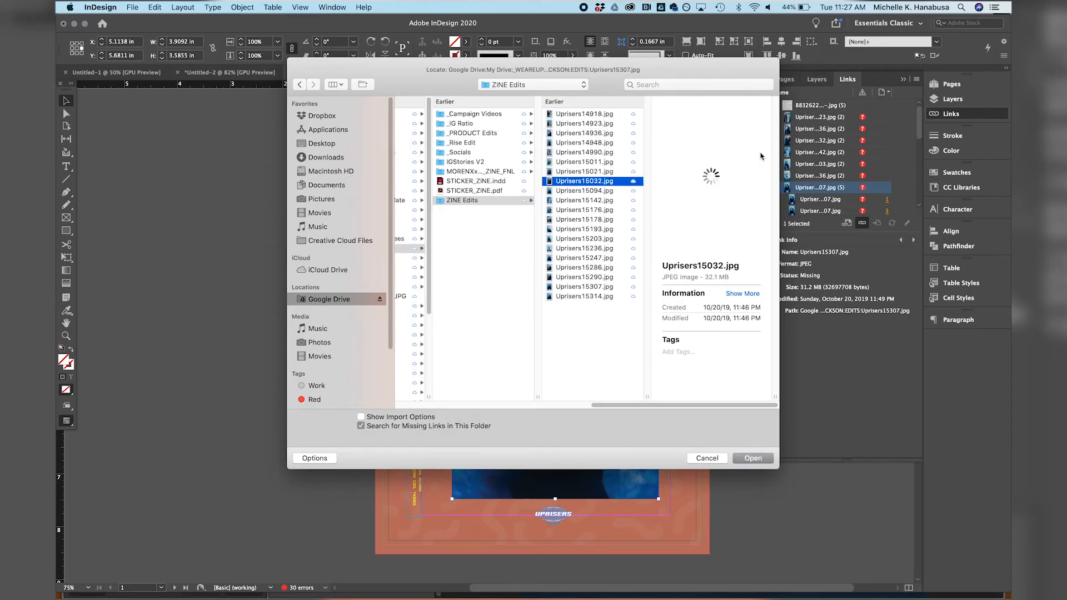
click(585, 286)
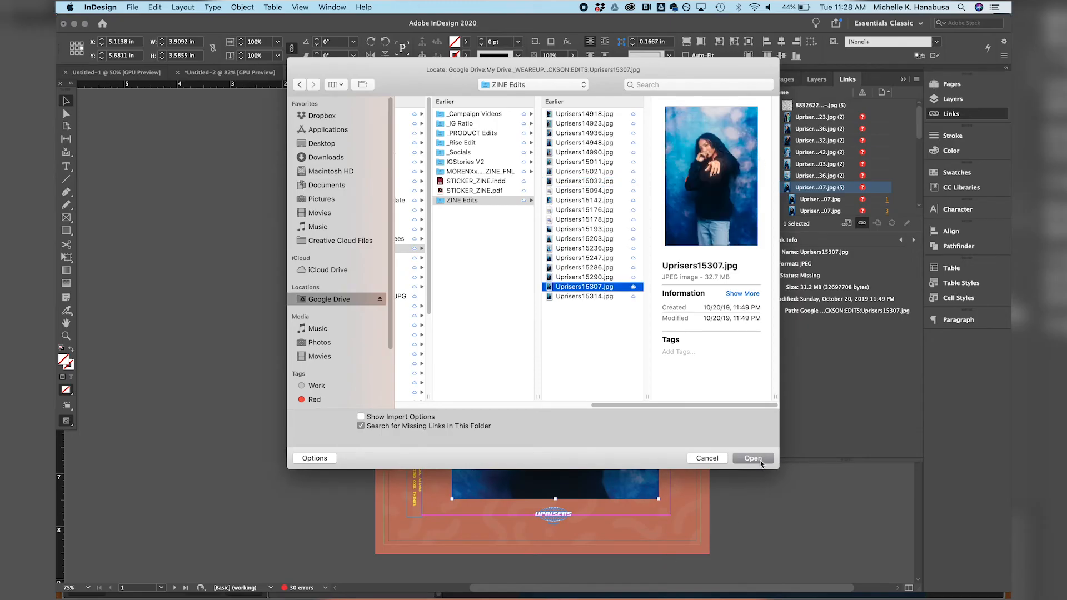
click(753, 458)
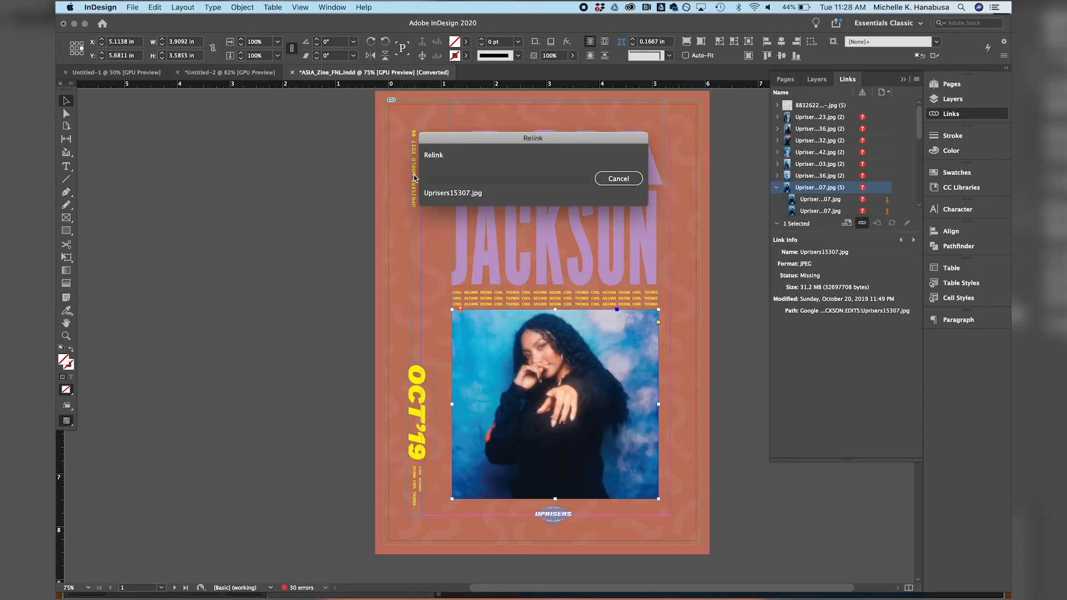
mouse_move(531, 201)
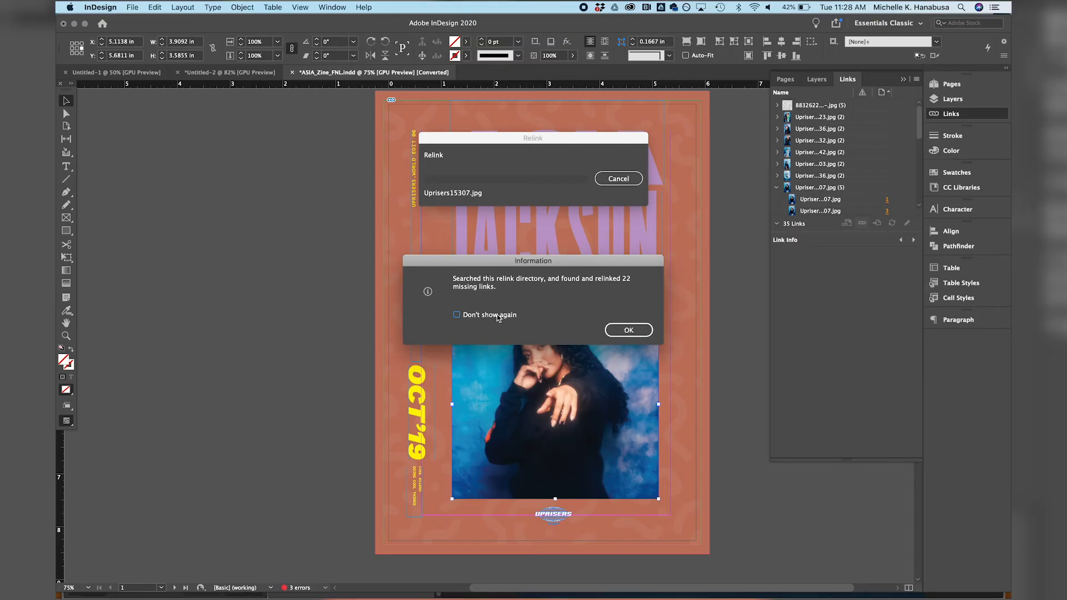
mouse_move(549, 318)
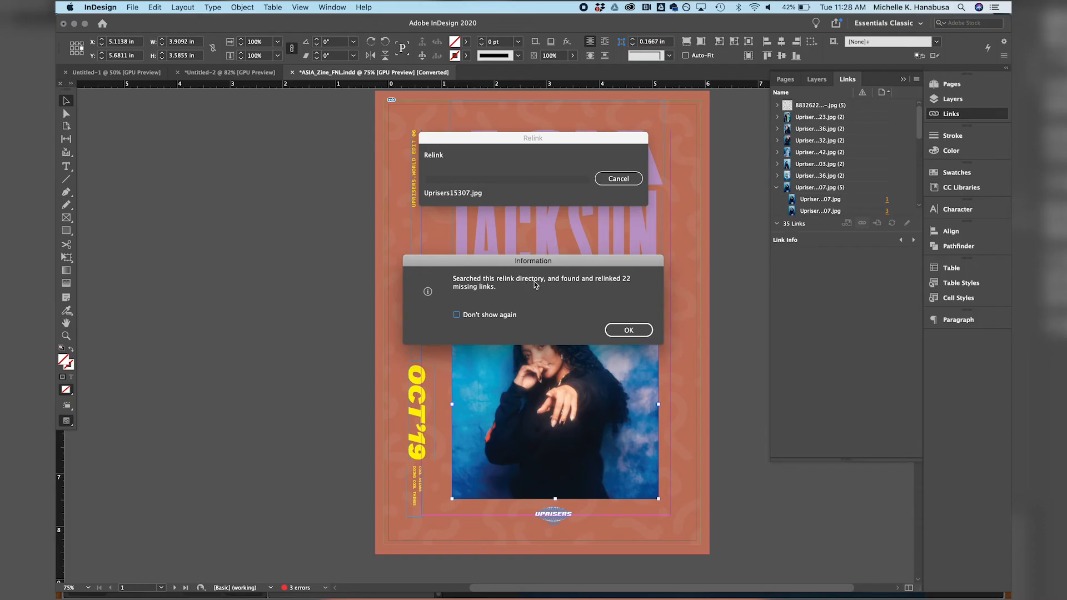
mouse_move(602, 286)
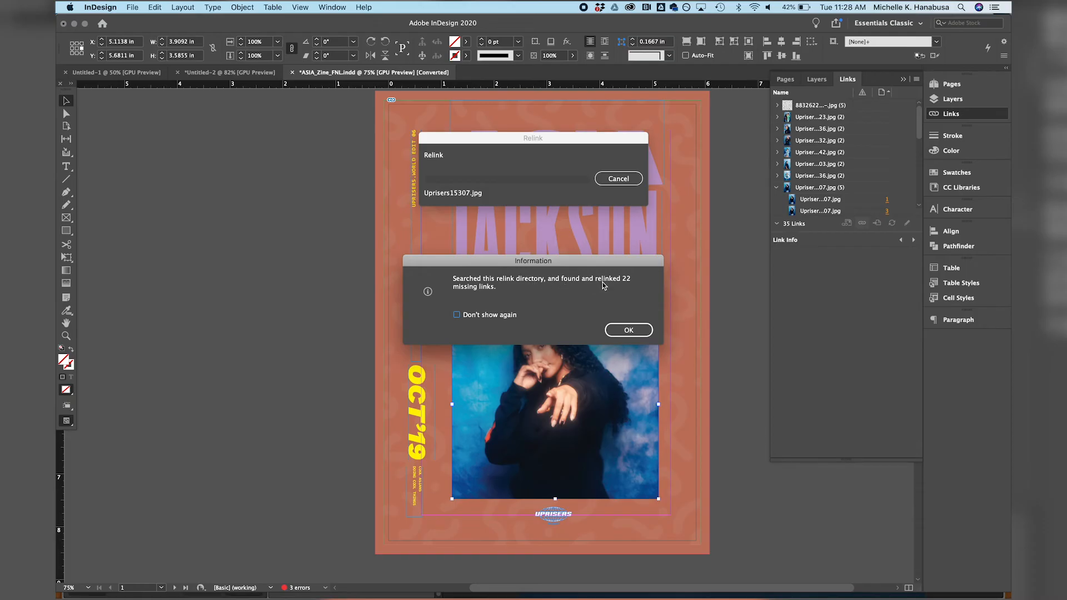
mouse_move(672, 240)
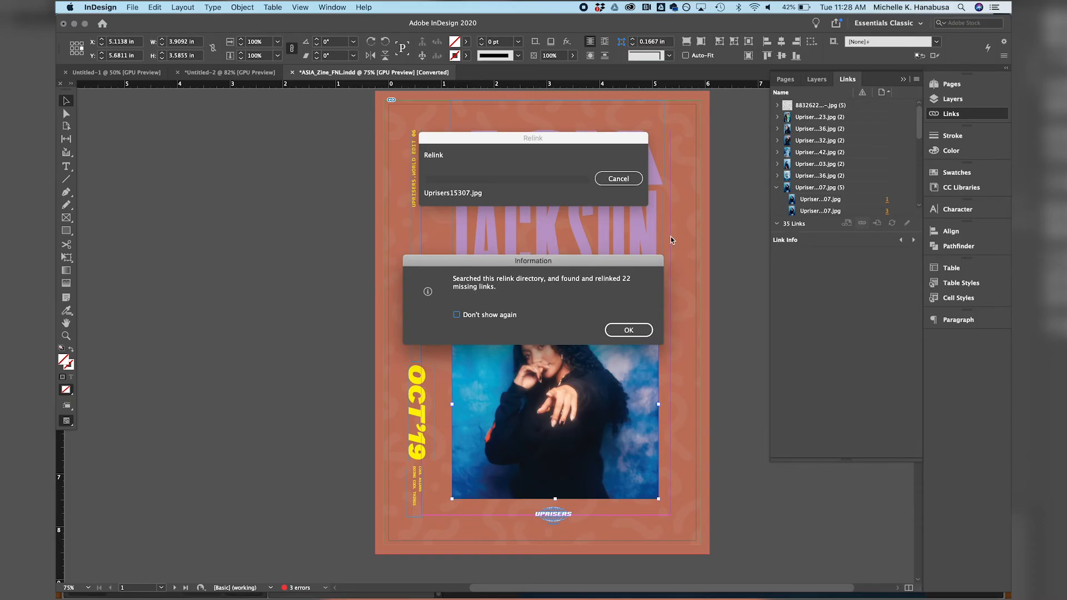
Dismiss the notice that 22 missing links were relinked from the folder.
click(628, 330)
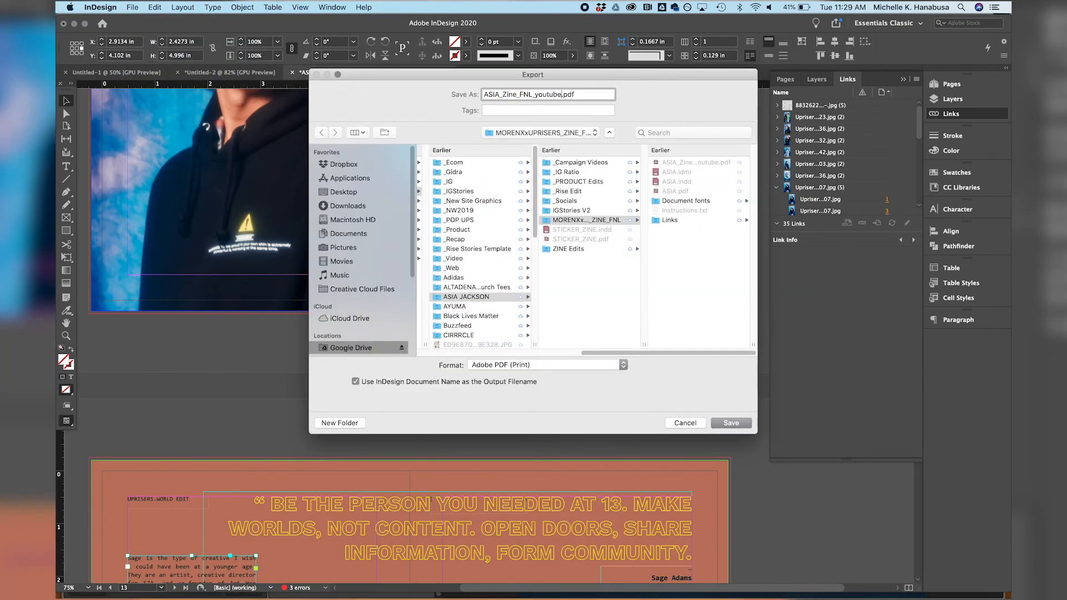
Save ASIA_Zine_FNL_youtube.pdf again and export it as High Quality Print spreads with document bleed.
click(731, 423)
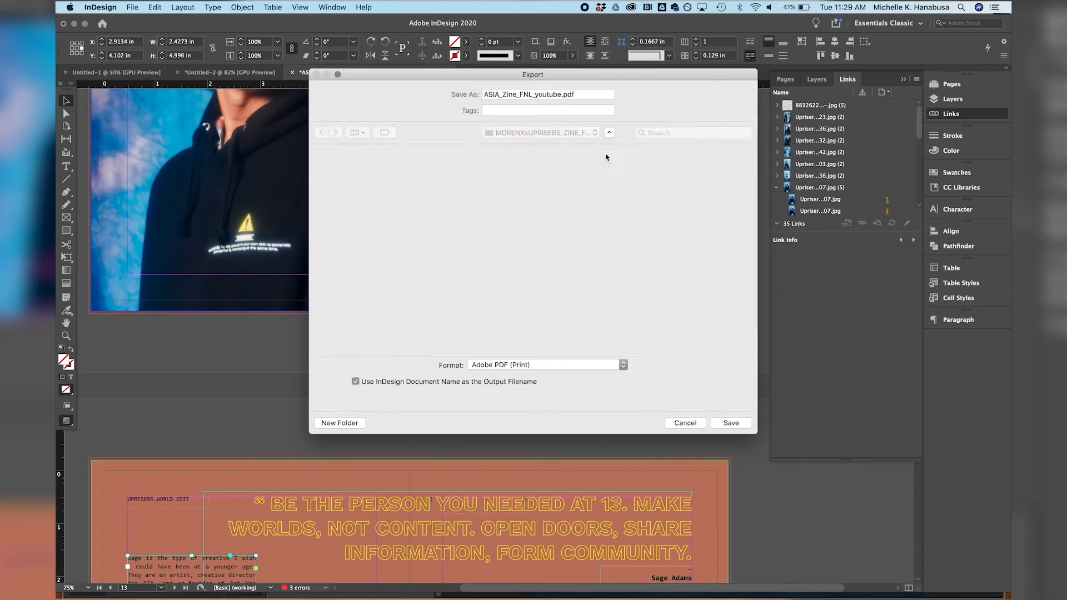
click(731, 423)
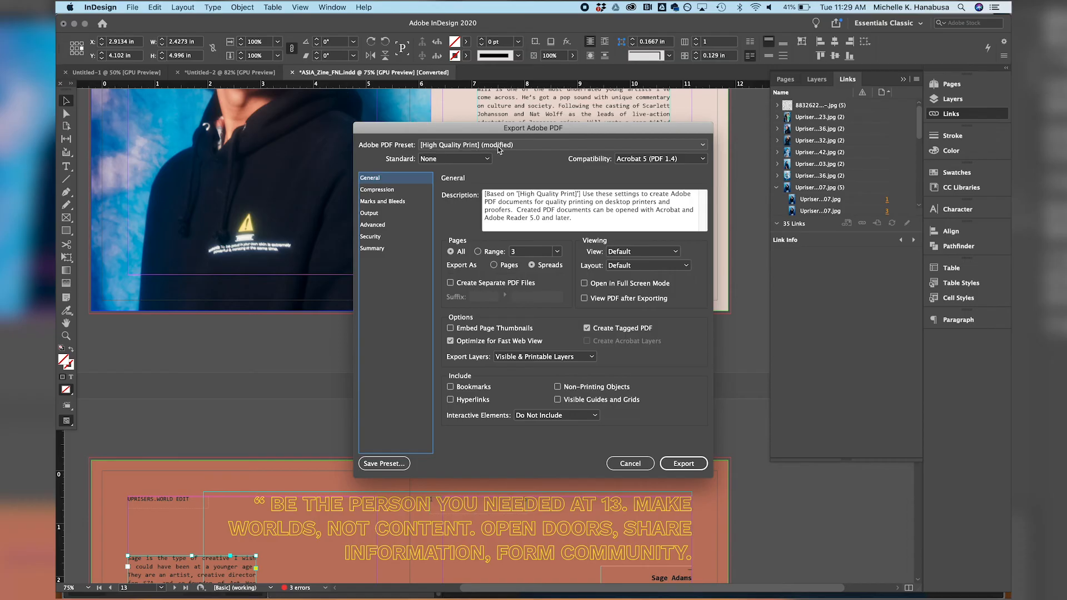
mouse_move(573, 274)
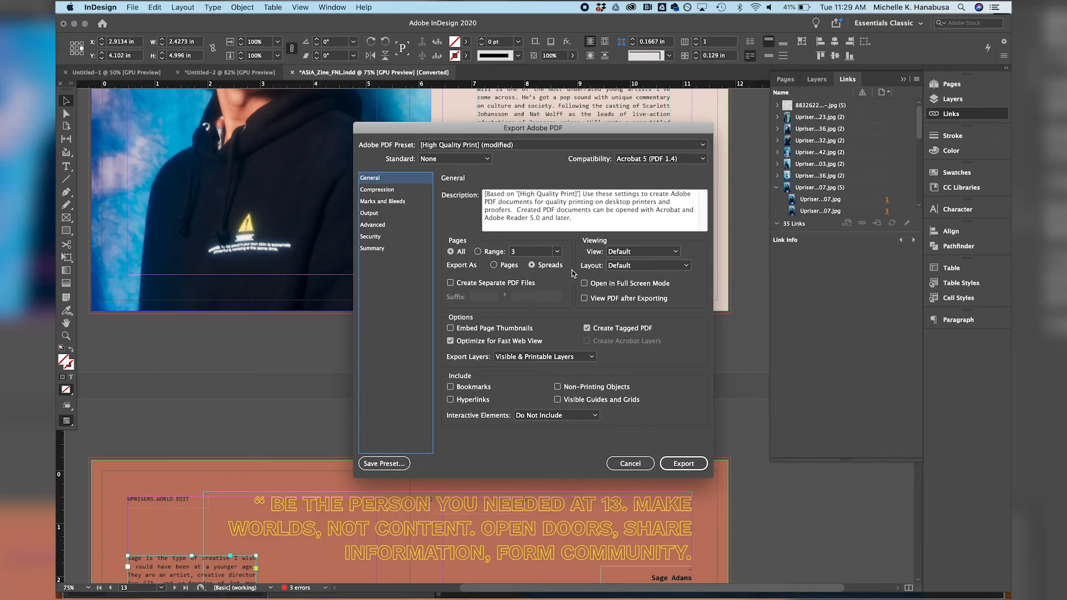
click(383, 202)
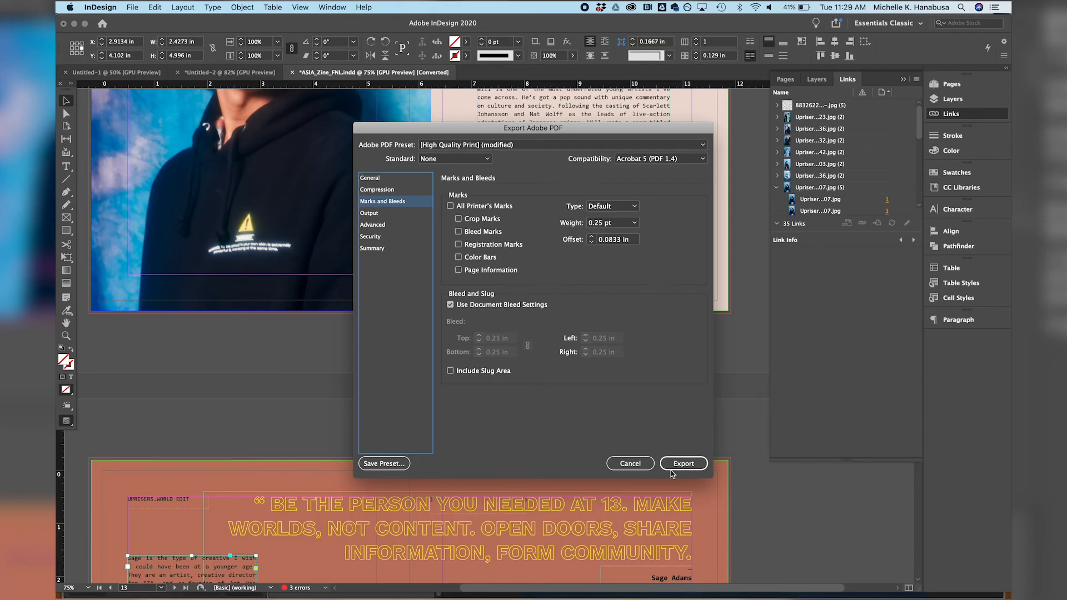
click(684, 463)
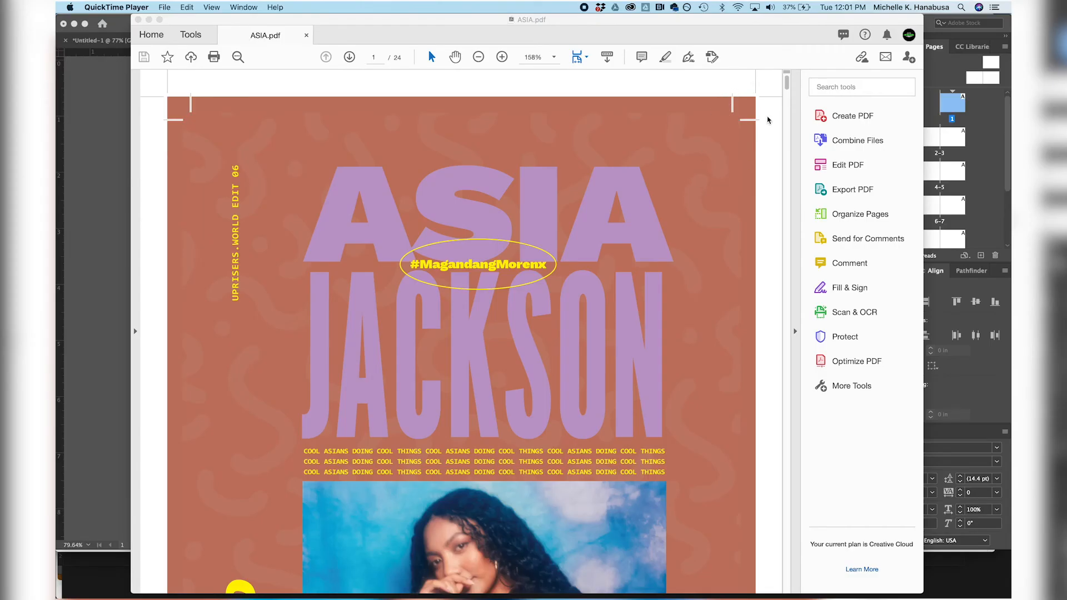
mouse_move(736, 129)
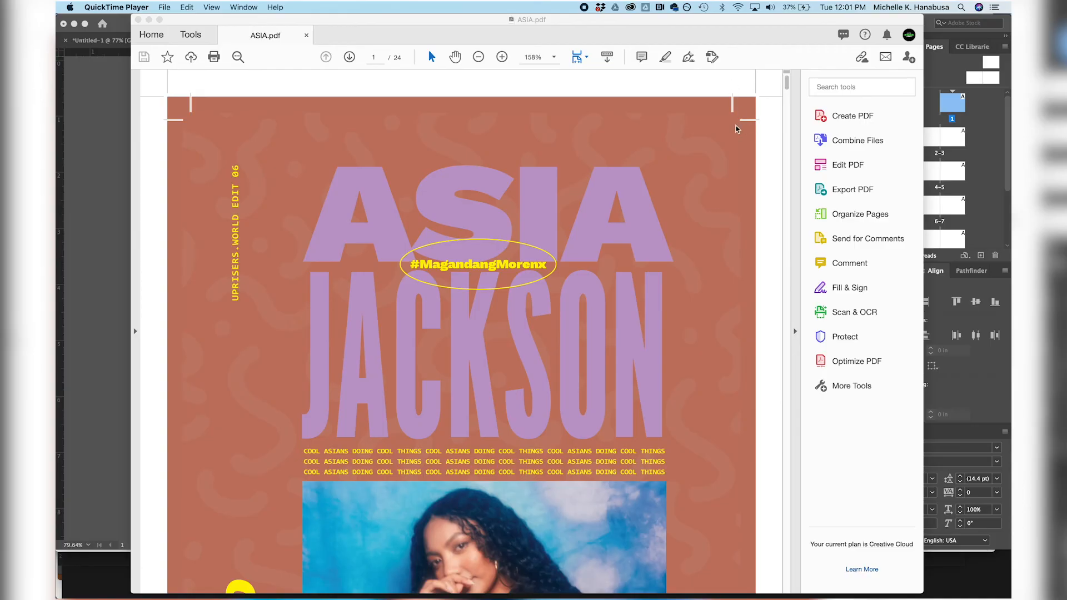
mouse_move(413, 148)
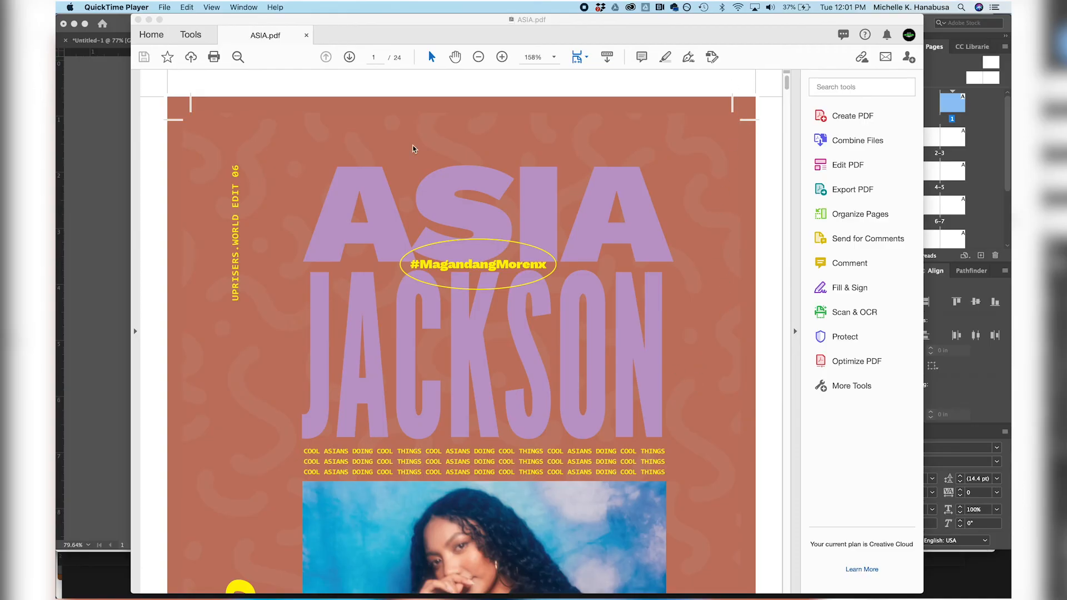
Page forward through ASIA.pdf in Acrobat to page 17, zooming out to see whole pages.
click(349, 58)
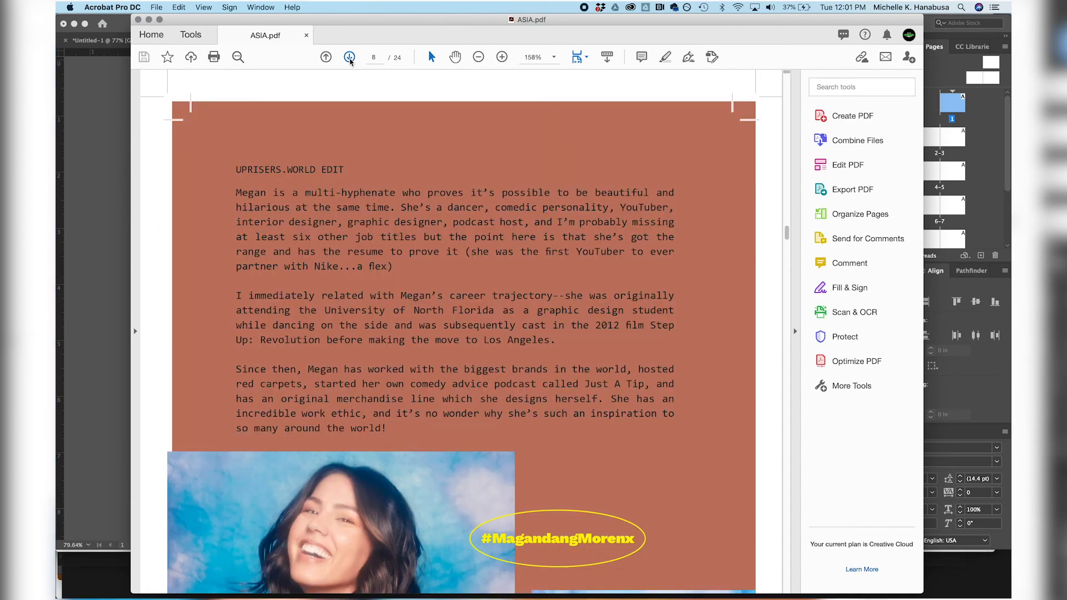
click(349, 57)
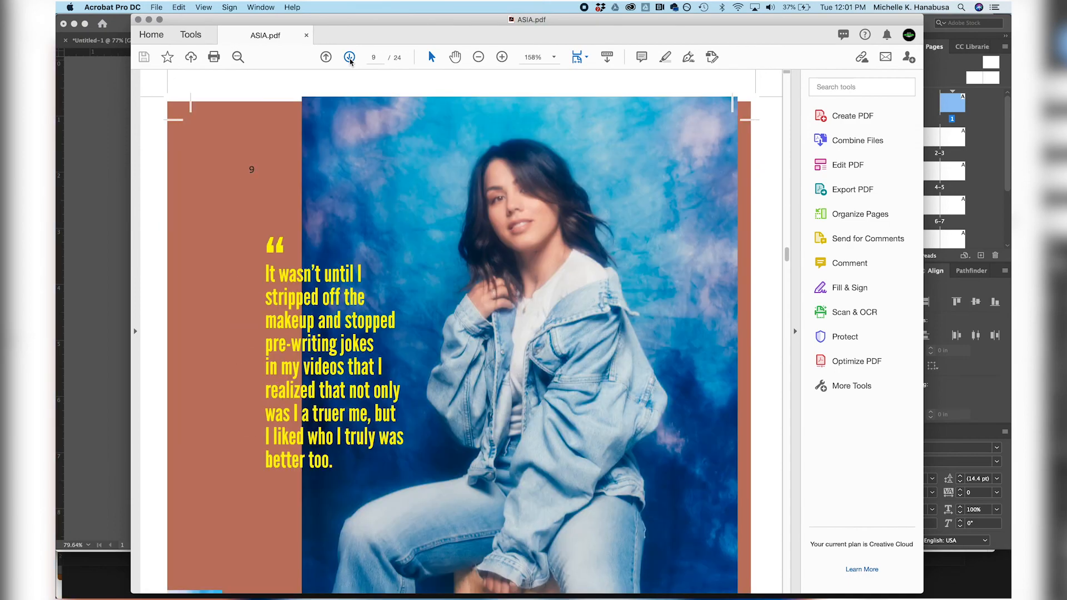
click(349, 58)
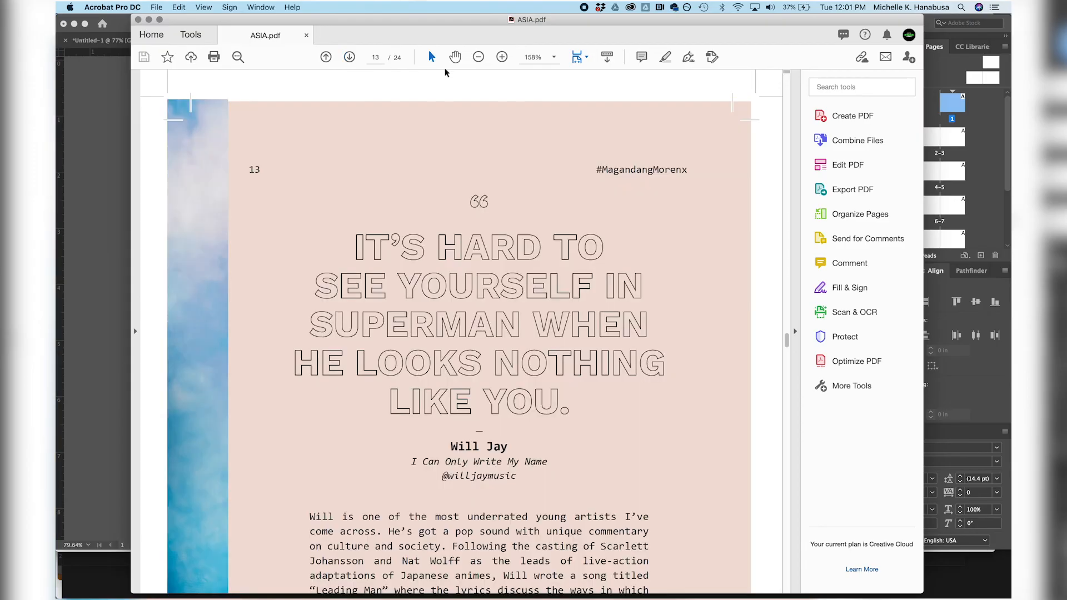
click(478, 57)
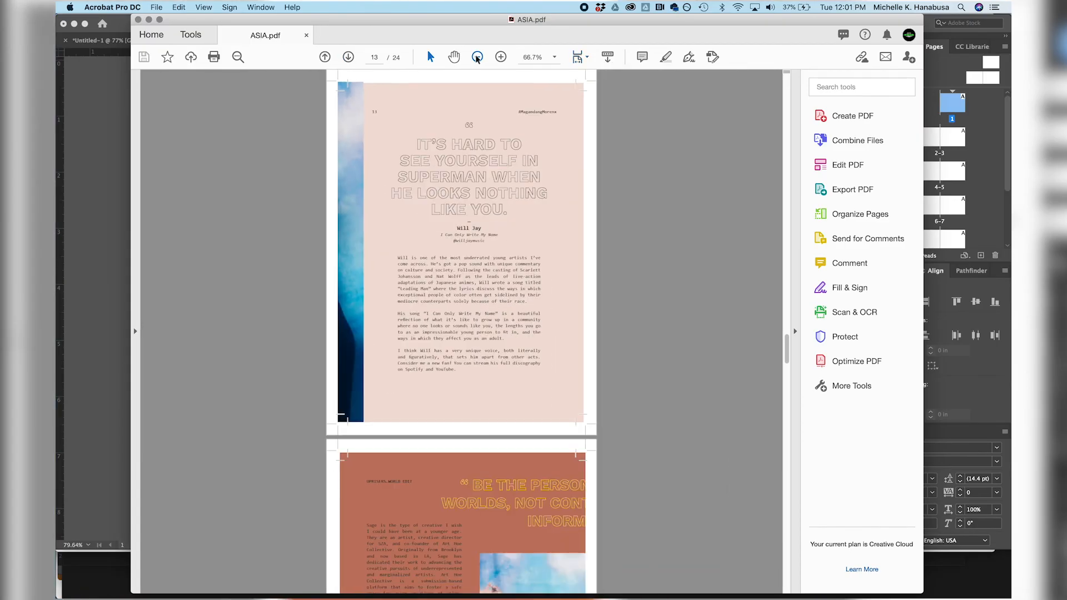
scroll(down, 3)
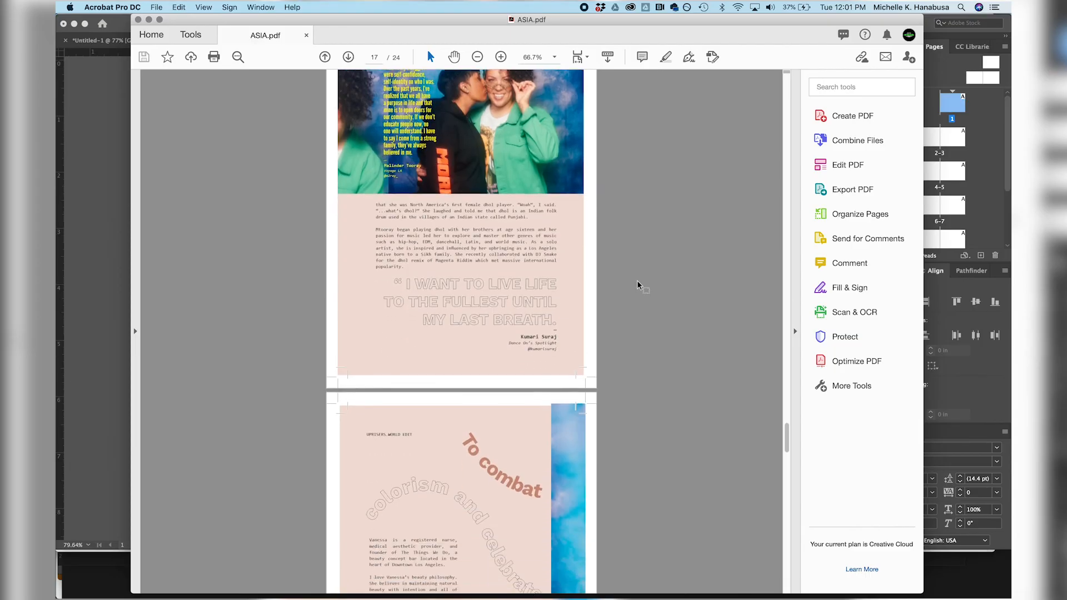